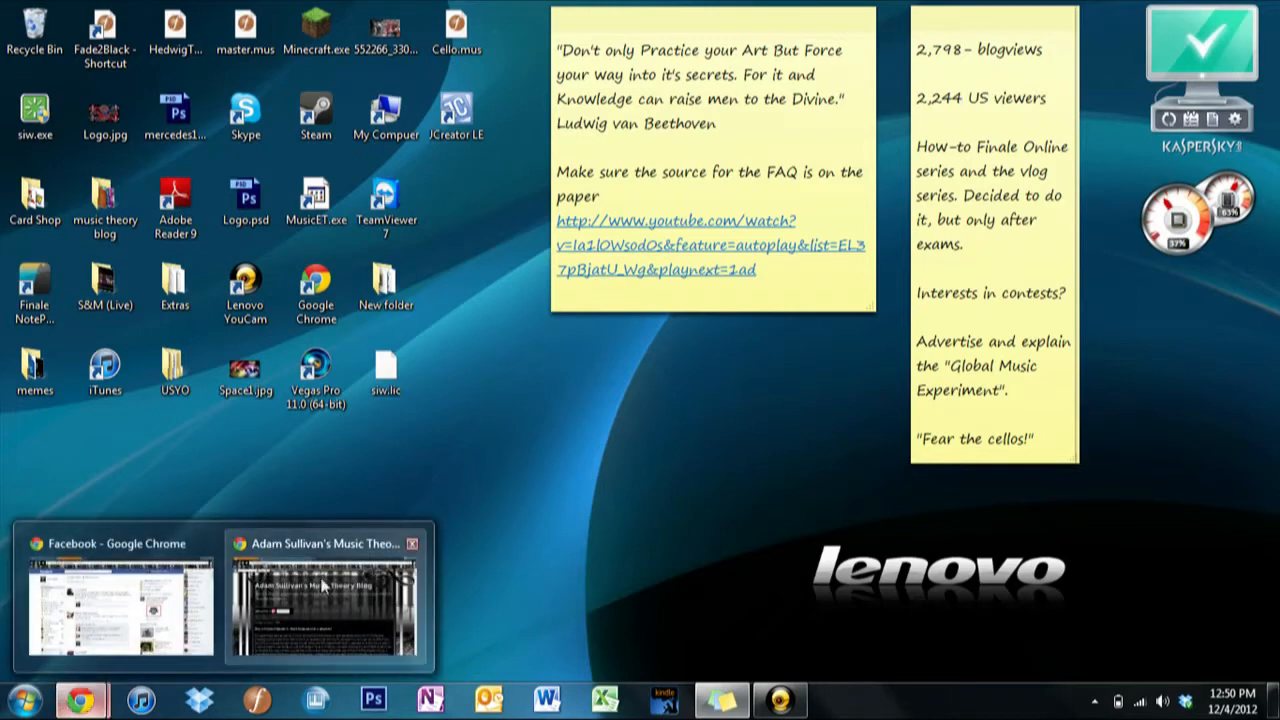
# - Review the music theory blog post, then its Facebook page and Twitter profile in Chrome
pyautogui.click(322, 600)
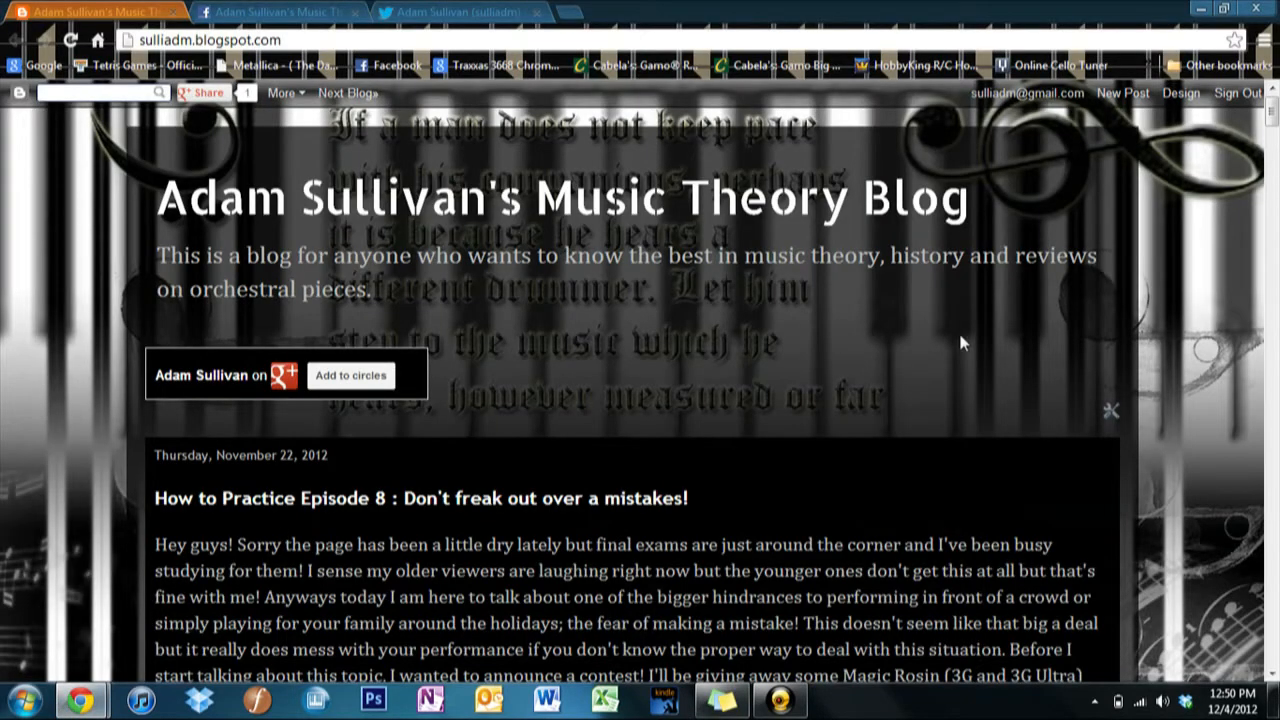
pyautogui.moveTo(1248, 196)
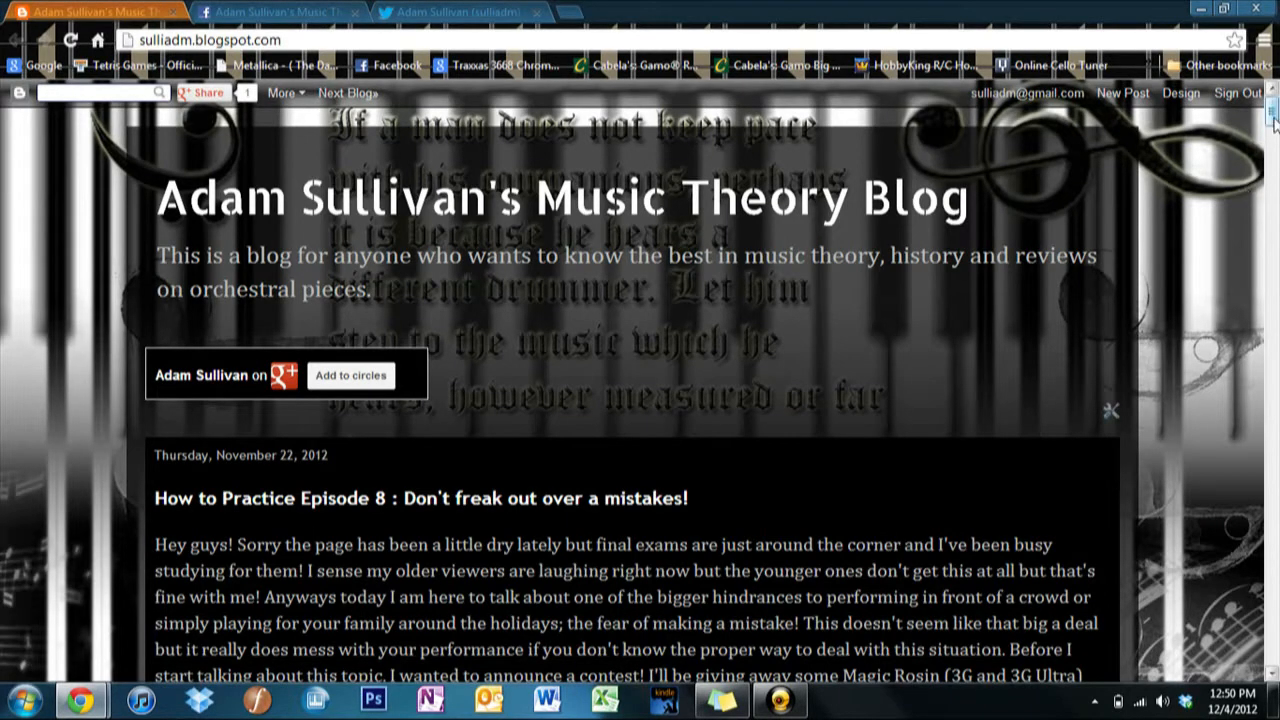
pyautogui.scroll(-3)
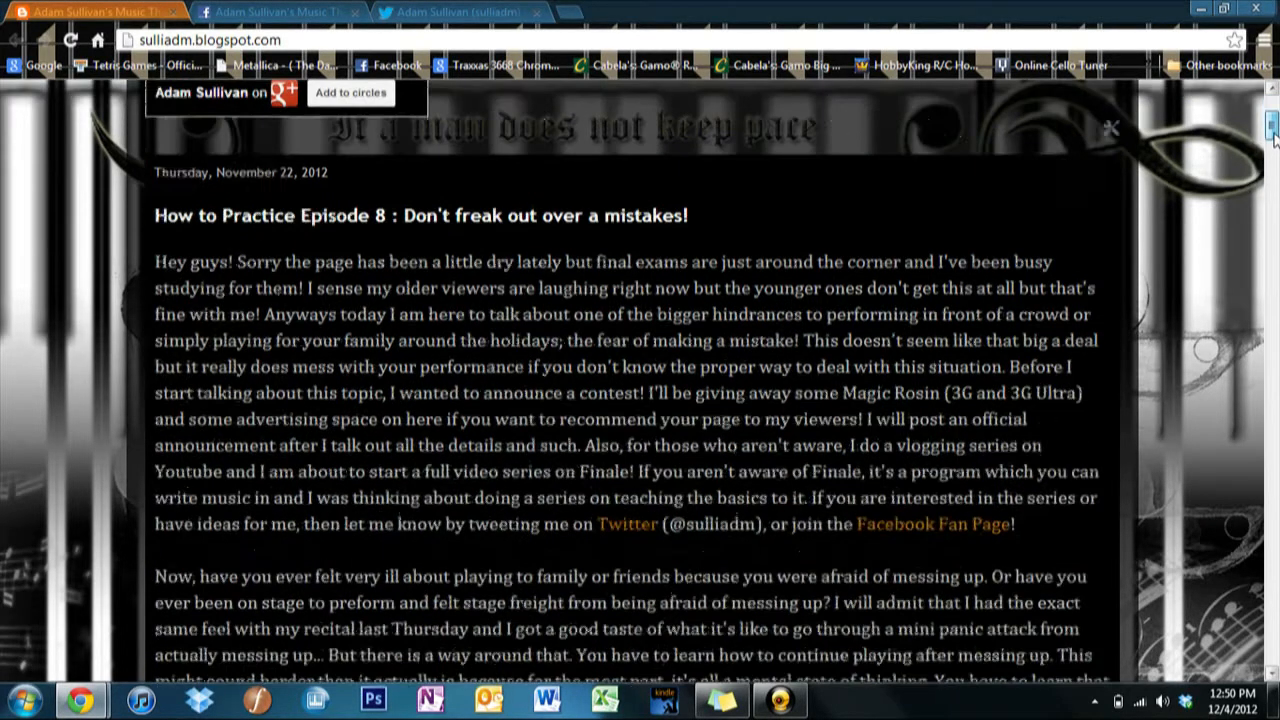
pyautogui.scroll(3)
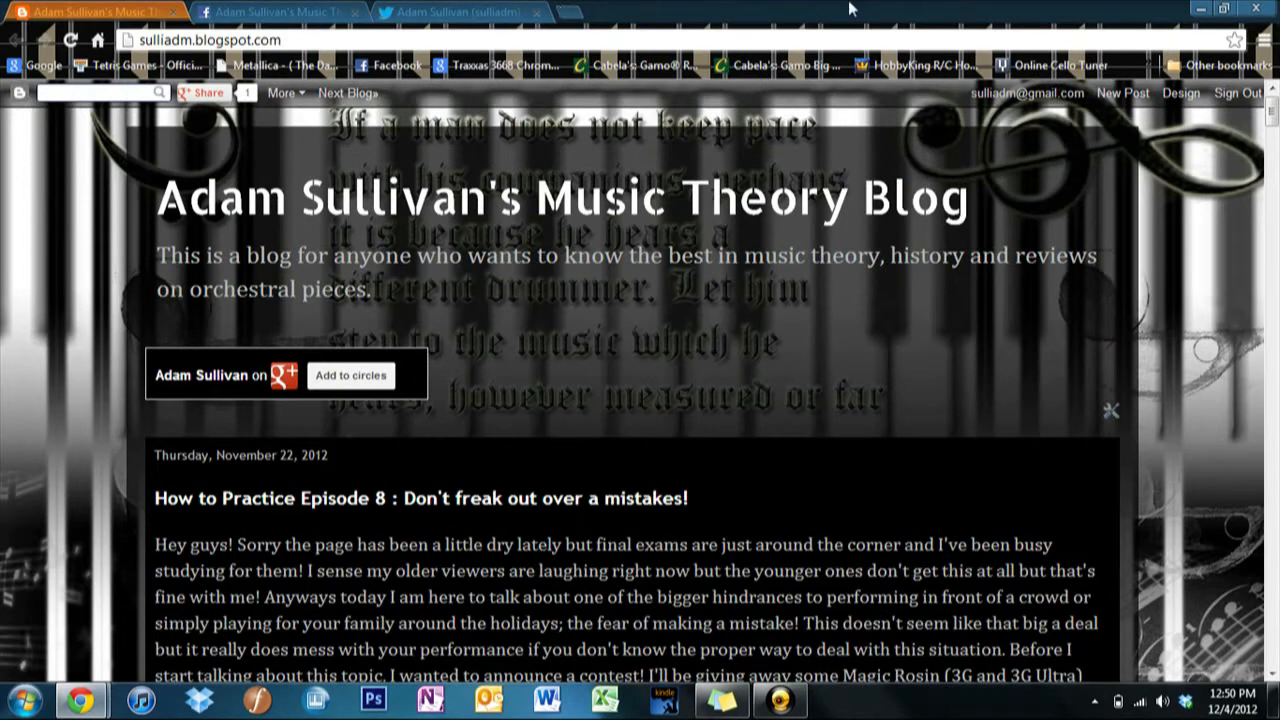
pyautogui.moveTo(838, 8)
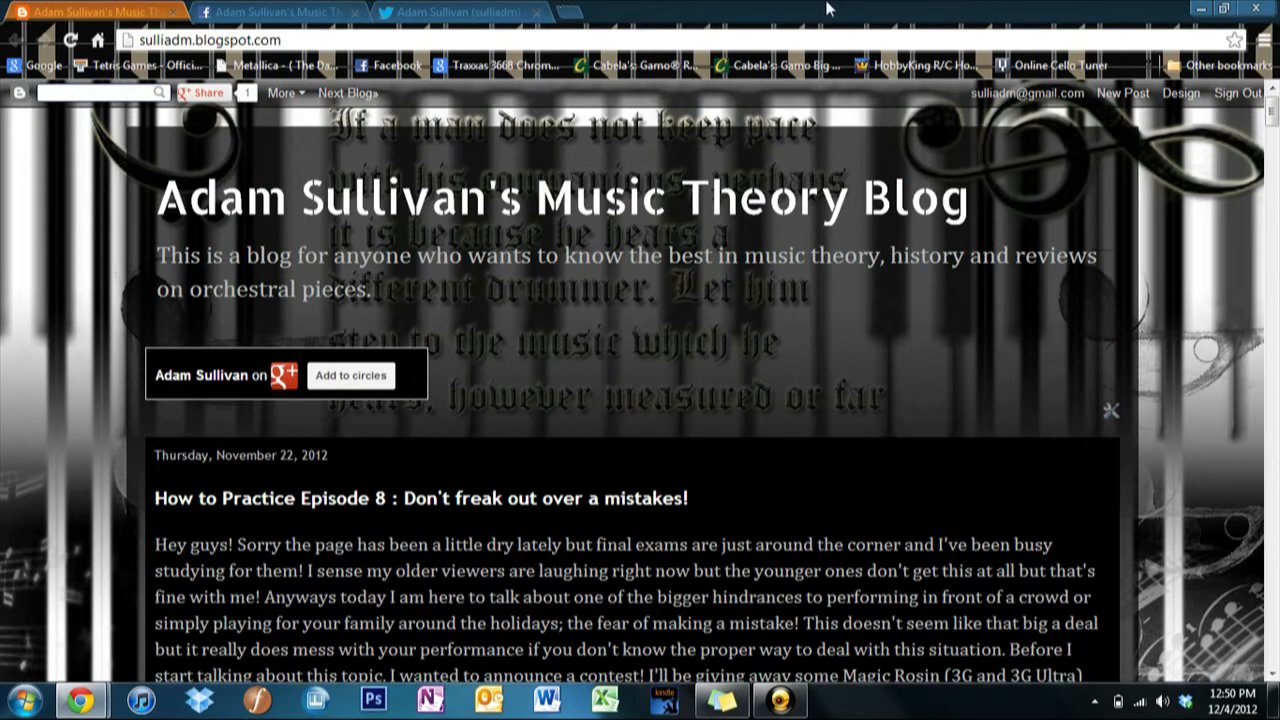
pyautogui.moveTo(350, 8)
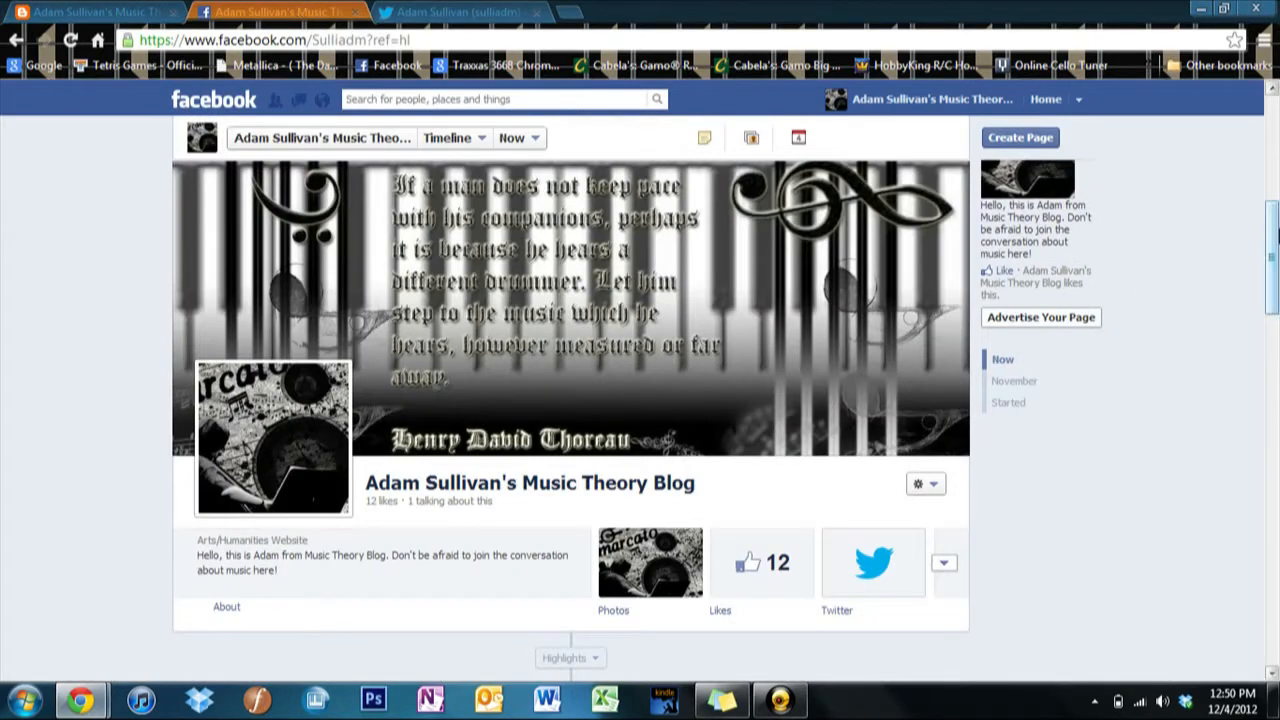
pyautogui.click(456, 12)
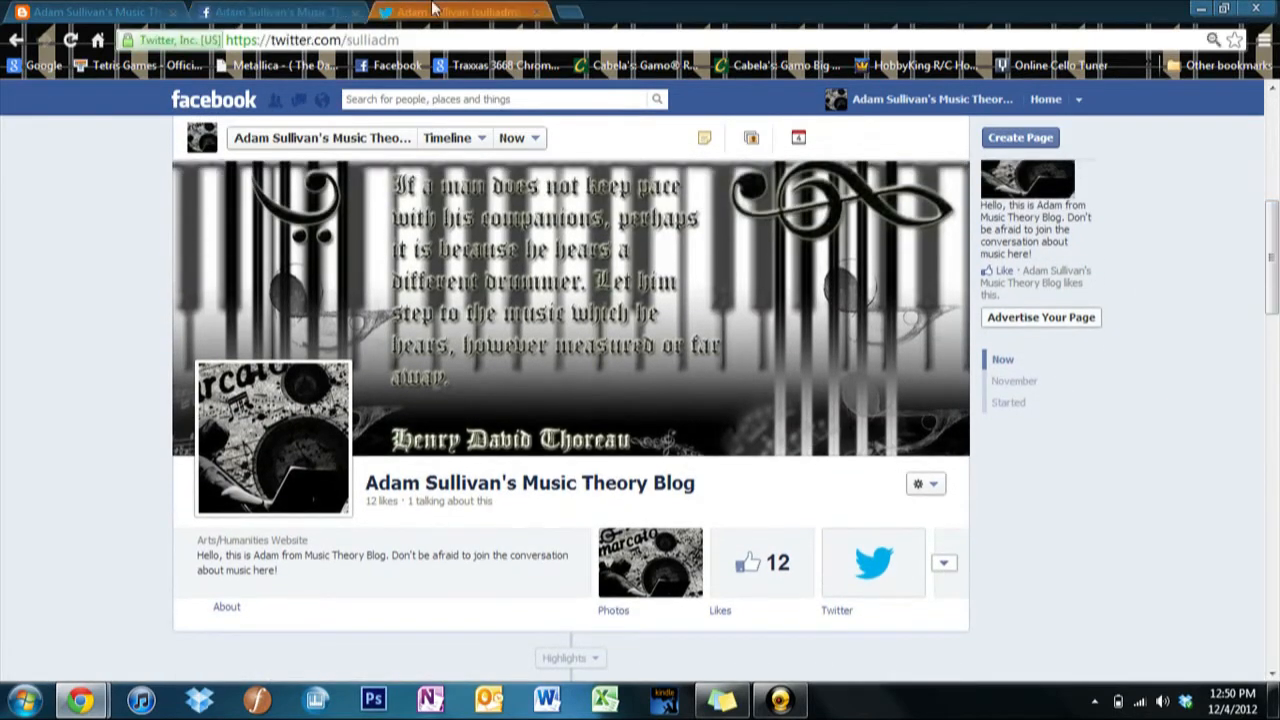
pyautogui.click(456, 12)
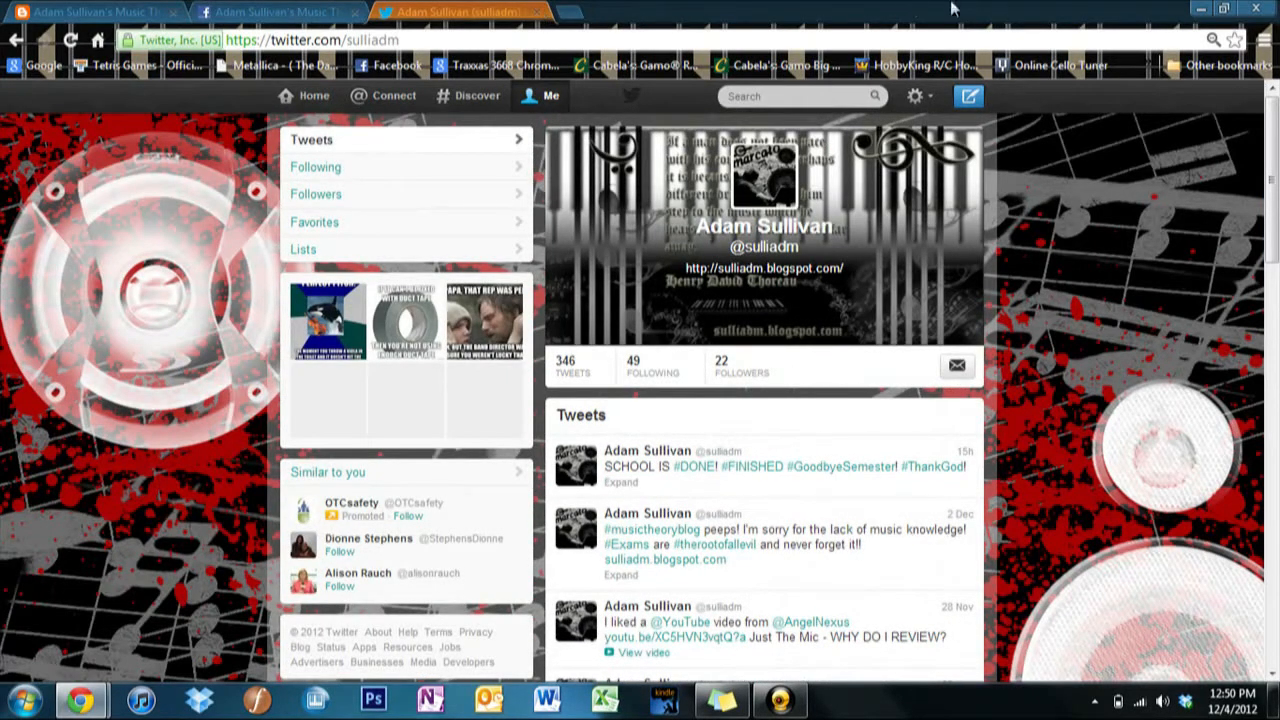
pyautogui.moveTo(390, 12)
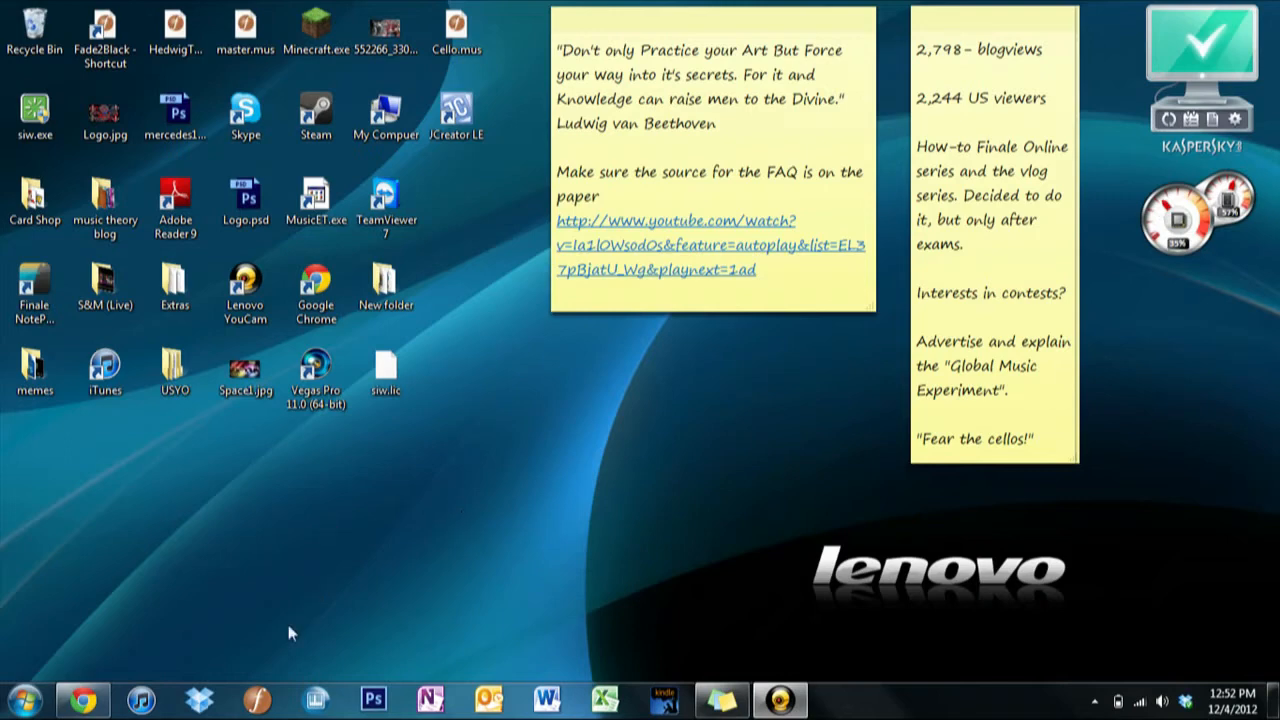
pyautogui.moveTo(464, 260)
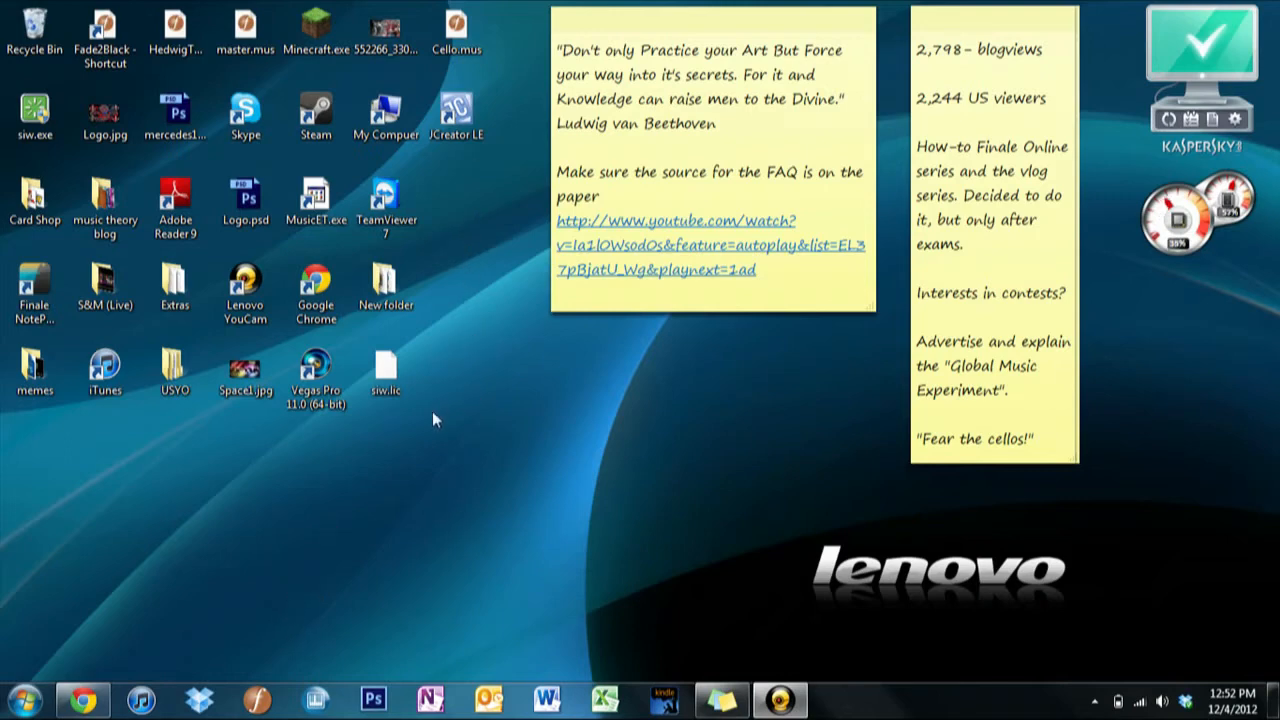
pyautogui.moveTo(240, 692)
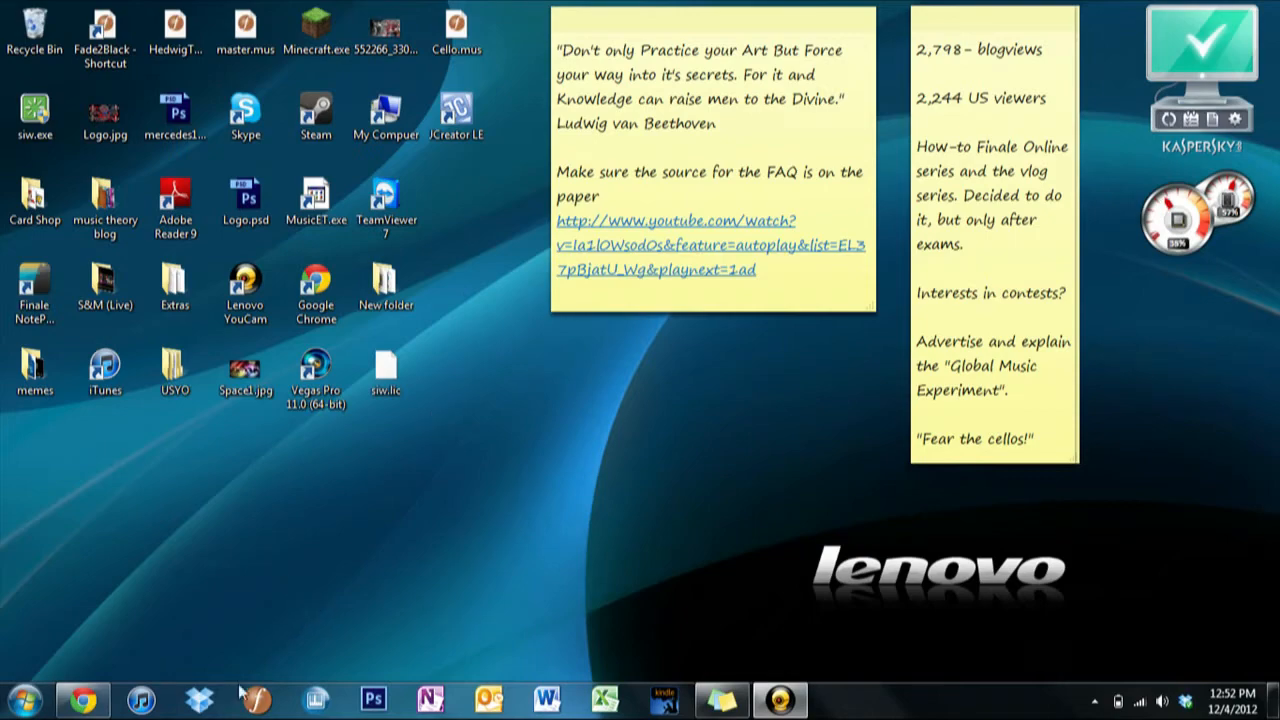
# - Launch Finale 2012 from the taskbar and close its Launch Window
pyautogui.click(256, 698)
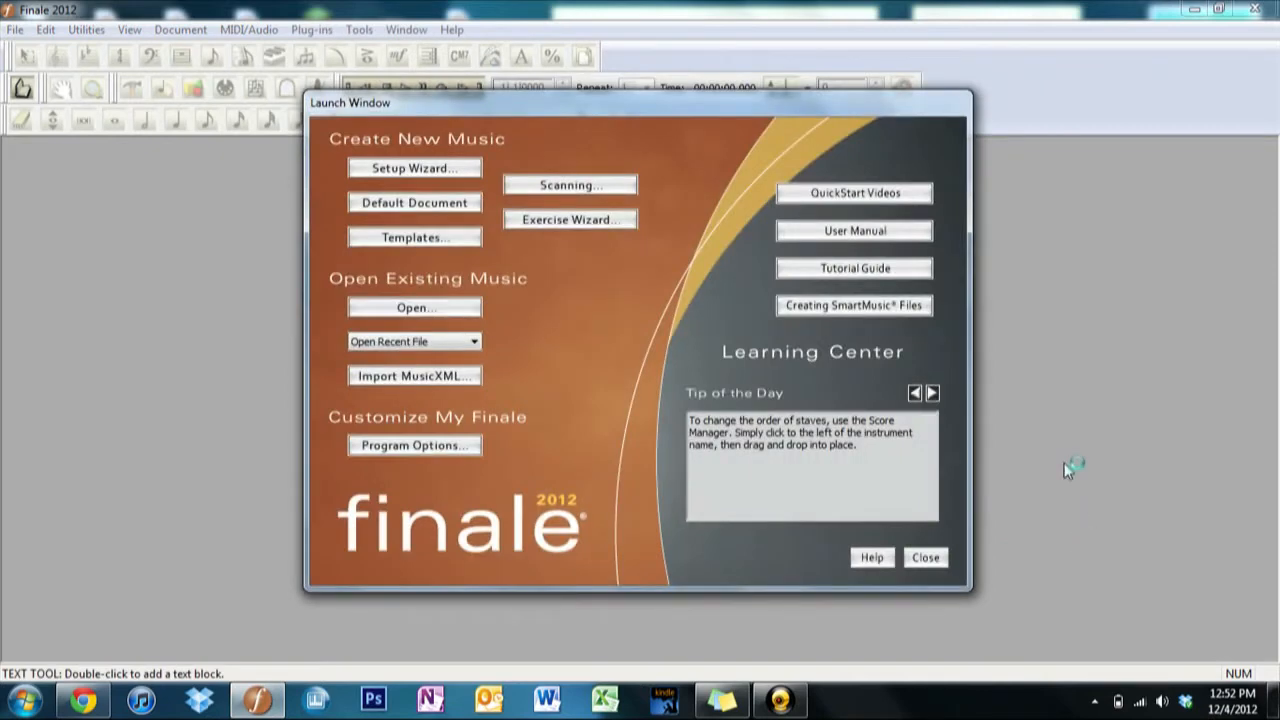
pyautogui.moveTo(956, 548)
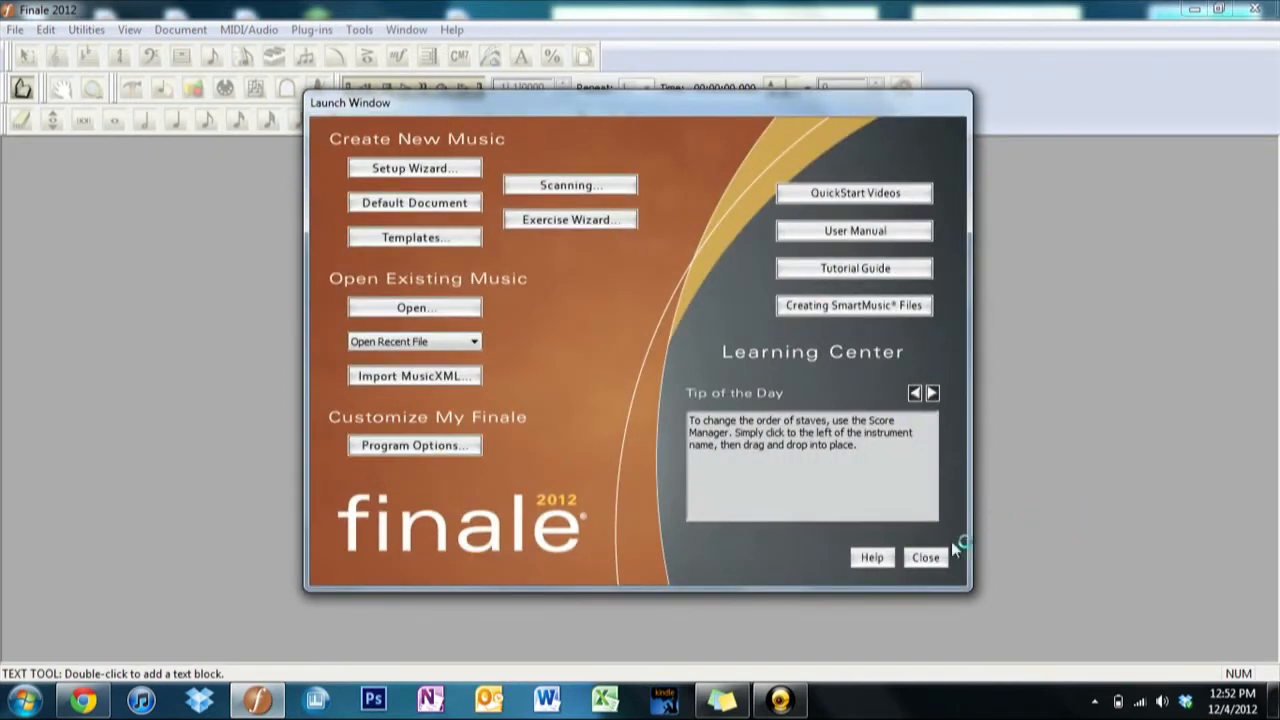
pyautogui.click(924, 556)
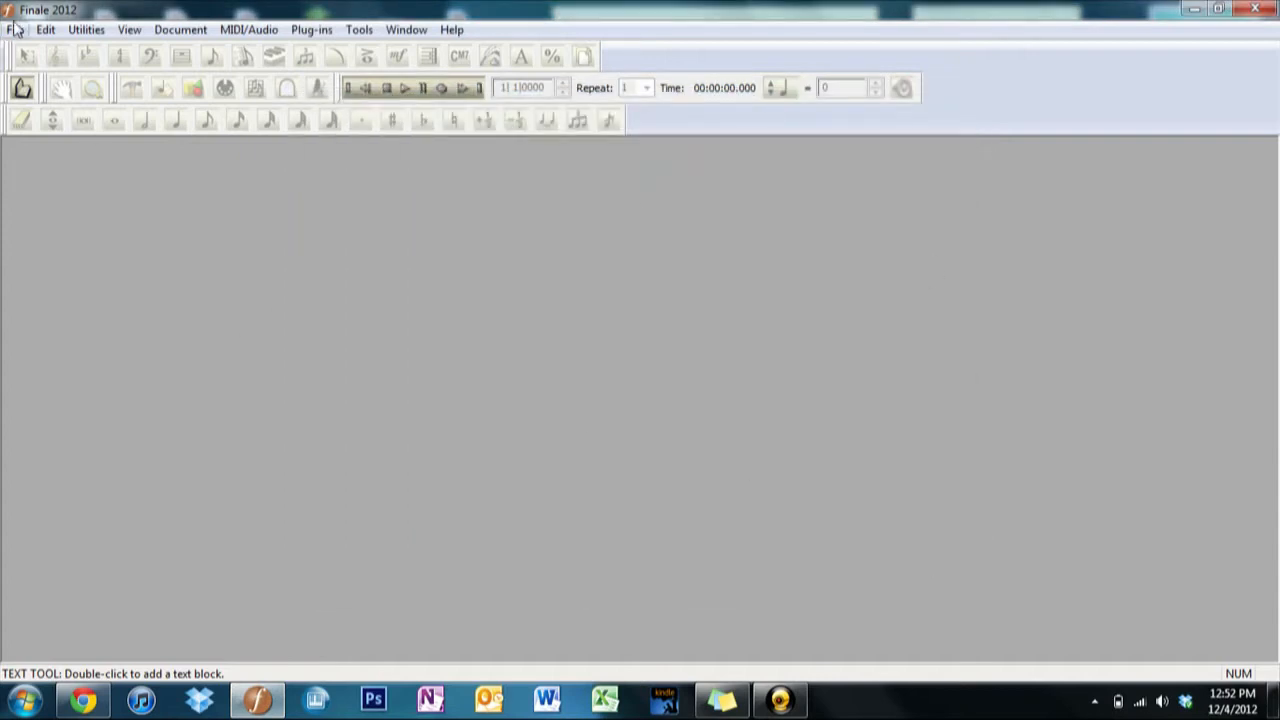
# - Reopen the Launch Window via File and step through three tips of the day
pyautogui.click(16, 30)
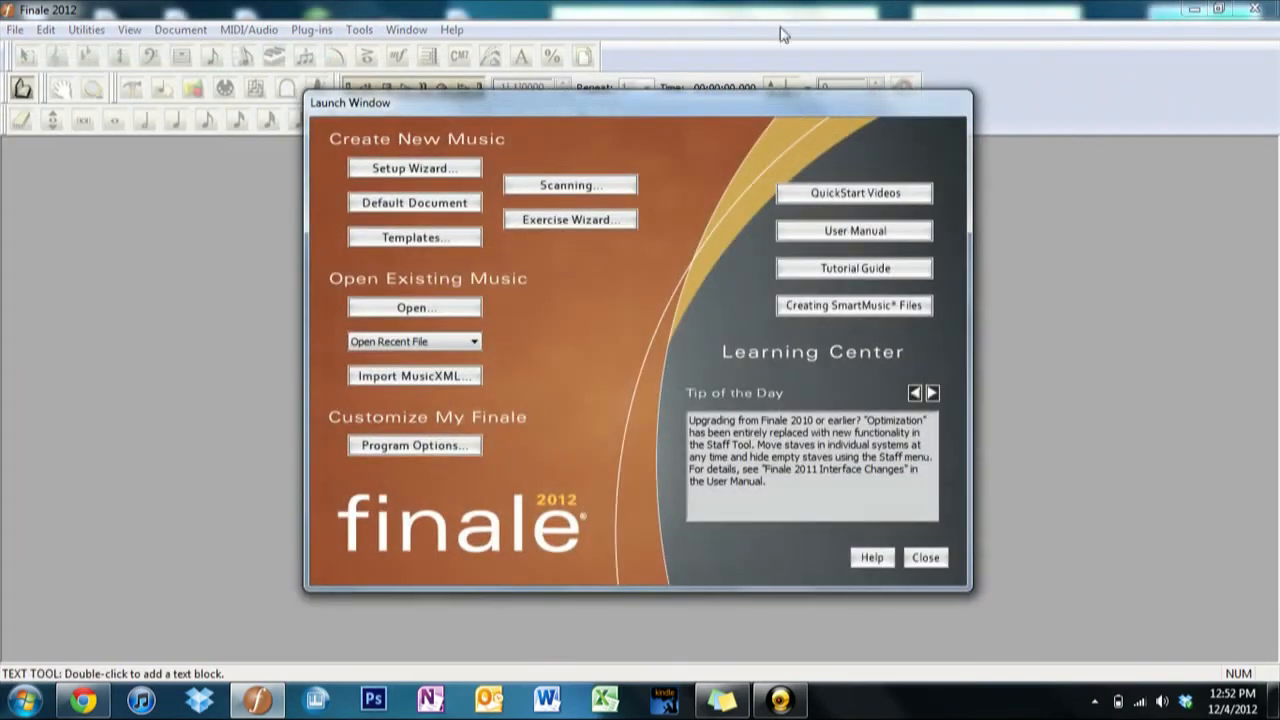
pyautogui.moveTo(750, 138)
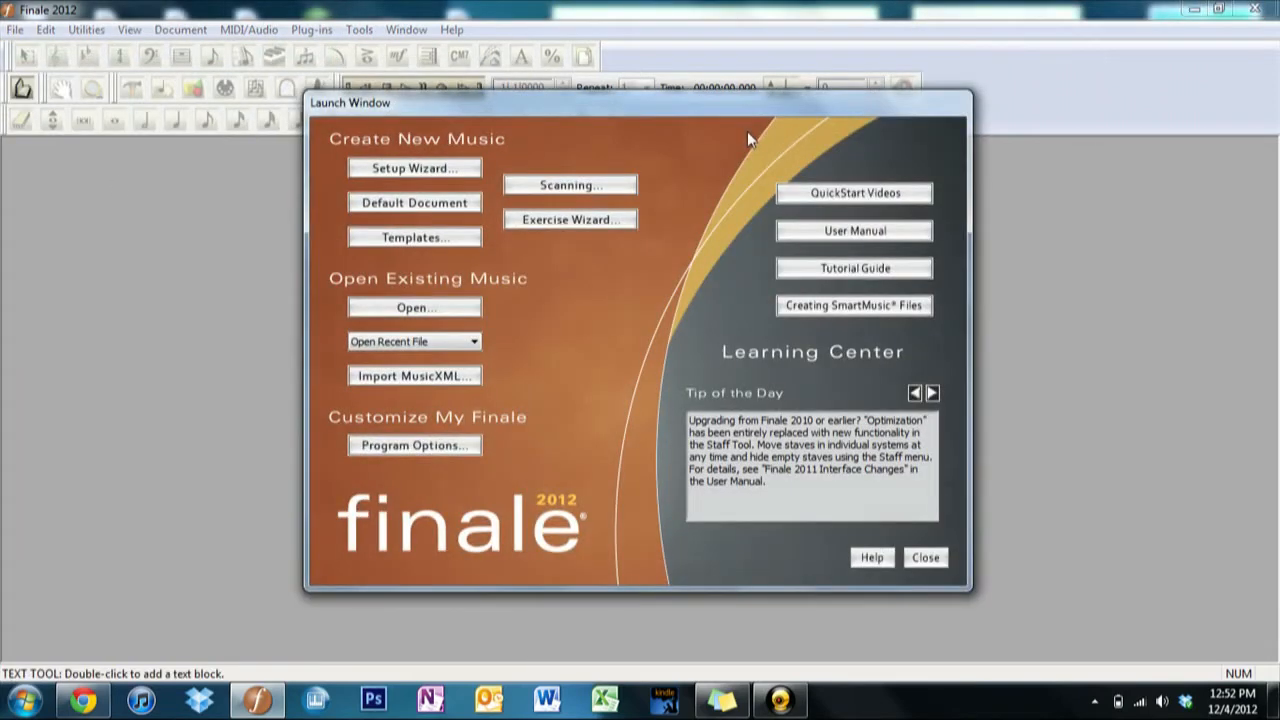
pyautogui.moveTo(524, 136)
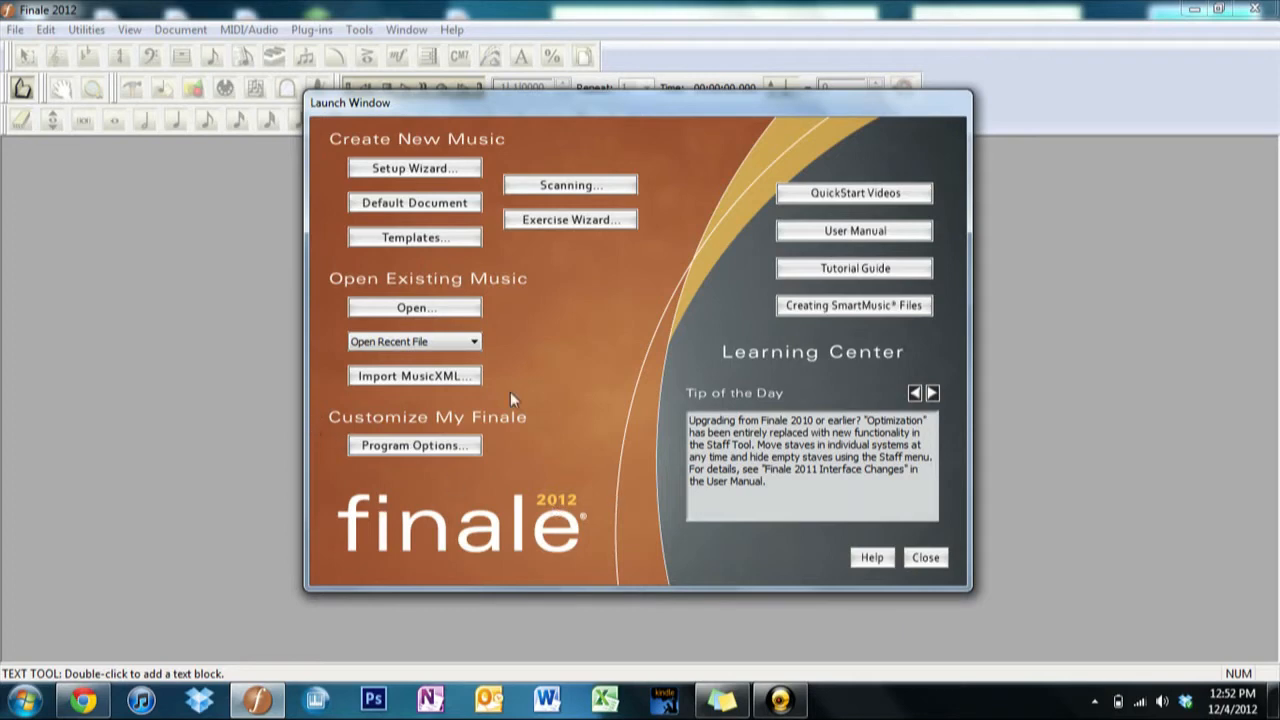
pyautogui.moveTo(860, 160)
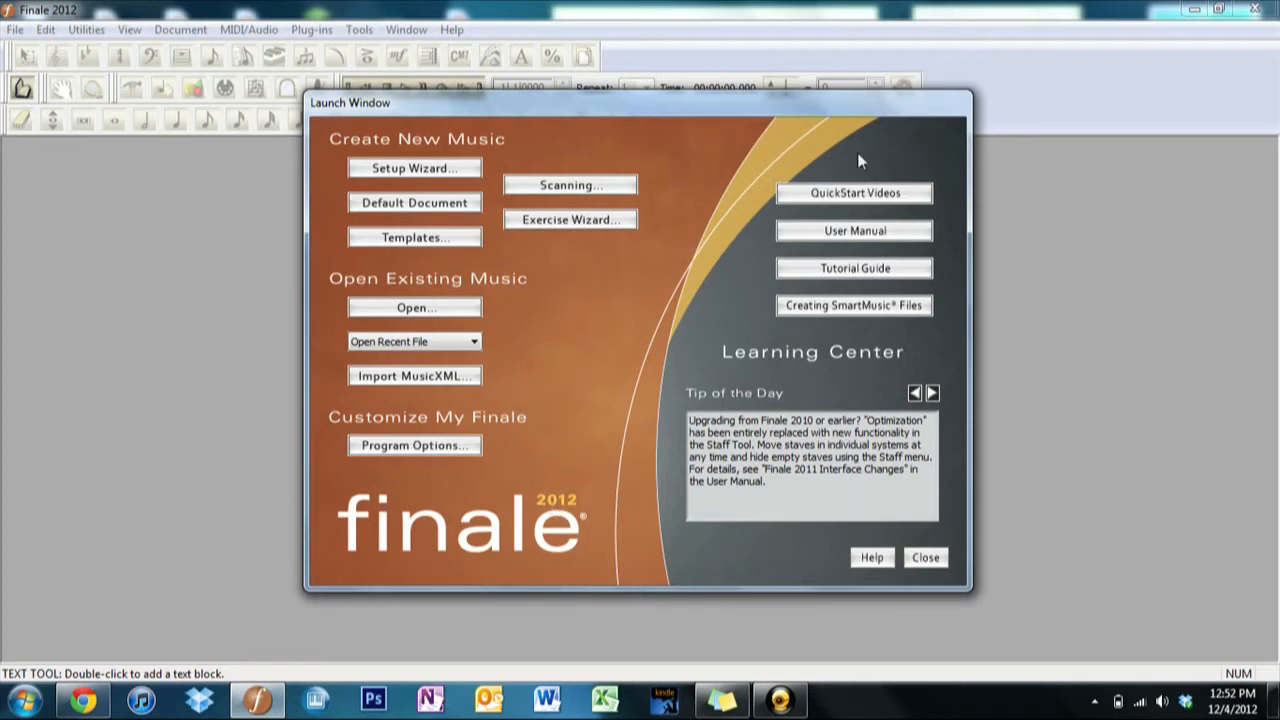
pyautogui.moveTo(736, 344)
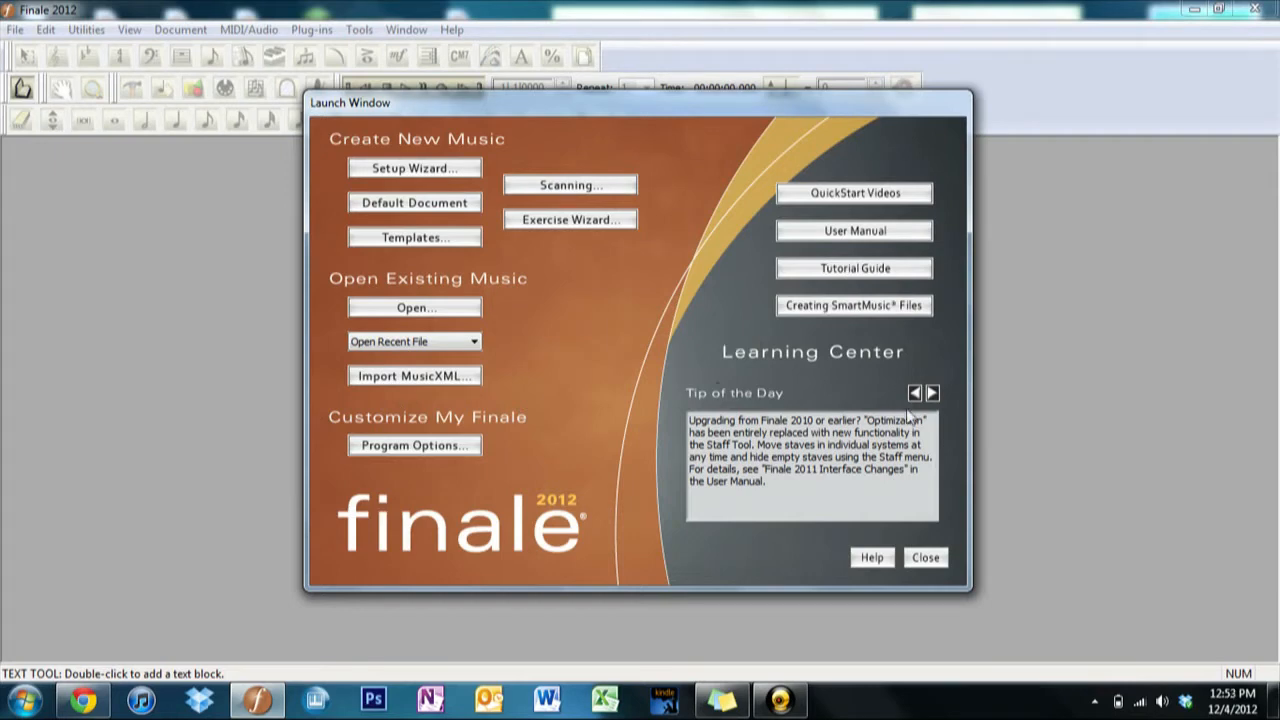
pyautogui.click(930, 392)
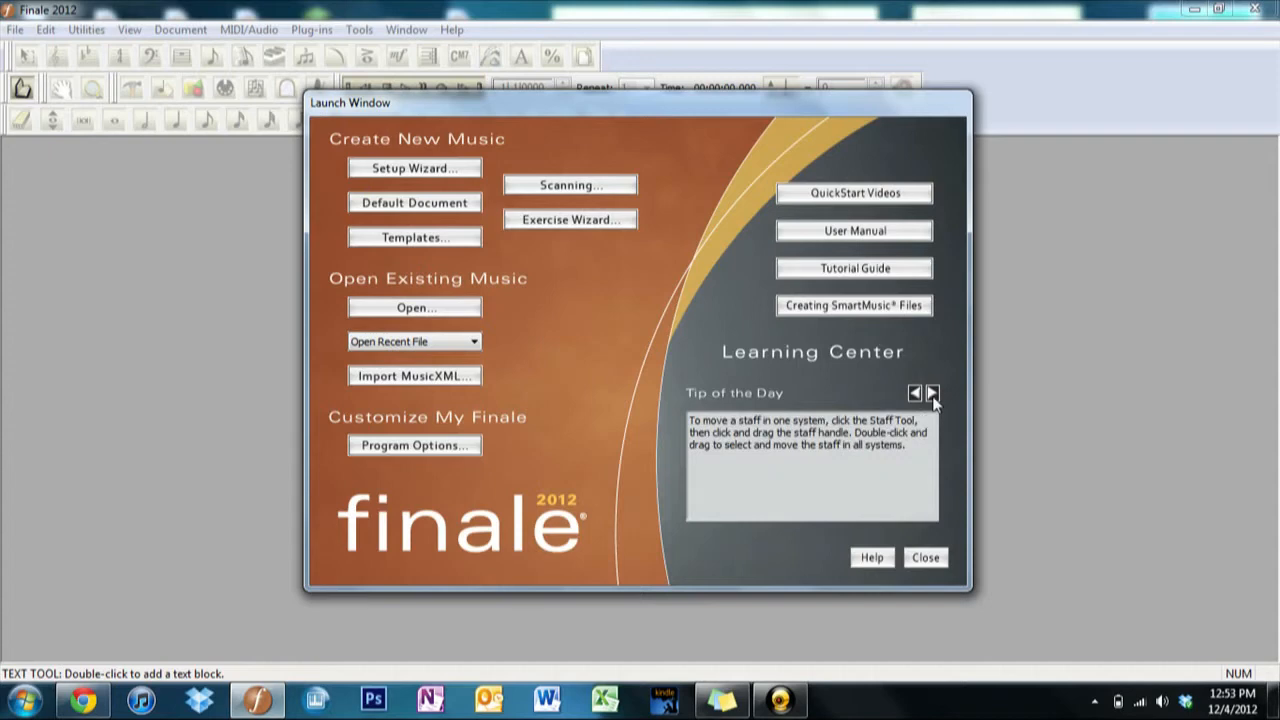
pyautogui.click(932, 392)
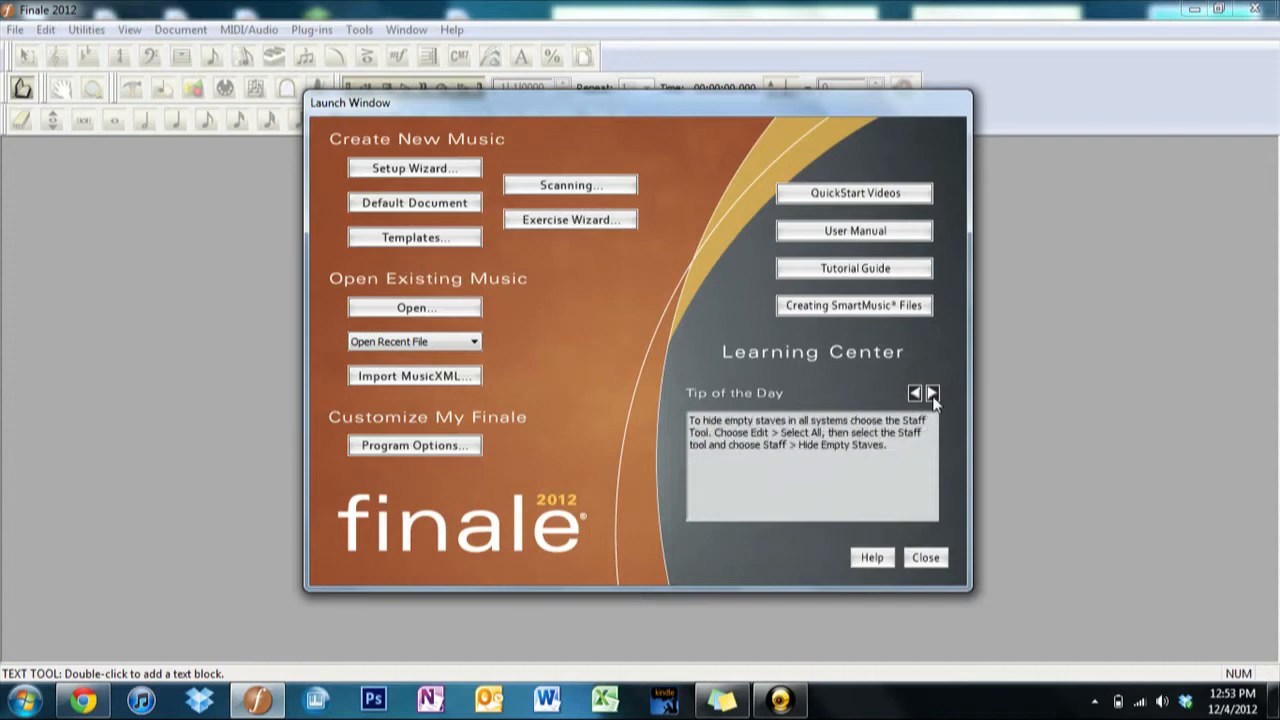
pyautogui.click(930, 392)
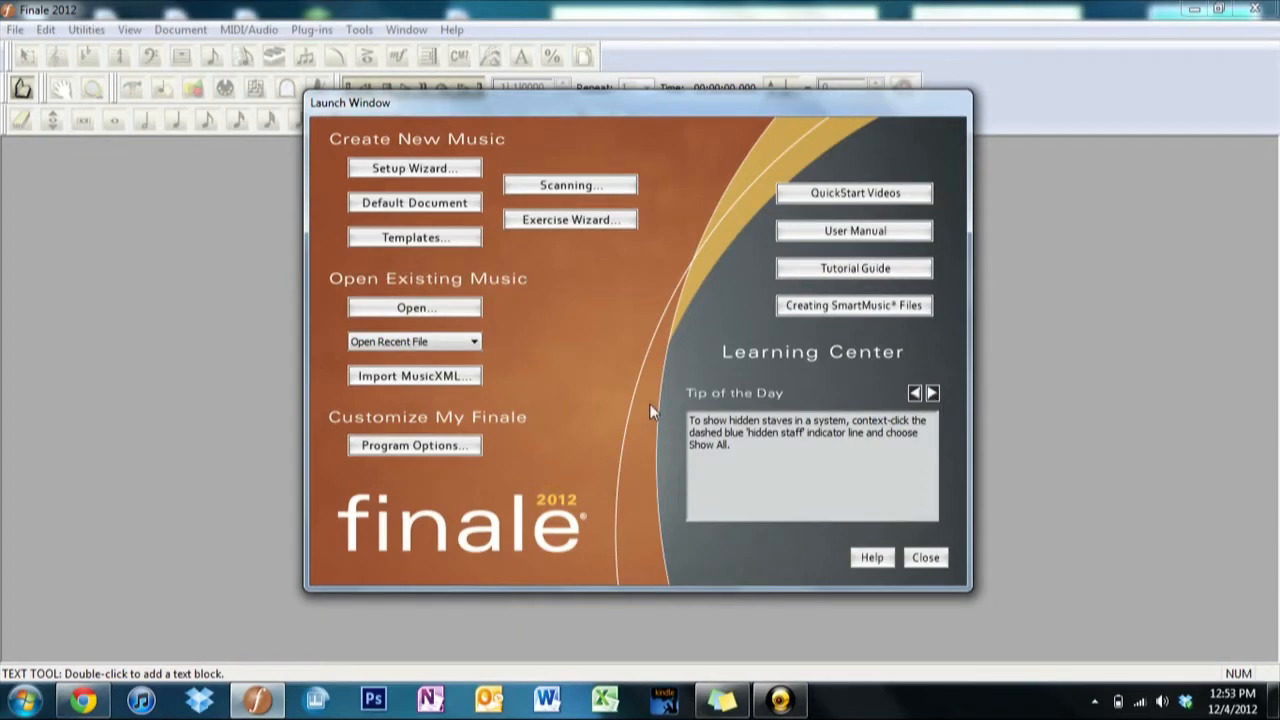
pyautogui.moveTo(628, 278)
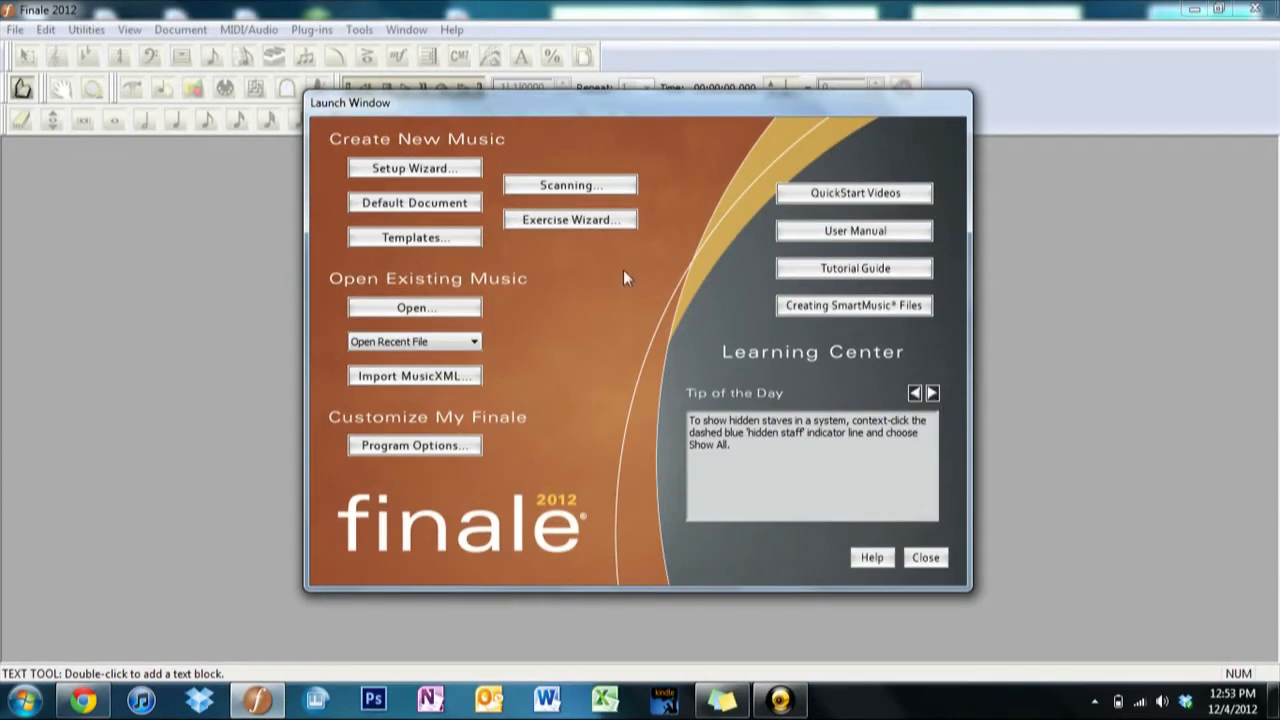
pyautogui.moveTo(334, 196)
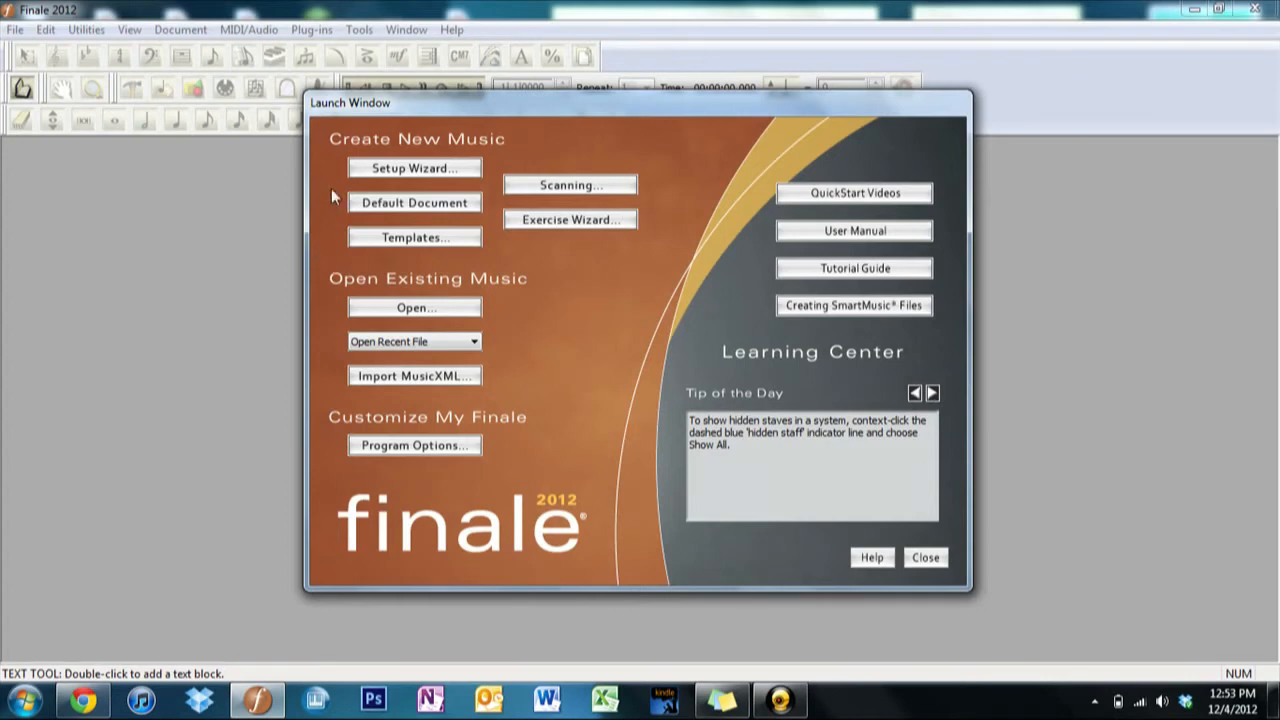
pyautogui.moveTo(336, 200)
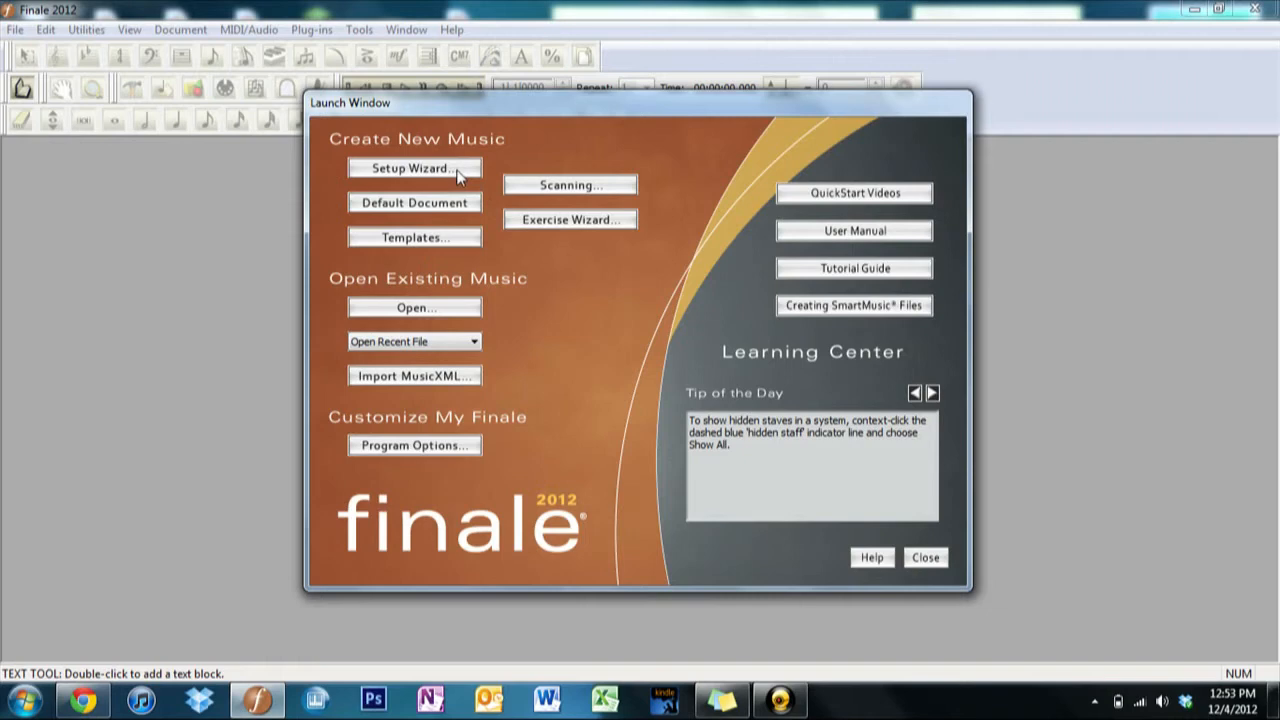
# - Browse Brass Trio, Orchestra and other preset ensembles in the Setup Wizard, then cancel
pyautogui.click(414, 168)
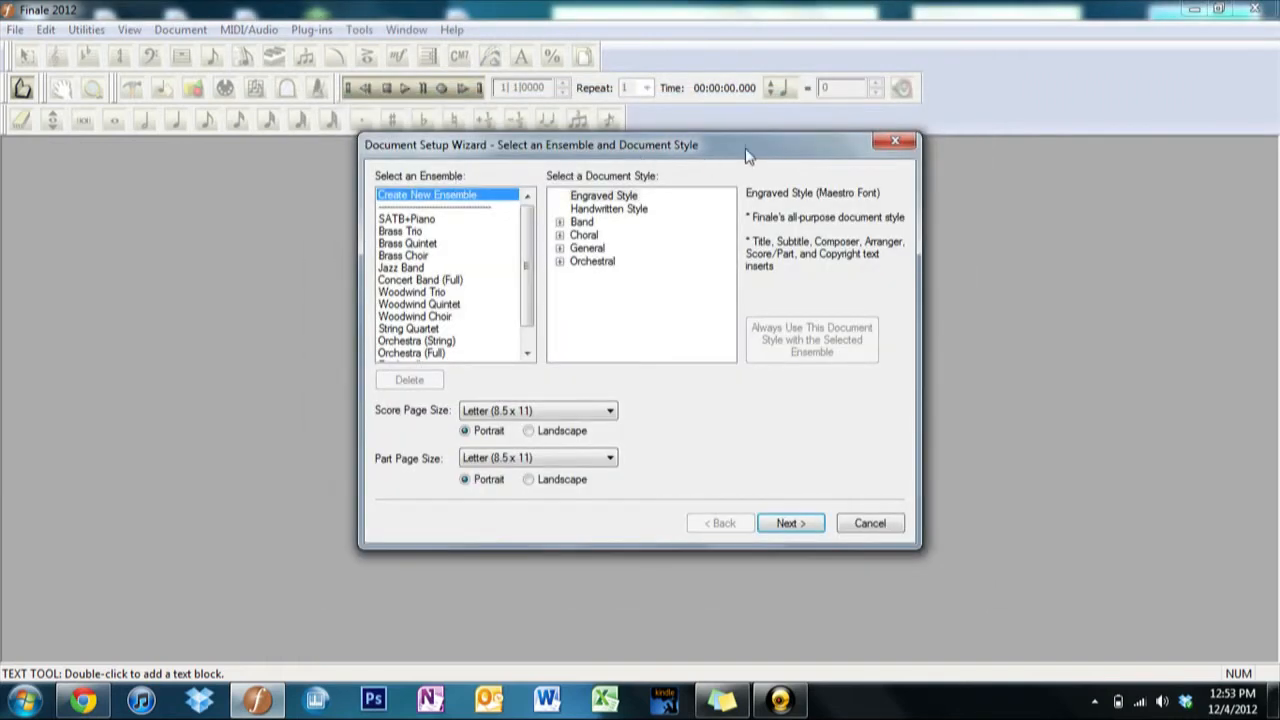
pyautogui.moveTo(444, 228)
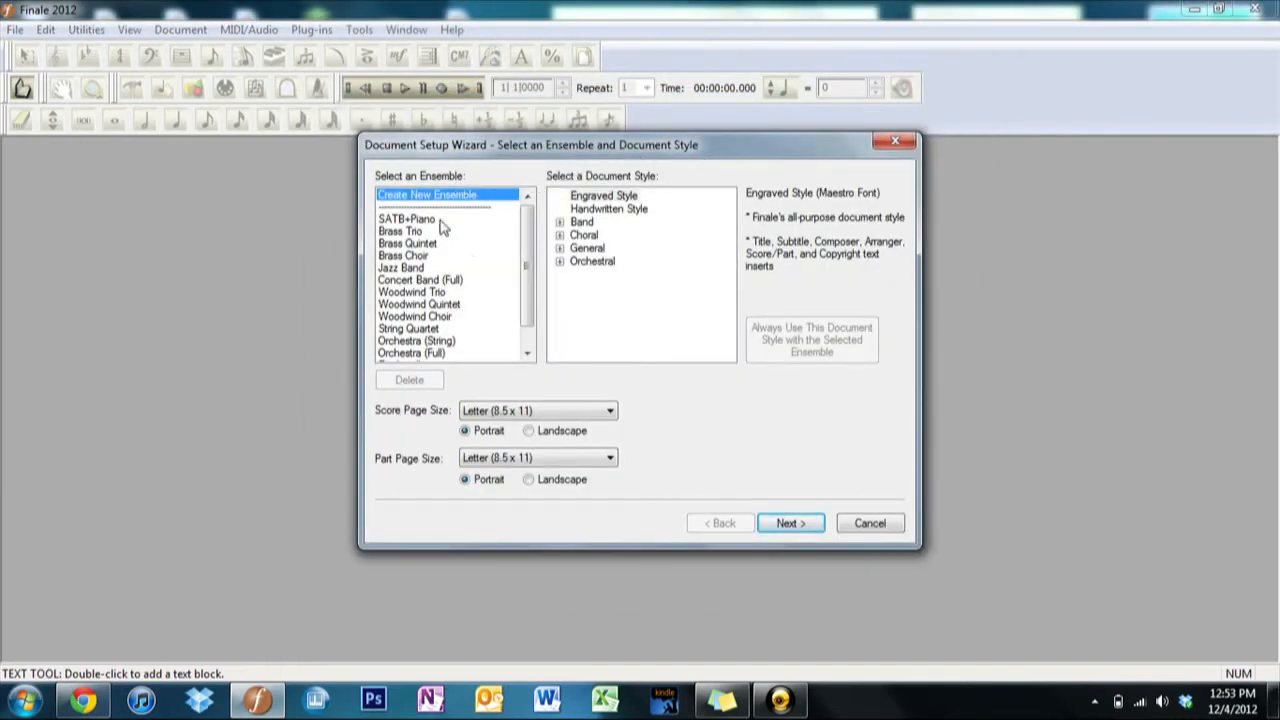
pyautogui.click(408, 218)
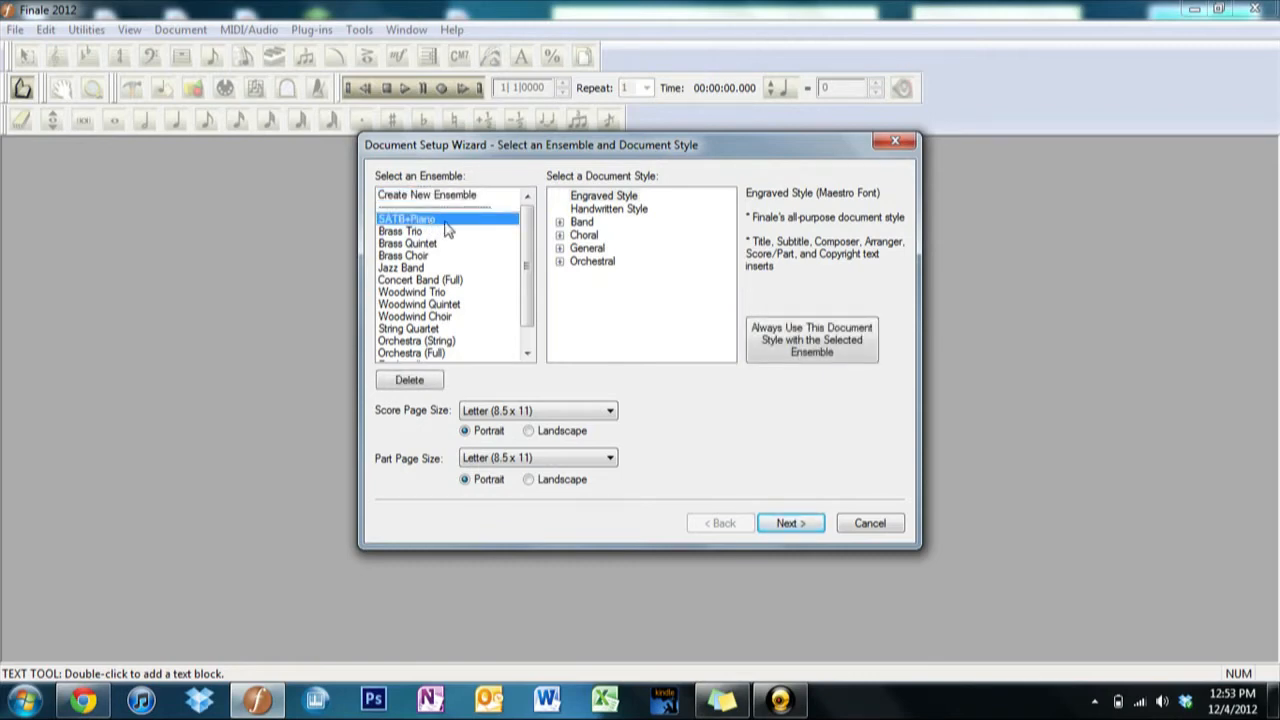
pyautogui.click(400, 232)
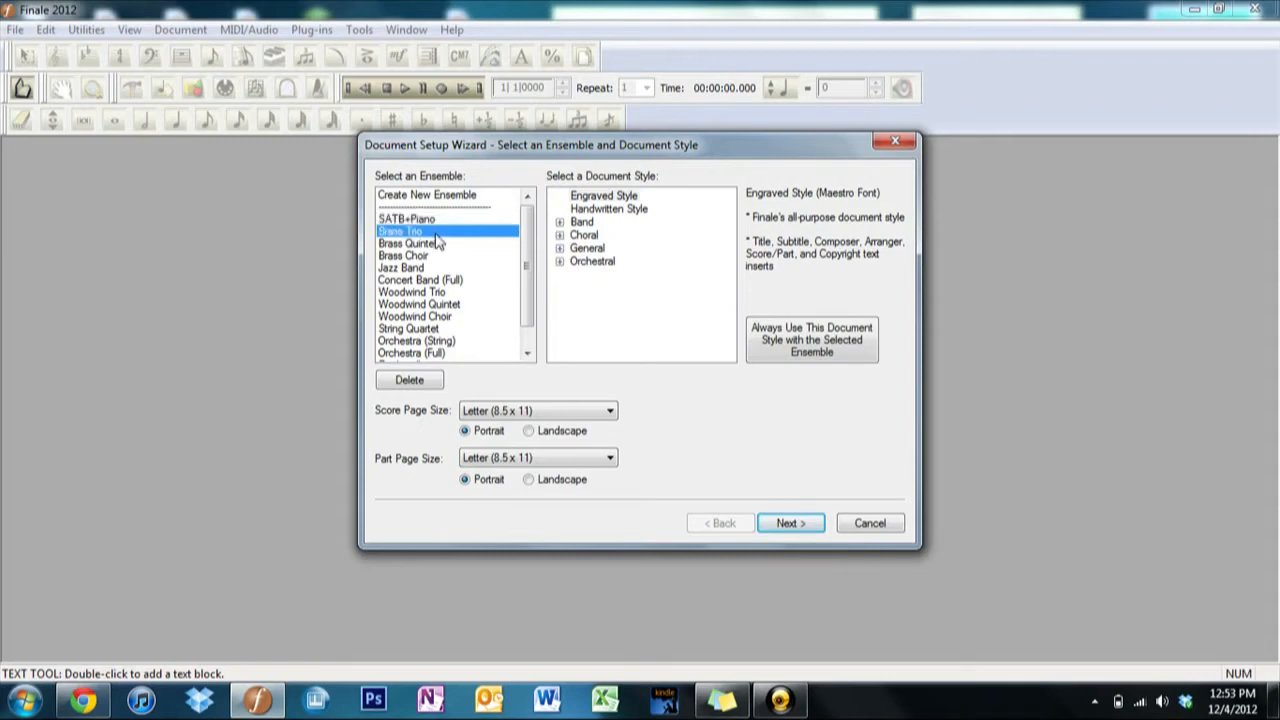
pyautogui.click(400, 268)
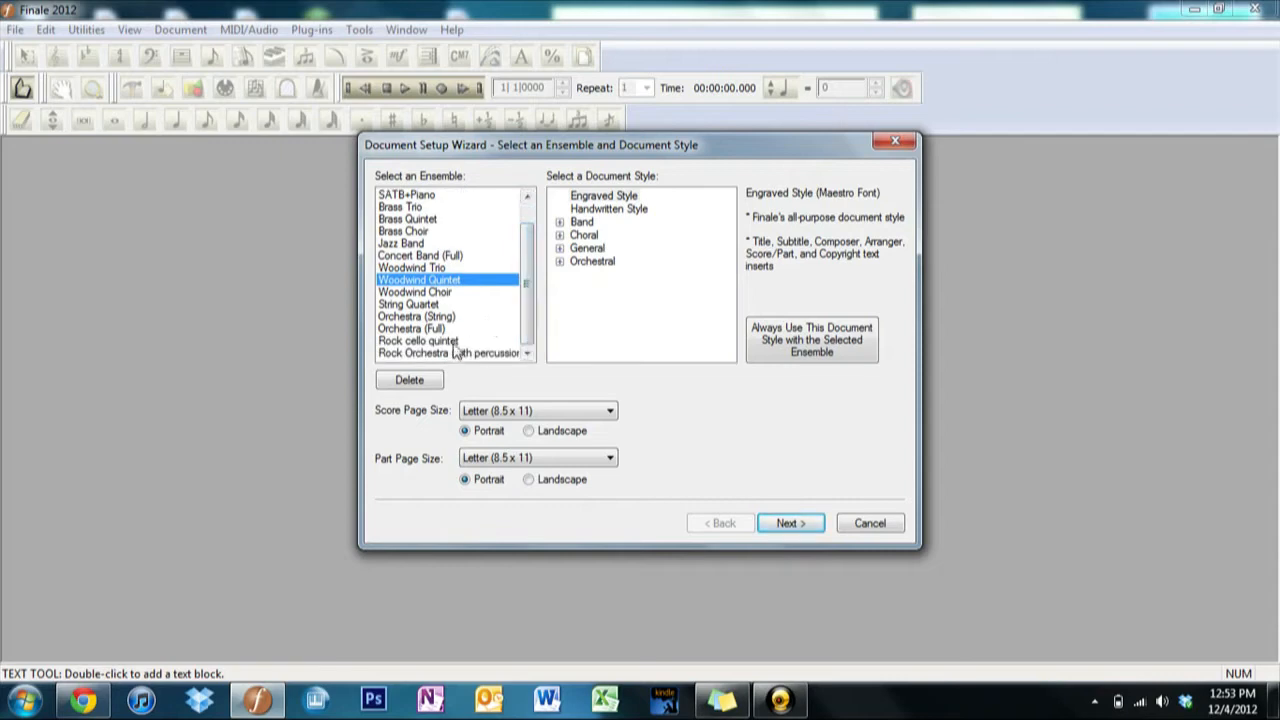
pyautogui.click(412, 328)
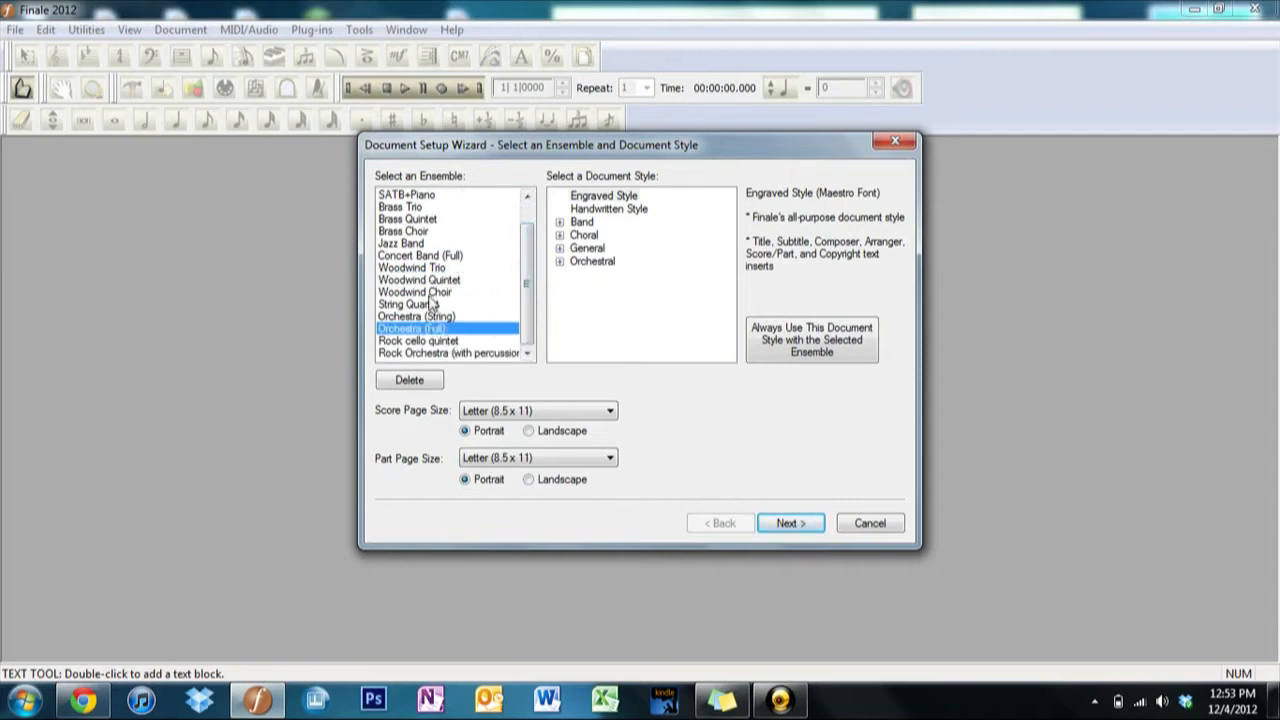
pyautogui.click(868, 522)
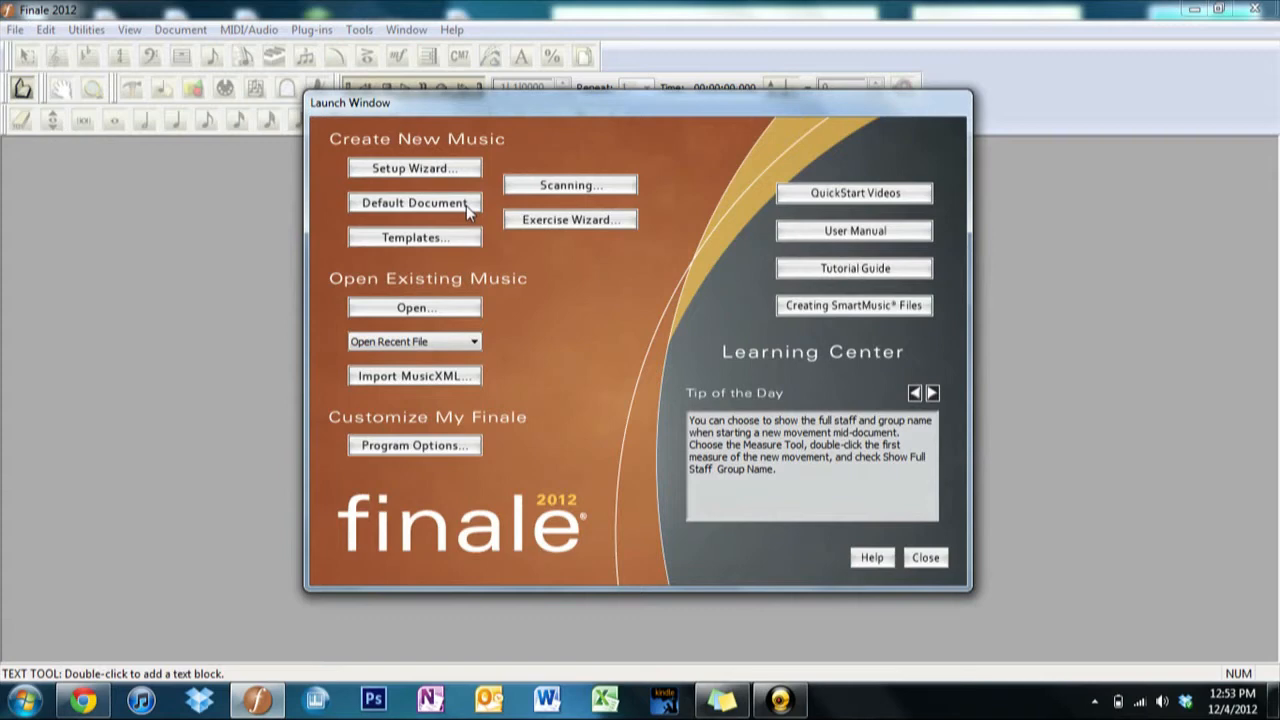
pyautogui.moveTo(460, 244)
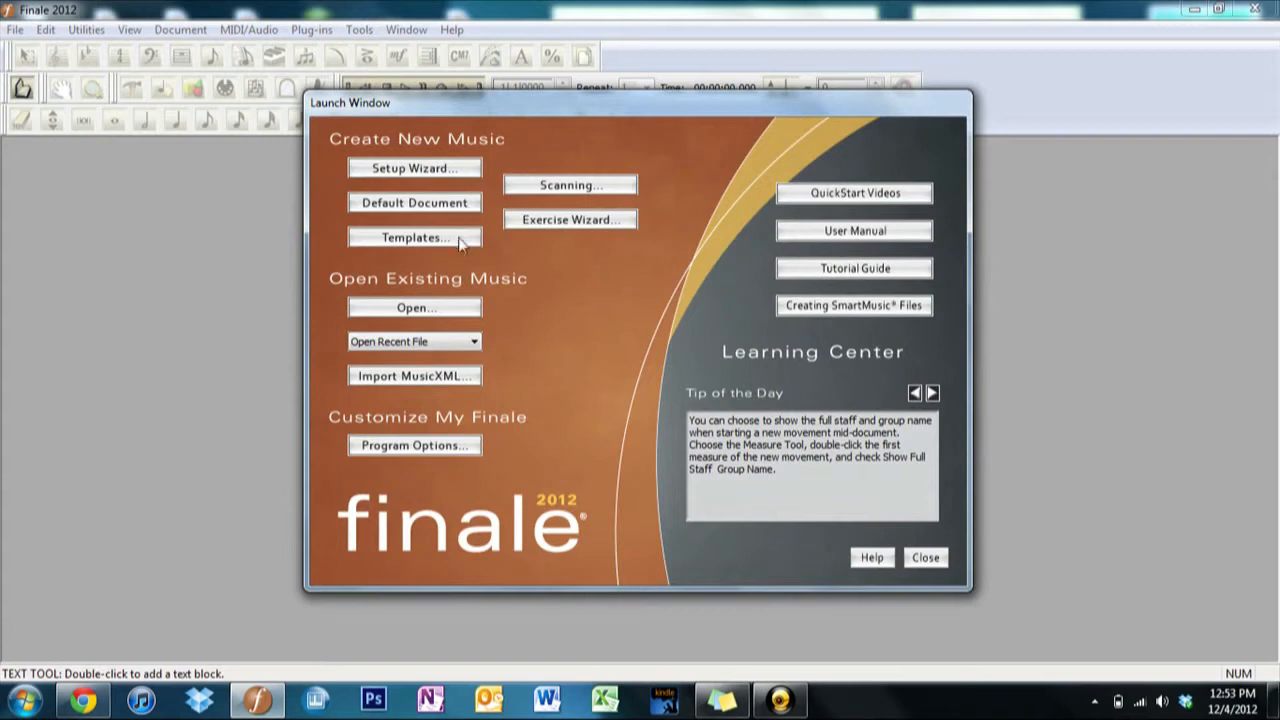
pyautogui.click(414, 236)
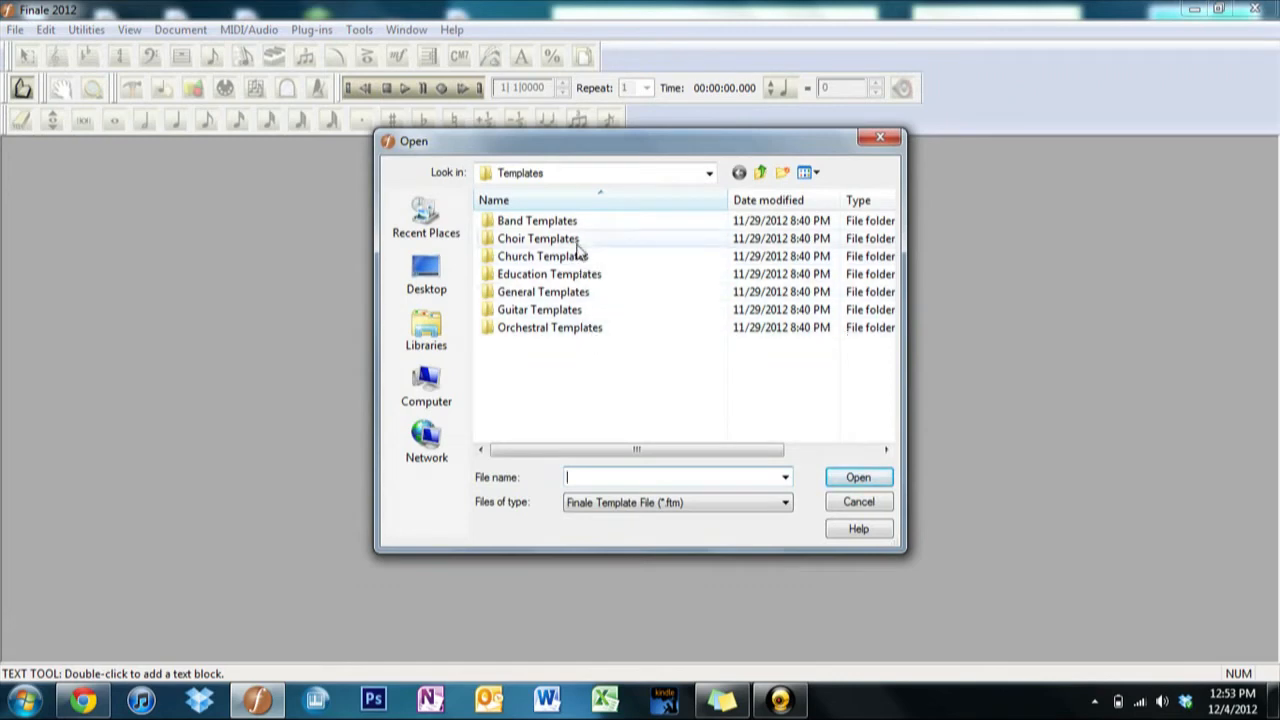
pyautogui.moveTo(536, 220)
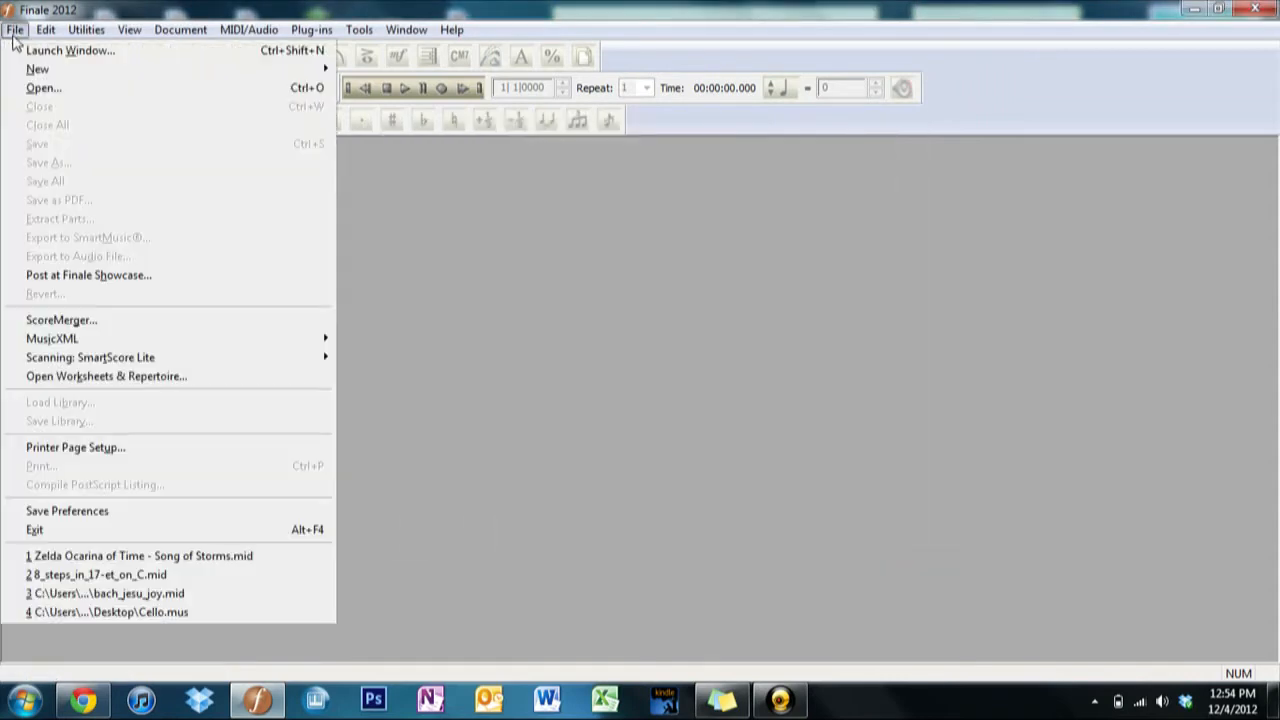
pyautogui.click(70, 50)
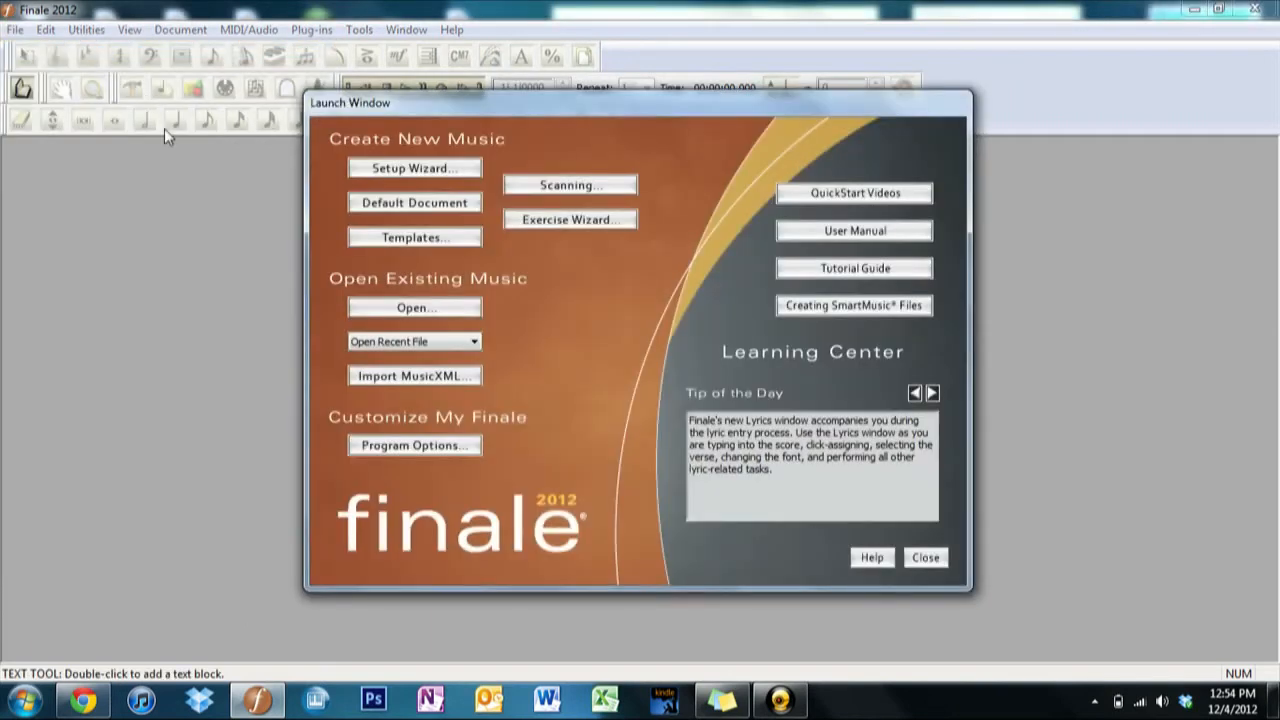
pyautogui.moveTo(596, 262)
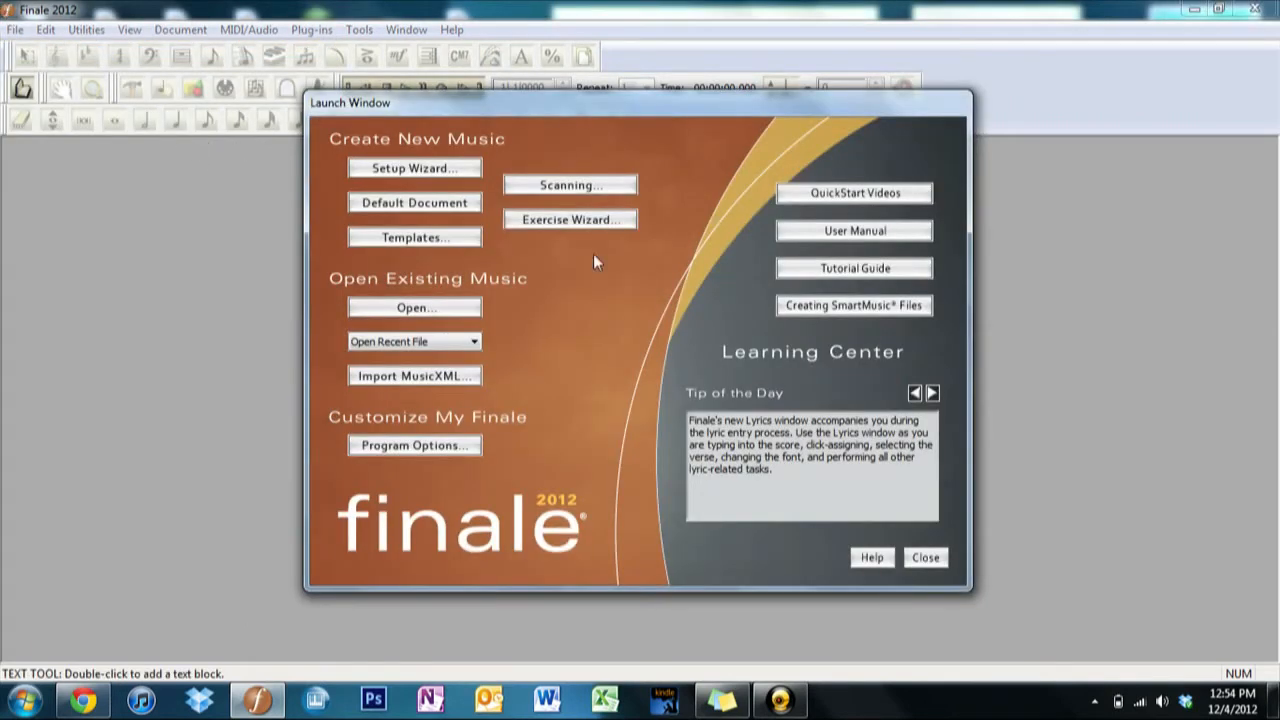
pyautogui.moveTo(650, 304)
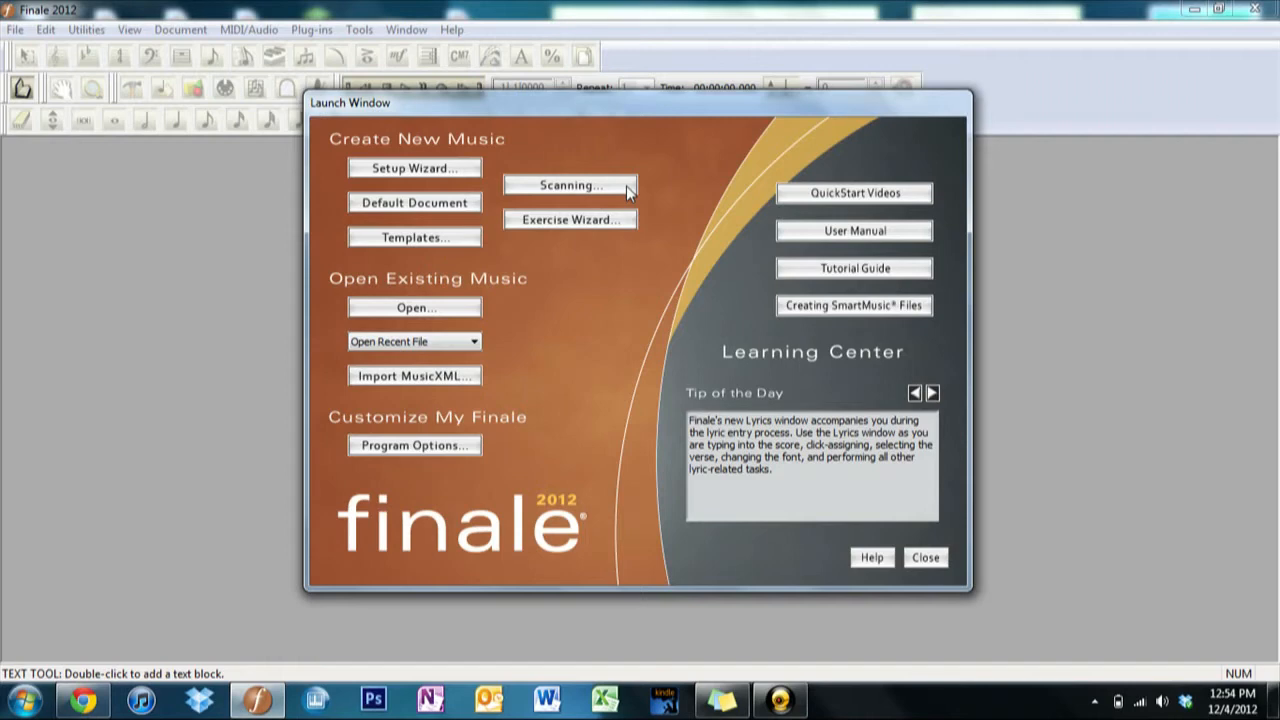
pyautogui.moveTo(620, 230)
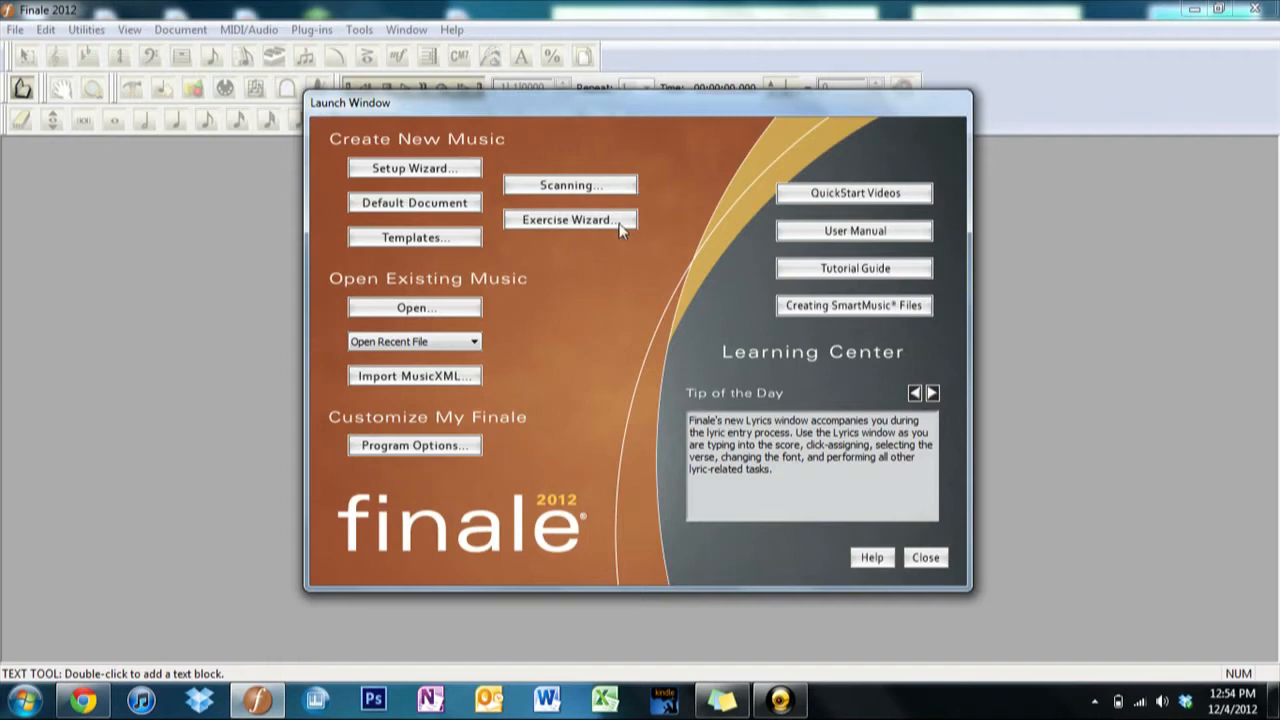
pyautogui.click(568, 218)
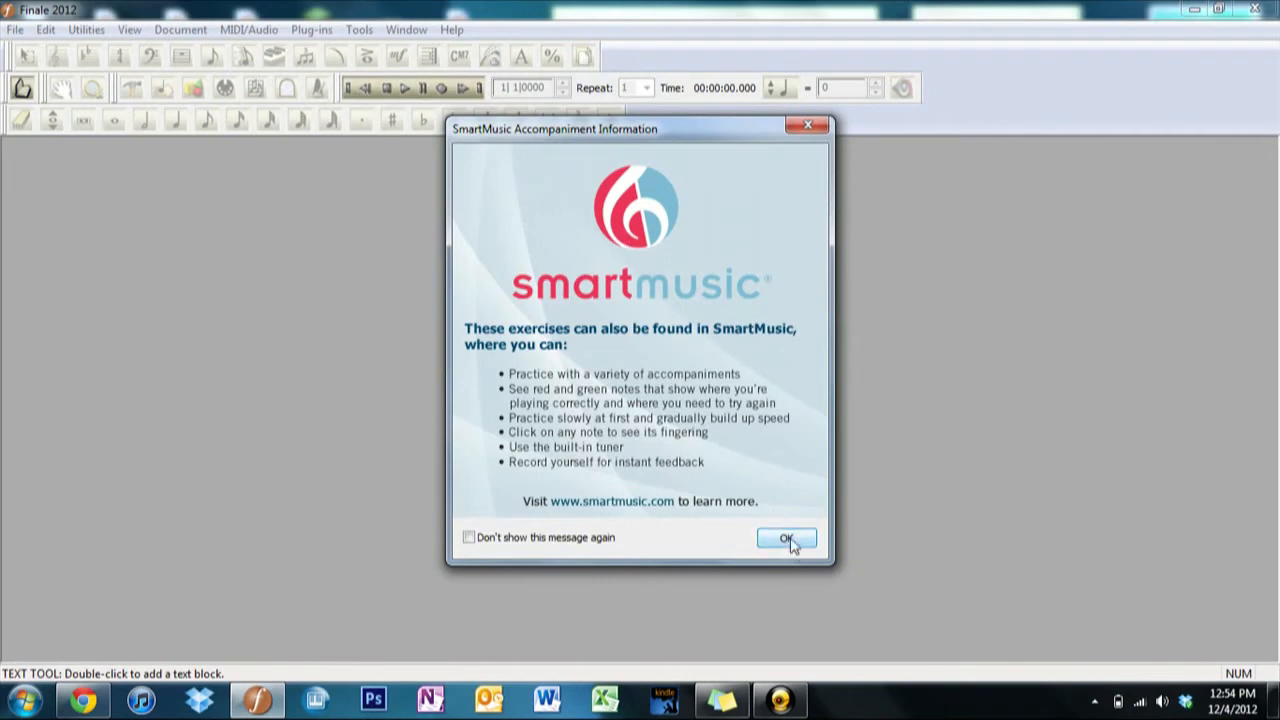
pyautogui.click(786, 538)
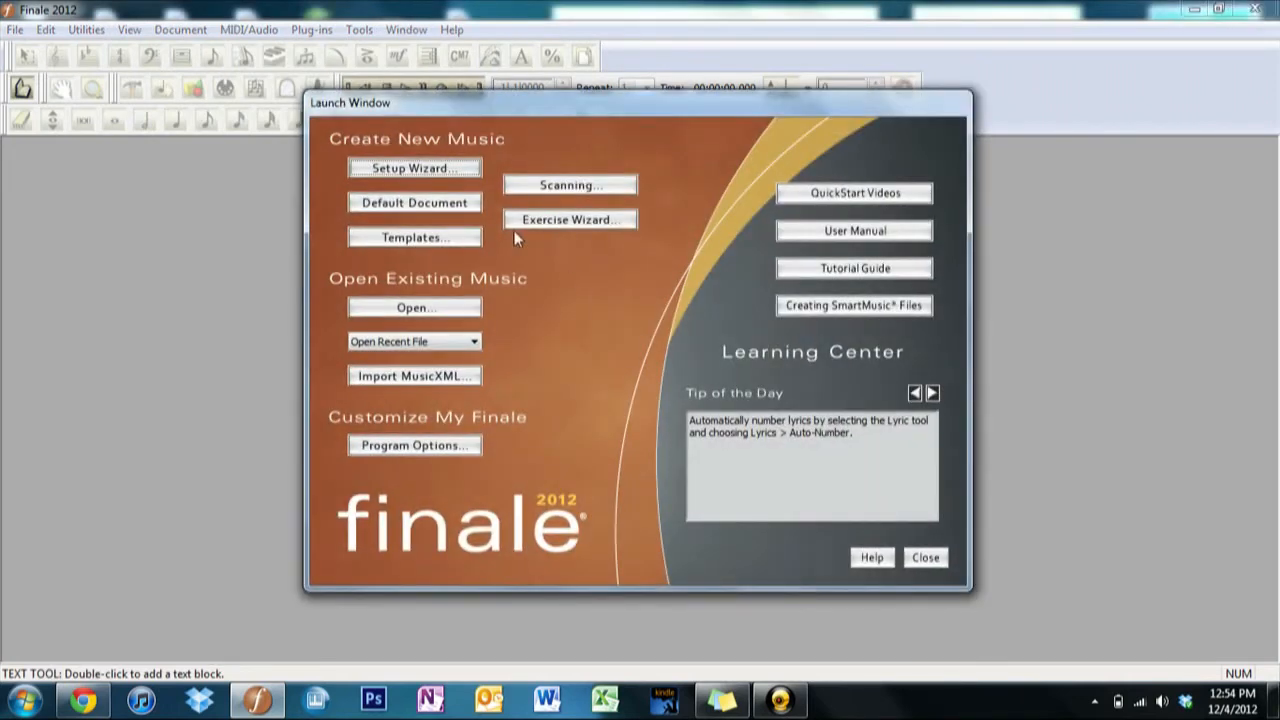
# - Try the Engraved, Handwritten and Orchestra (Maestro/Engraver) document styles in the Setup Wizard
pyautogui.click(414, 168)
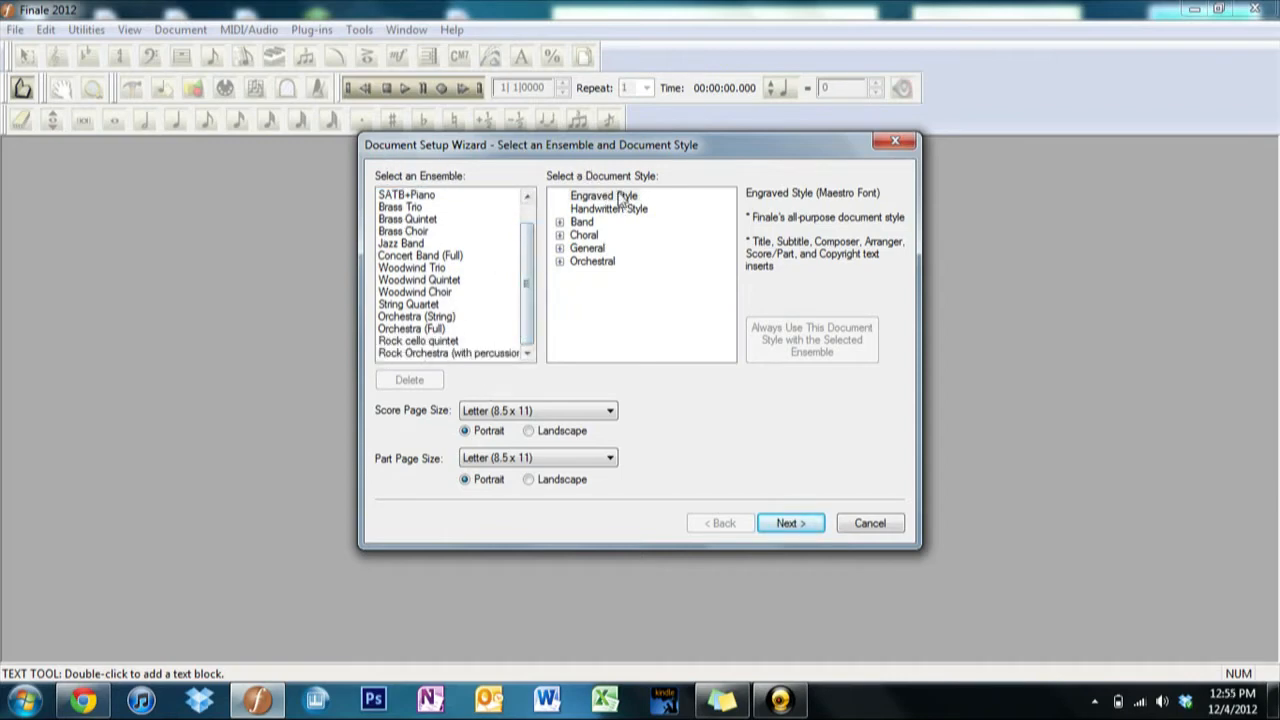
pyautogui.click(608, 208)
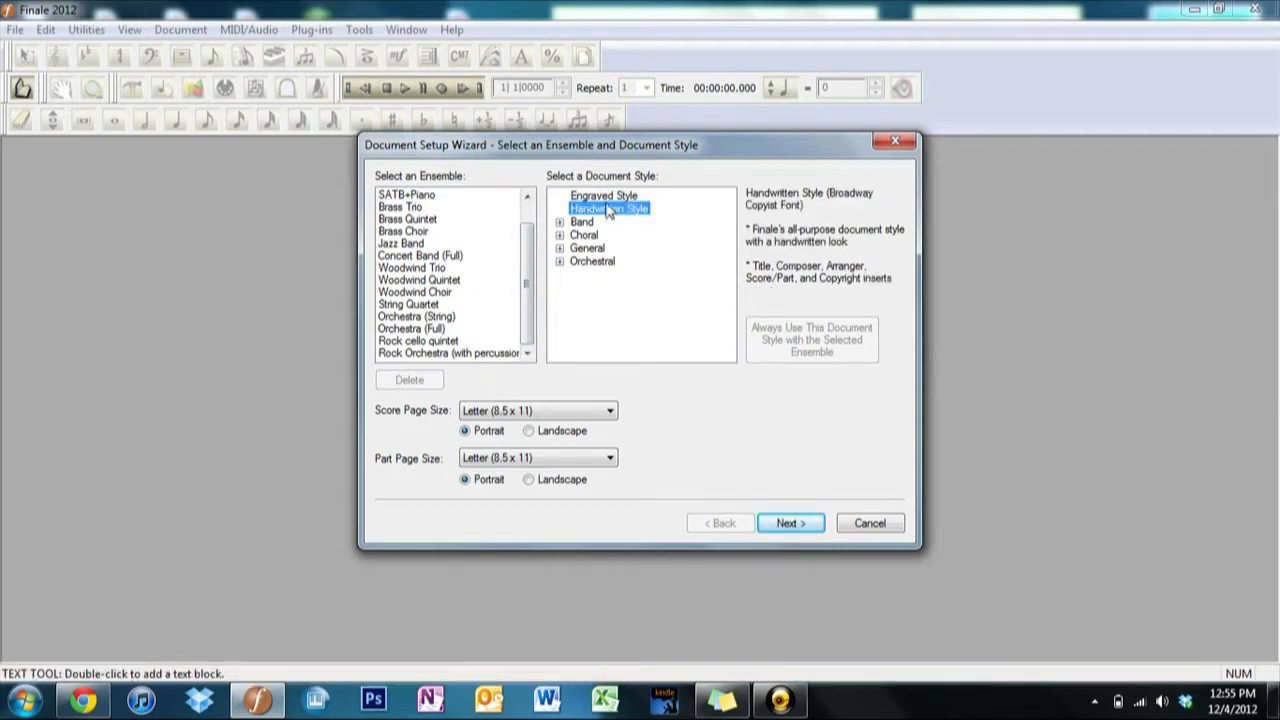
pyautogui.click(604, 196)
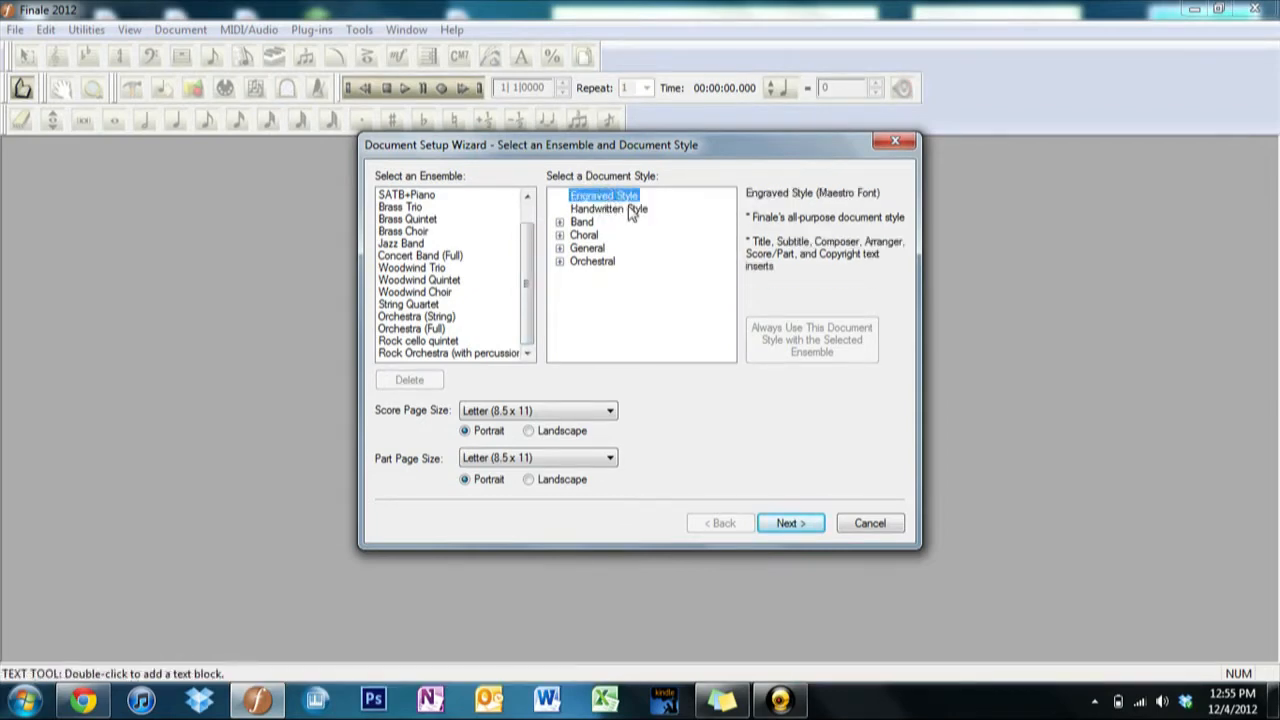
pyautogui.click(608, 208)
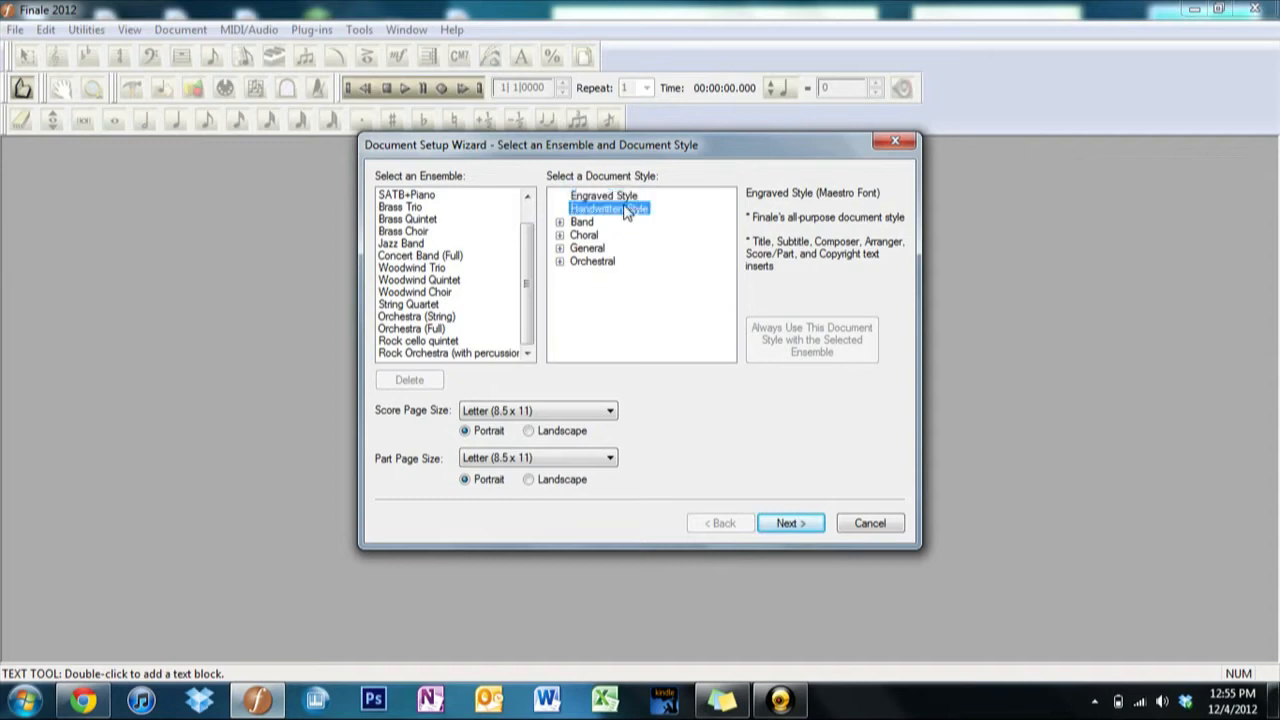
pyautogui.click(608, 206)
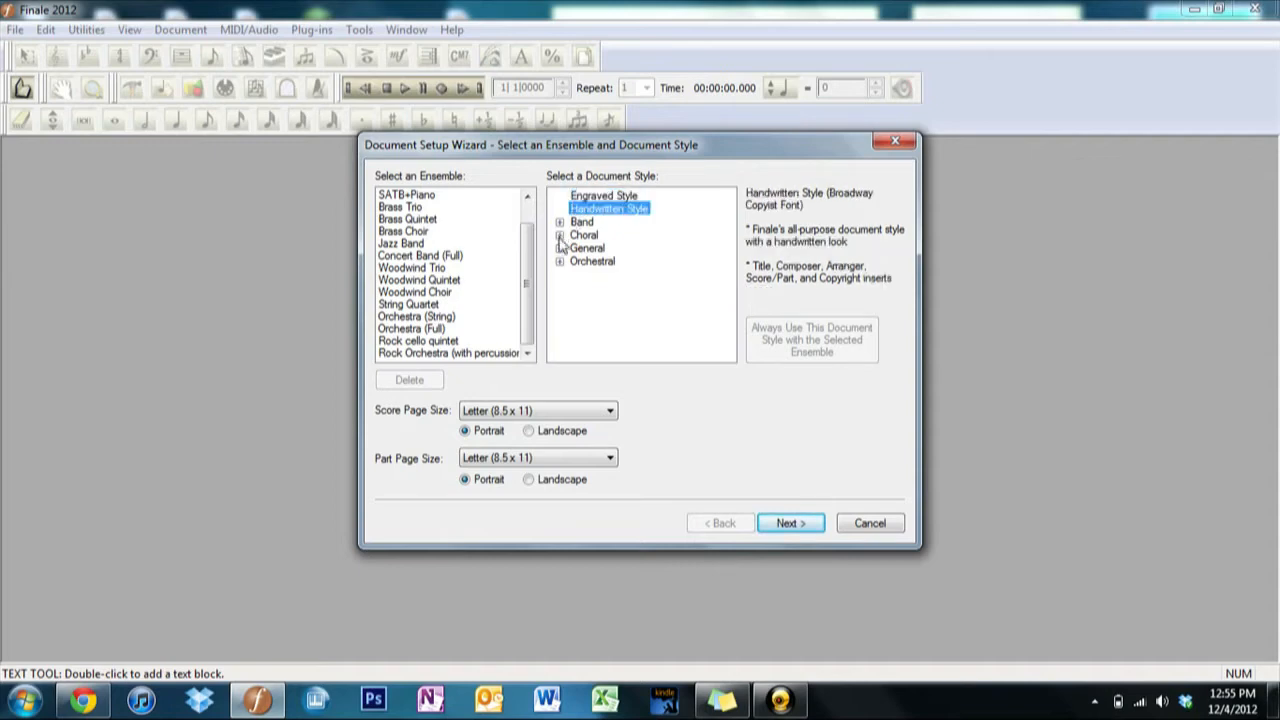
pyautogui.click(562, 260)
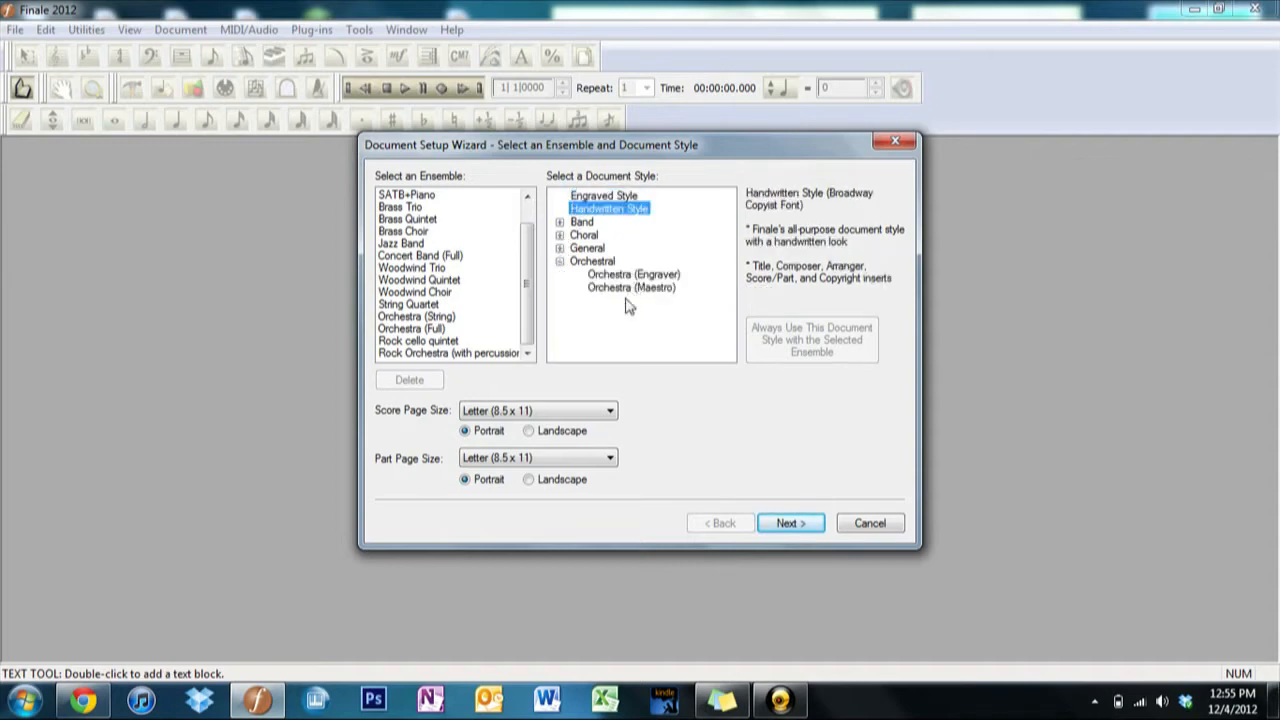
pyautogui.click(632, 288)
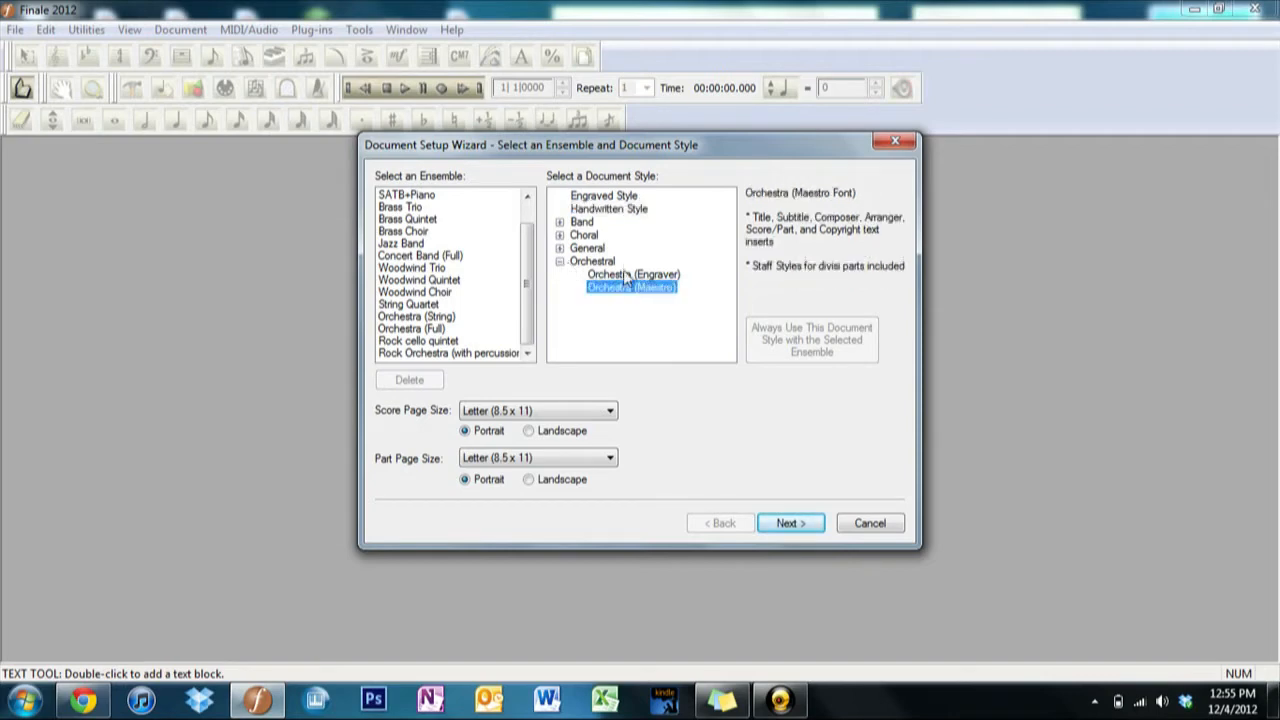
pyautogui.click(632, 274)
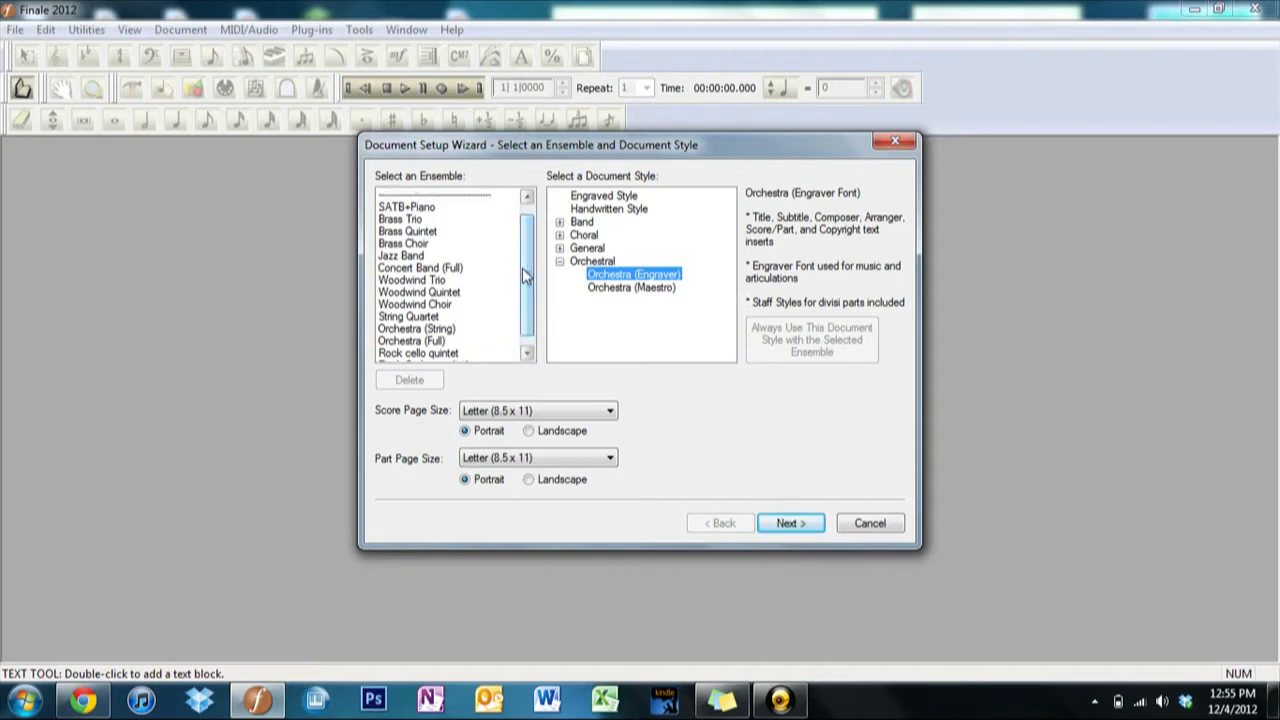
# - Select the SATB+Piano ensemble with the Choral (Maestro) document style
pyautogui.click(404, 206)
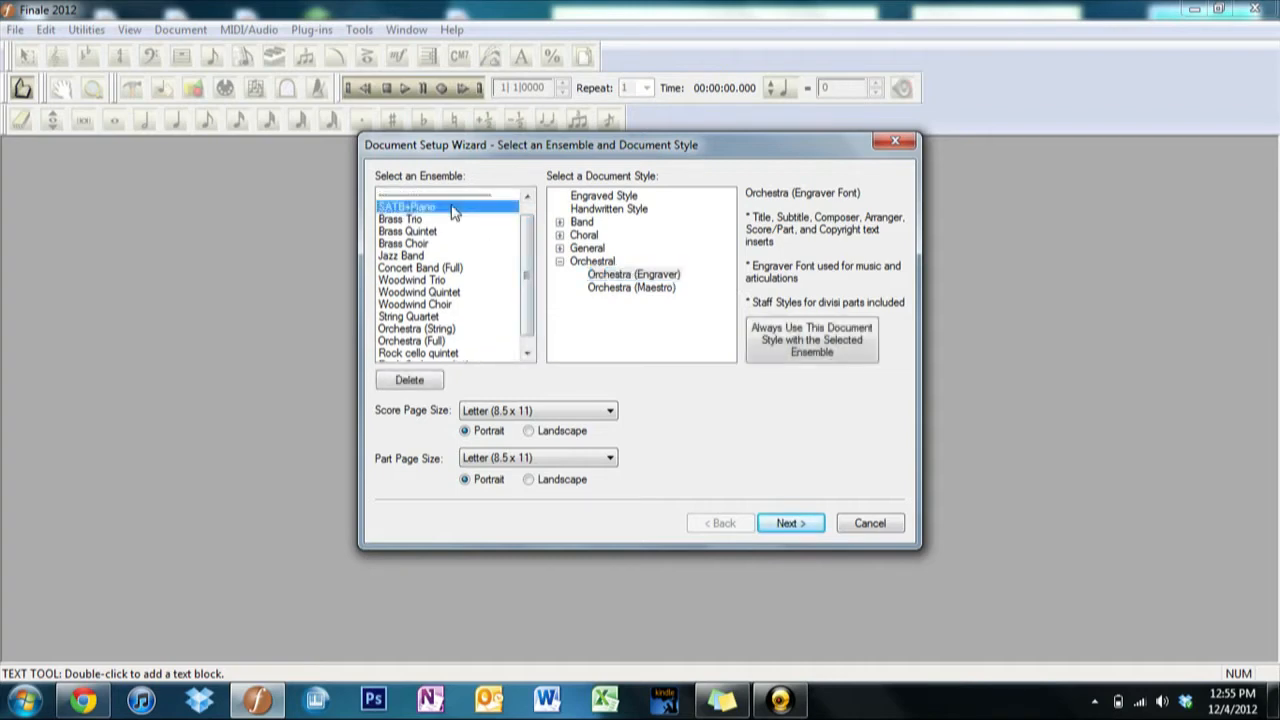
pyautogui.click(560, 260)
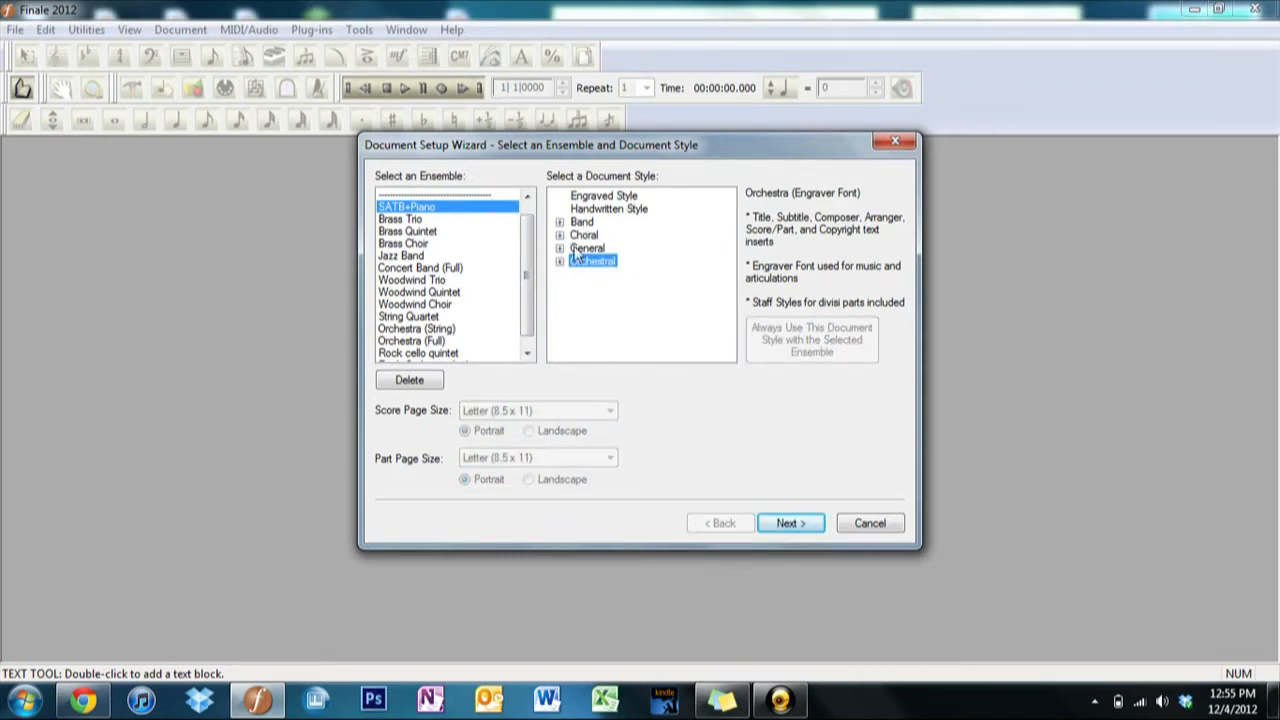
pyautogui.click(560, 234)
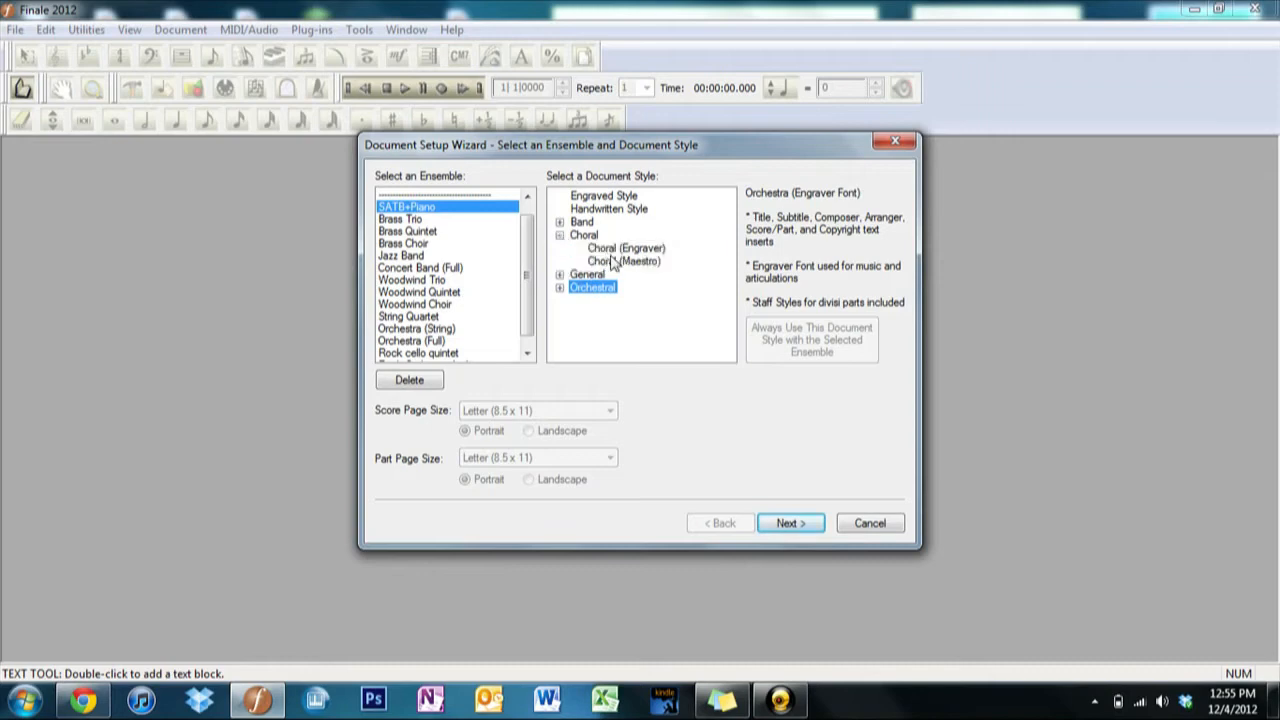
pyautogui.click(624, 260)
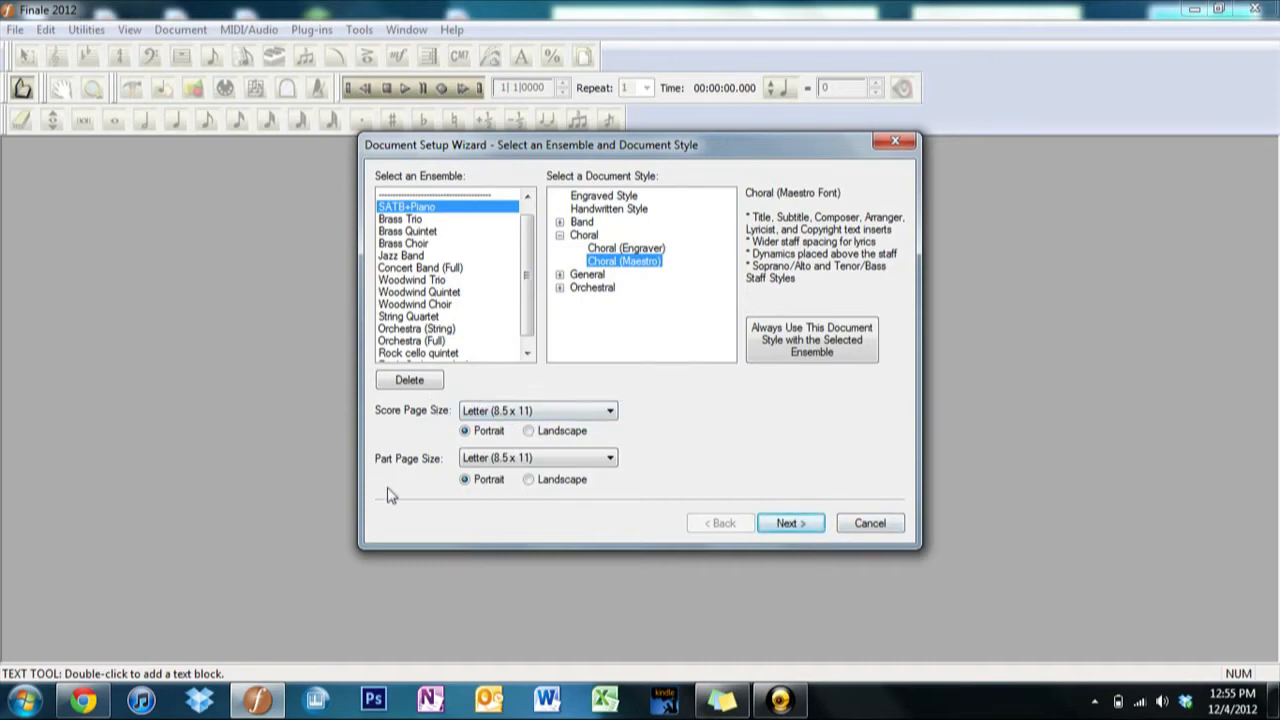
pyautogui.moveTo(376, 408)
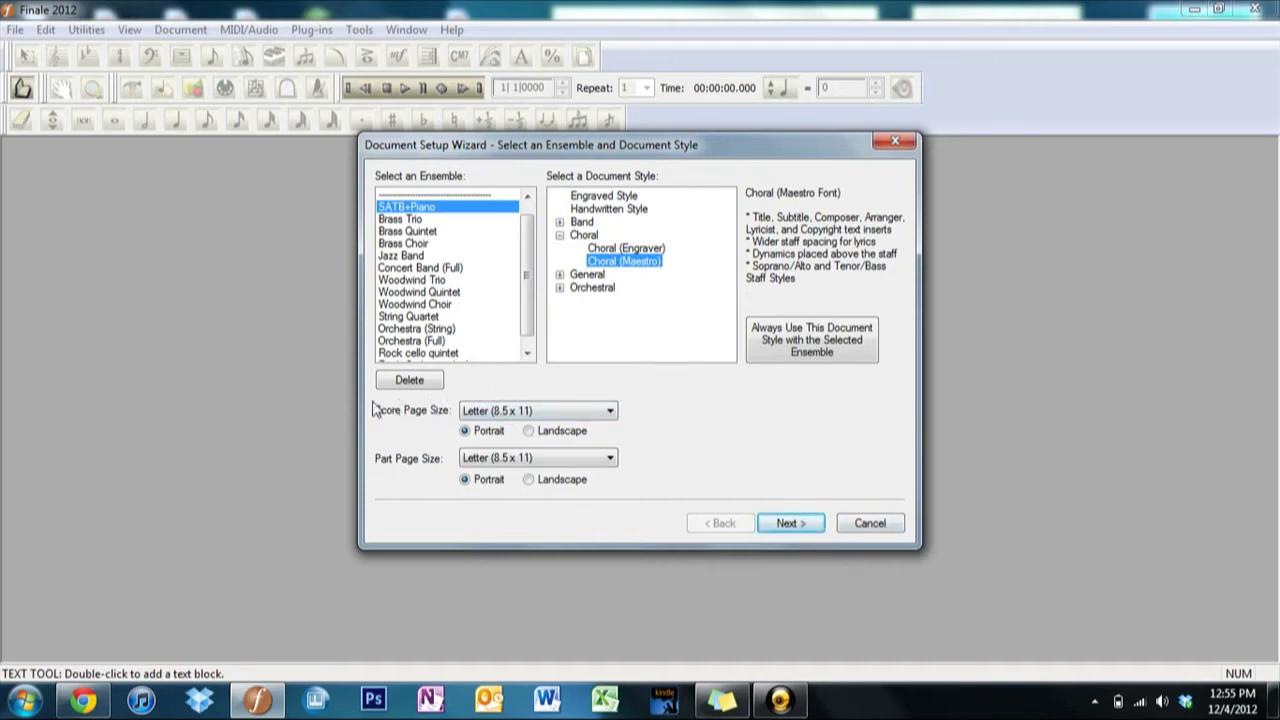
pyautogui.moveTo(540, 448)
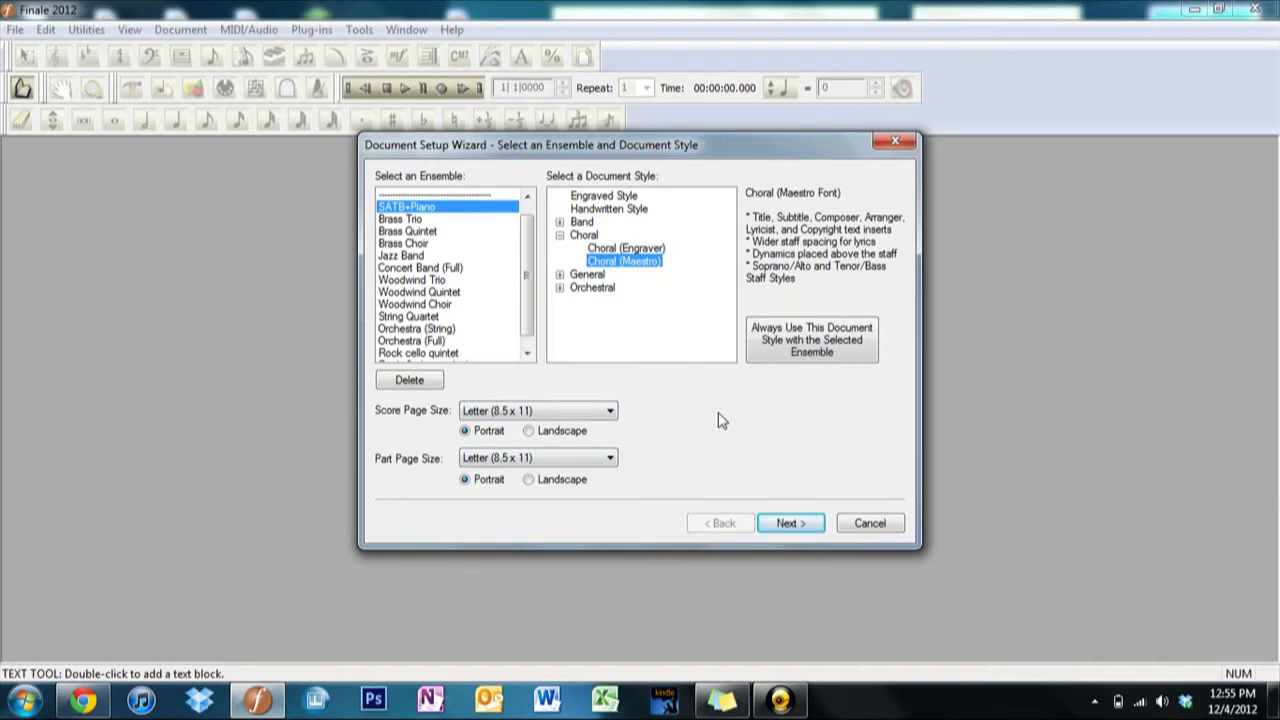
pyautogui.moveTo(538, 426)
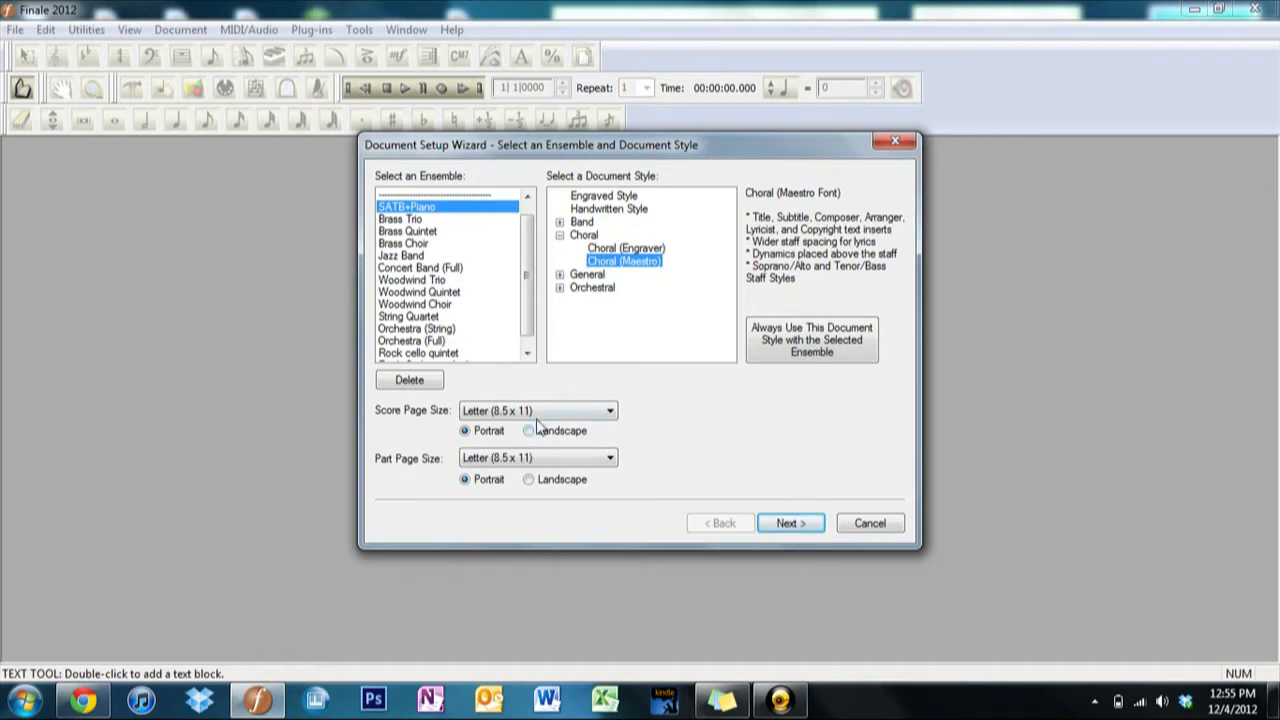
# - Keep Letter page size and choose Create New Ensemble for the score
pyautogui.click(608, 410)
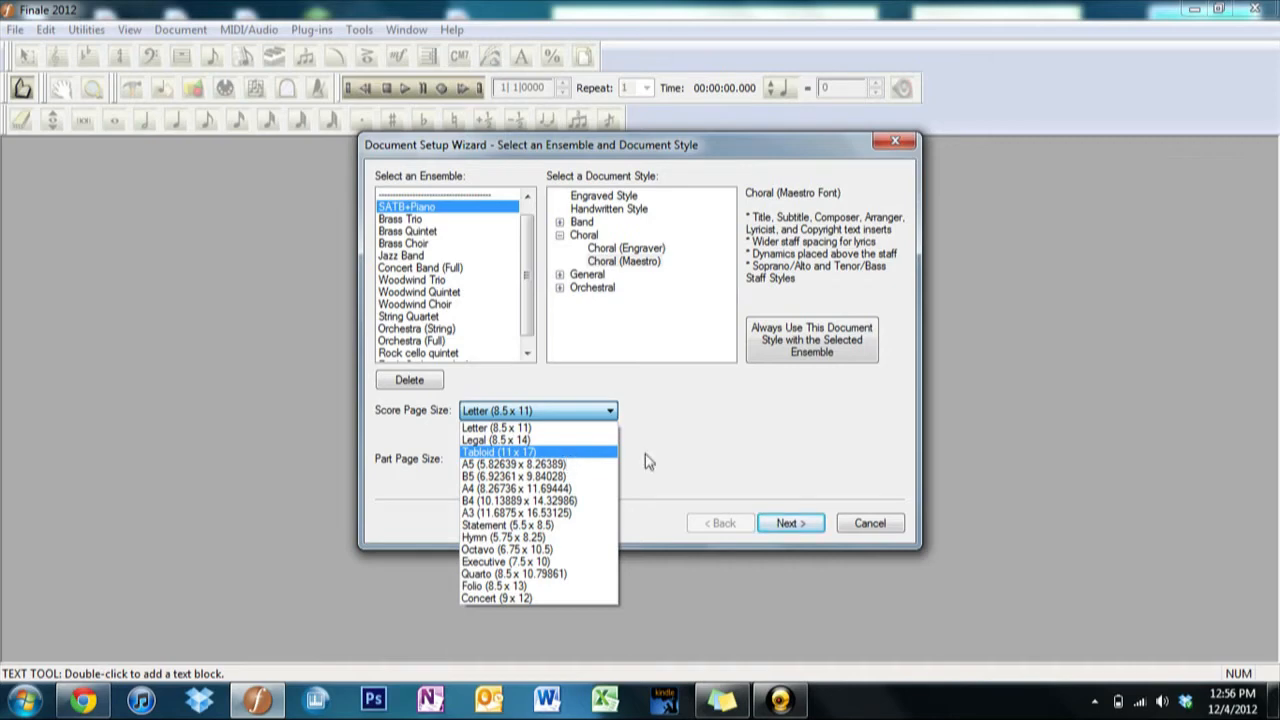
pyautogui.moveTo(638, 458)
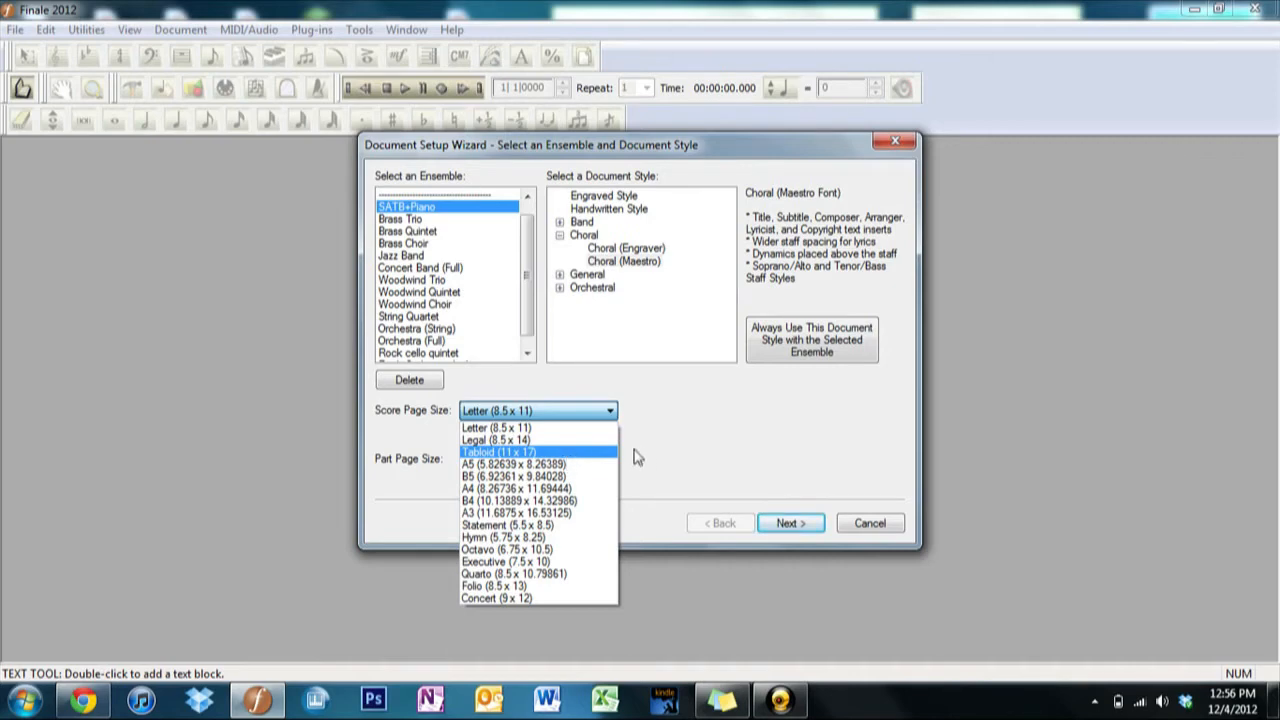
pyautogui.moveTo(496, 598)
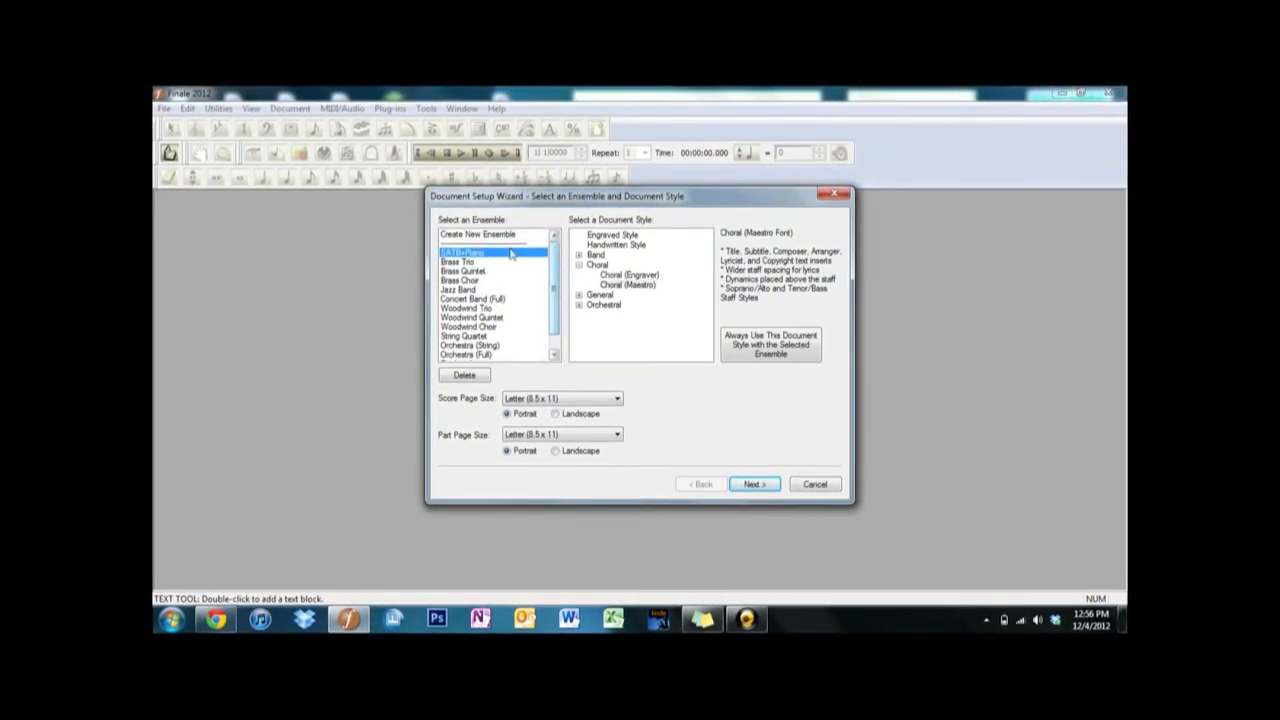
pyautogui.click(478, 234)
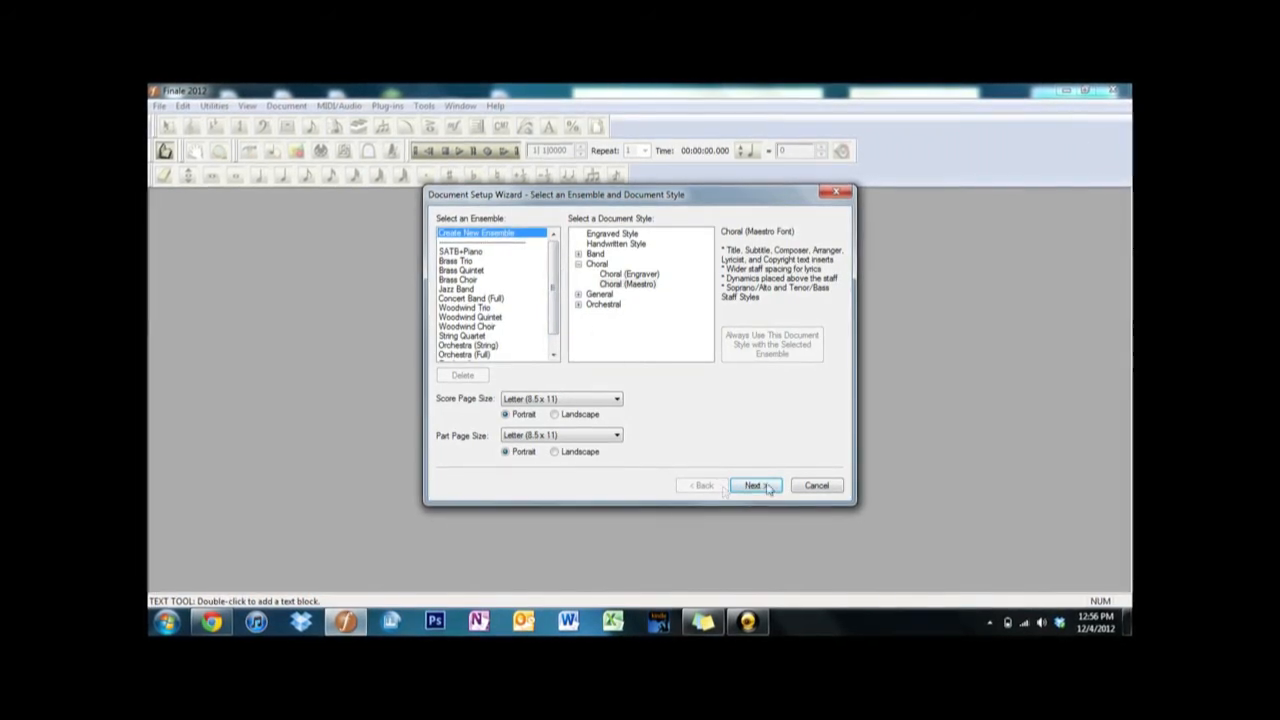
# - Advance to Add or Delete Instrument(s) and browse Keyboards, Voices, Woodwinds and Brass families
pyautogui.click(756, 486)
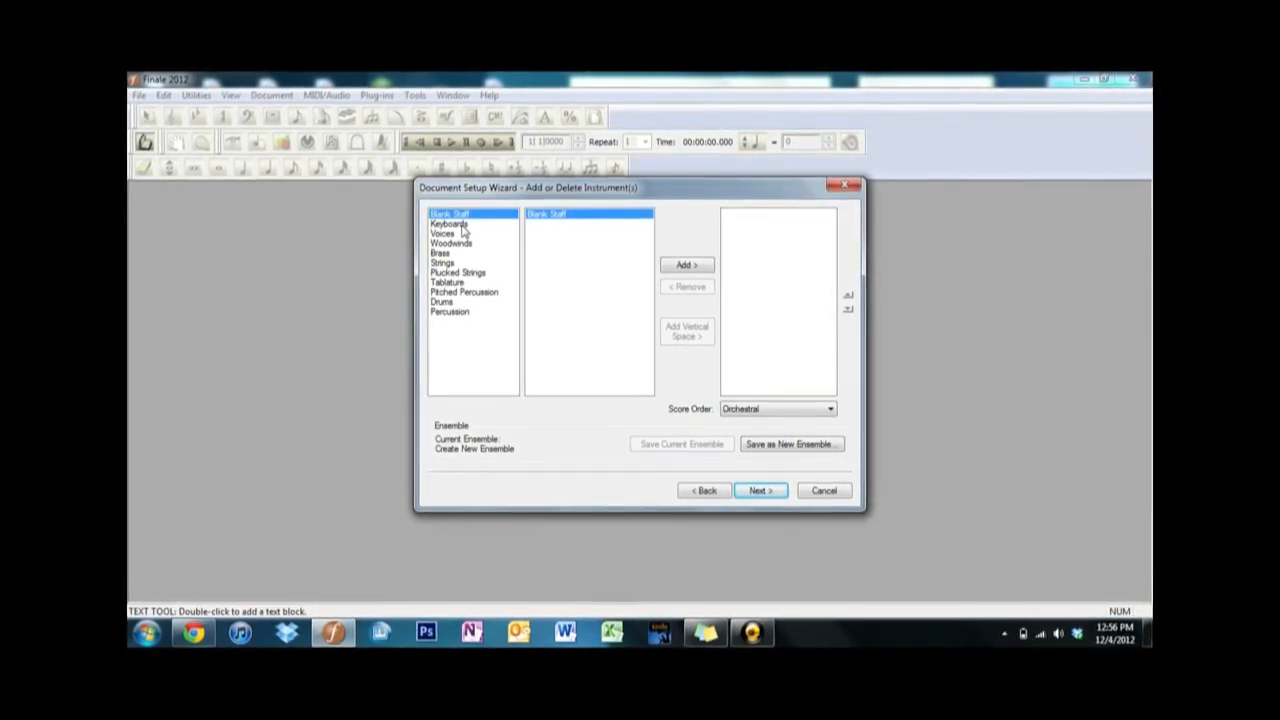
pyautogui.click(448, 222)
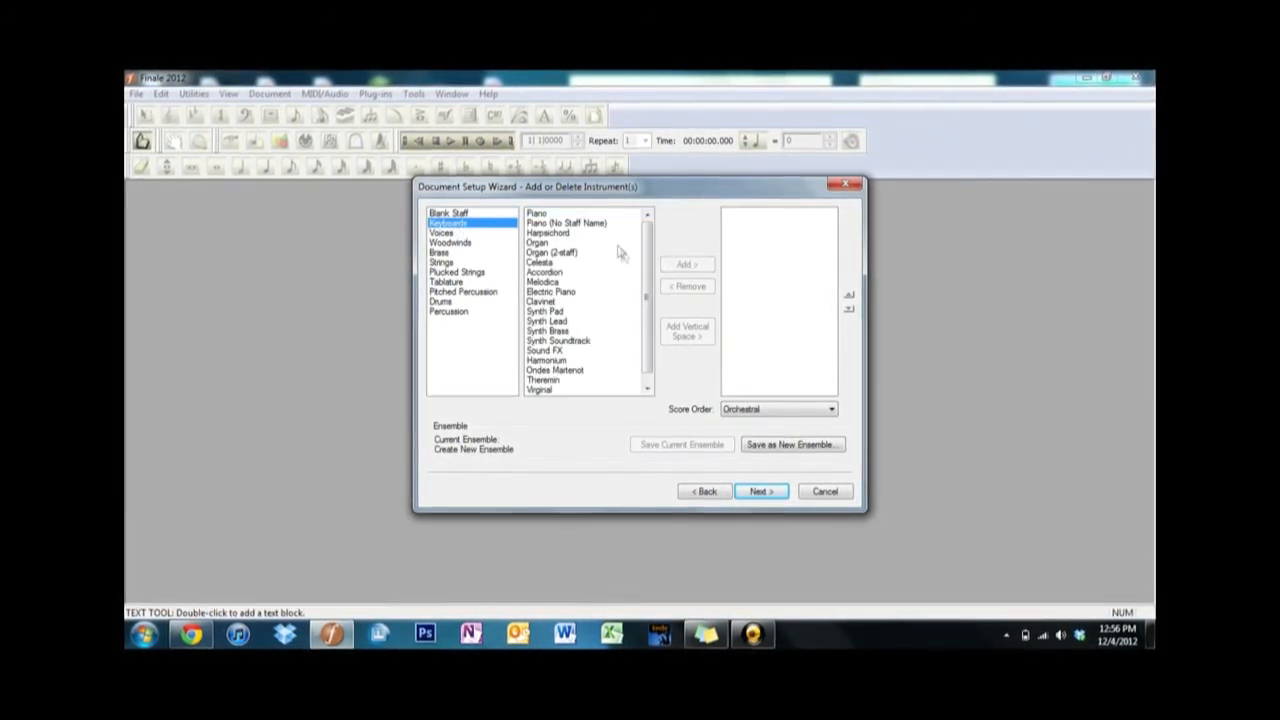
pyautogui.moveTo(604, 258)
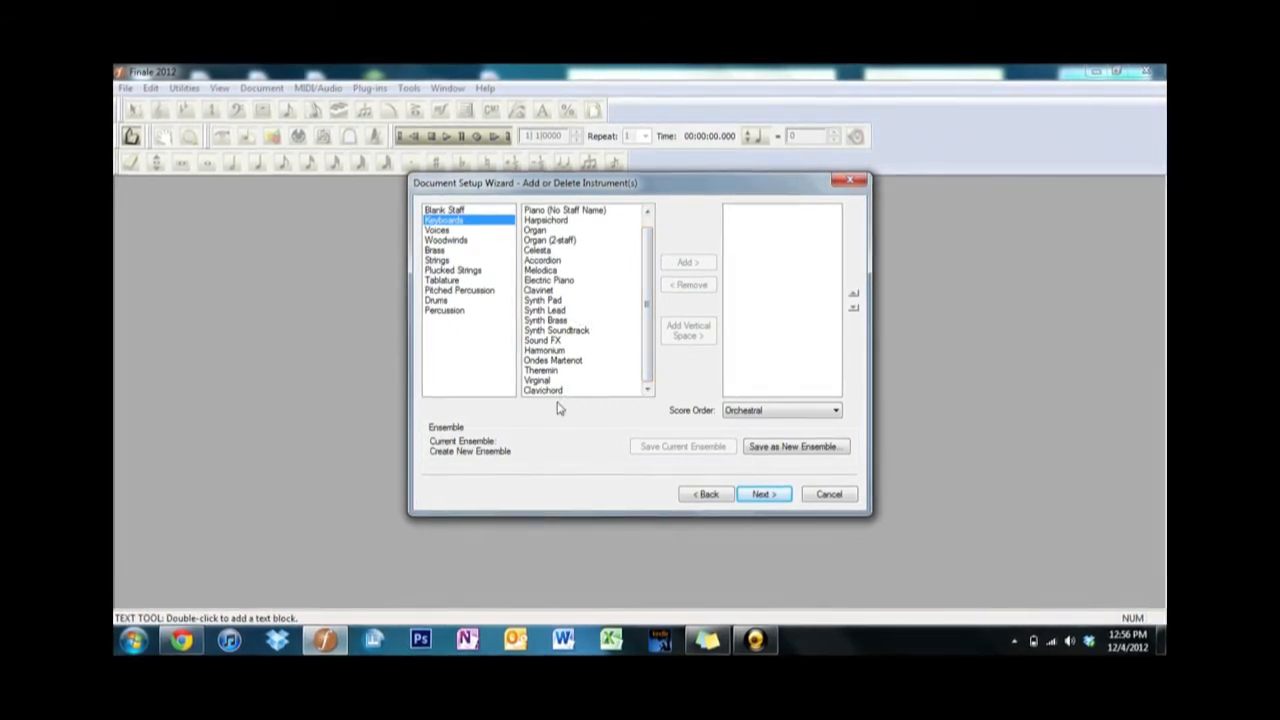
pyautogui.click(436, 228)
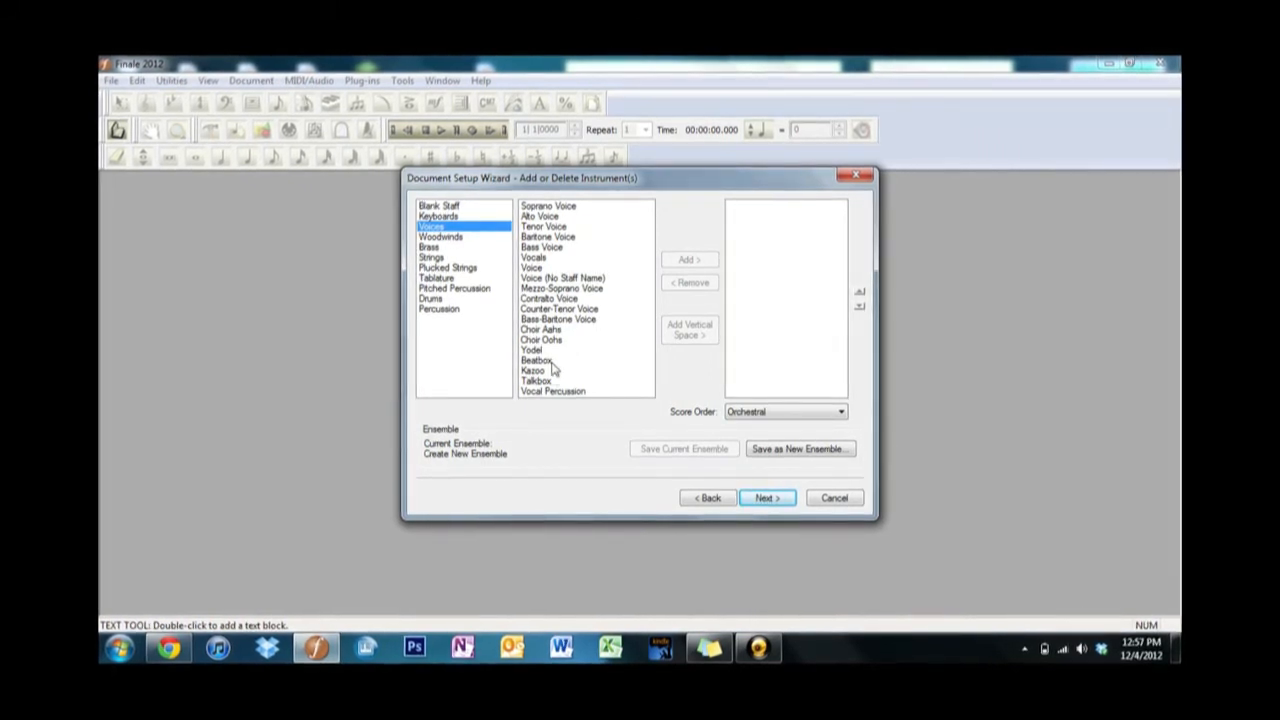
pyautogui.click(440, 236)
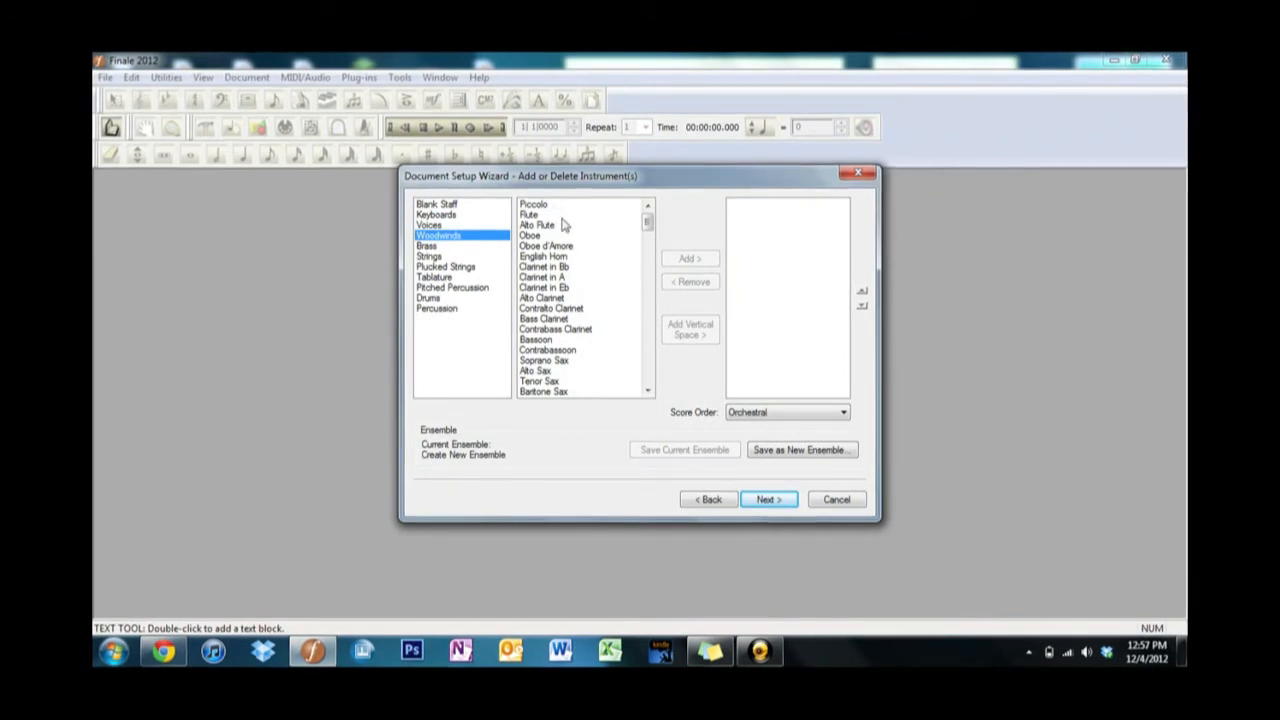
pyautogui.moveTo(588, 270)
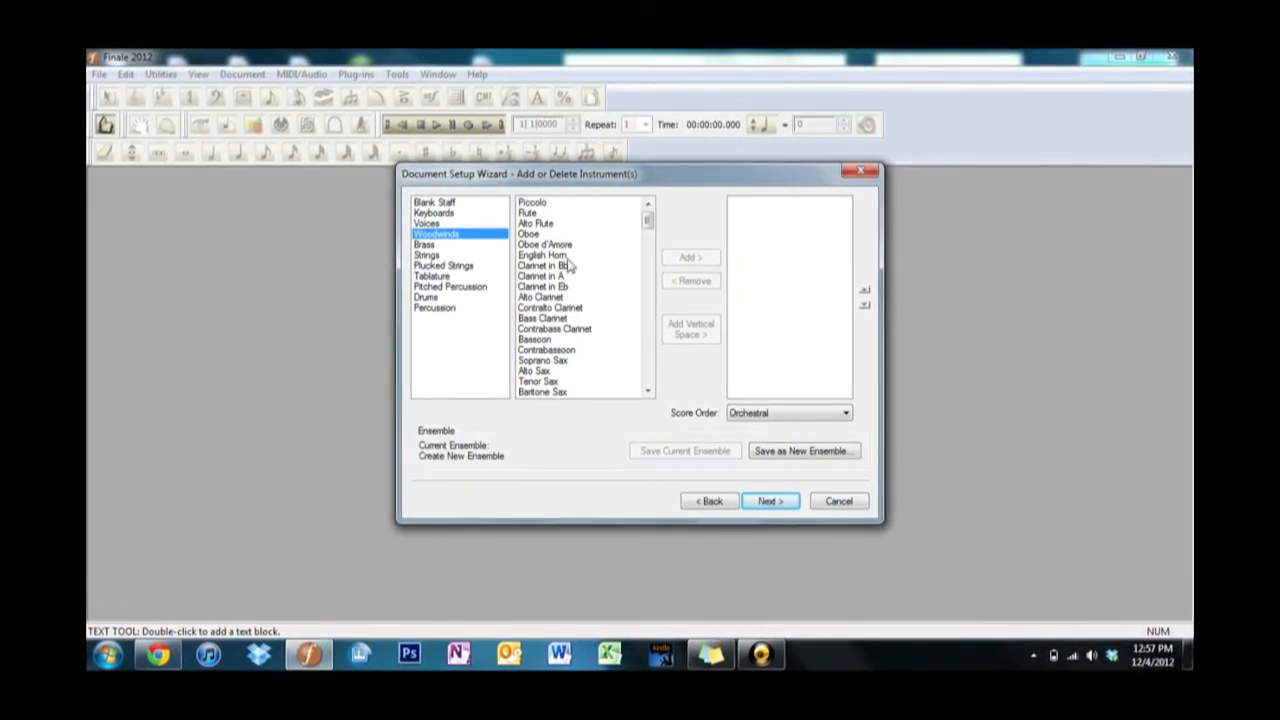
pyautogui.moveTo(600, 278)
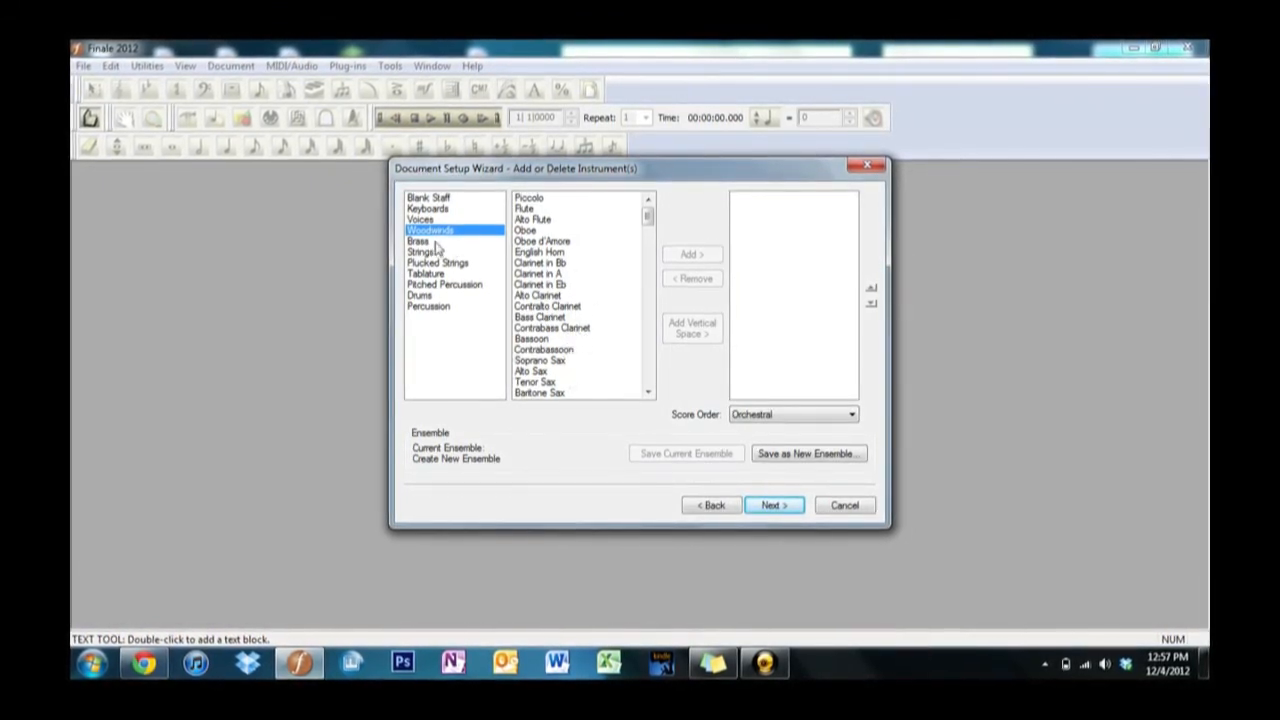
pyautogui.click(416, 240)
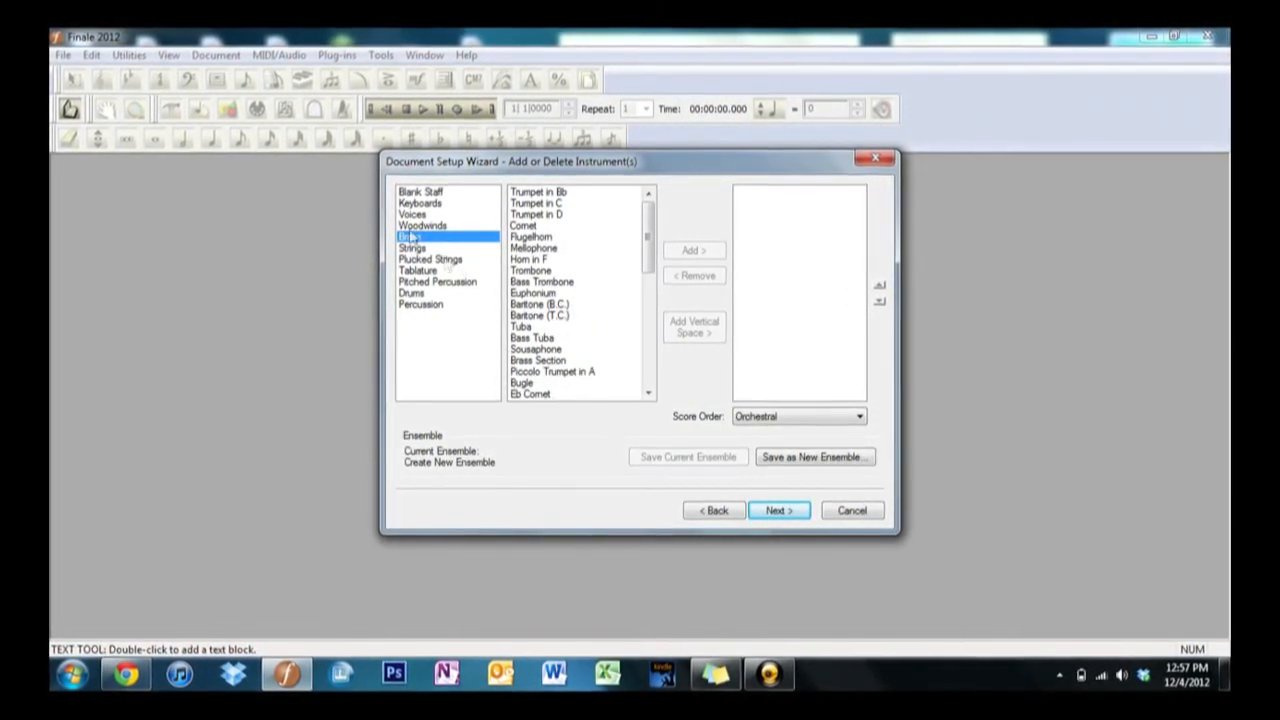
# - Browse the Strings, Plucked Strings and Tablature instrument families
pyautogui.click(412, 248)
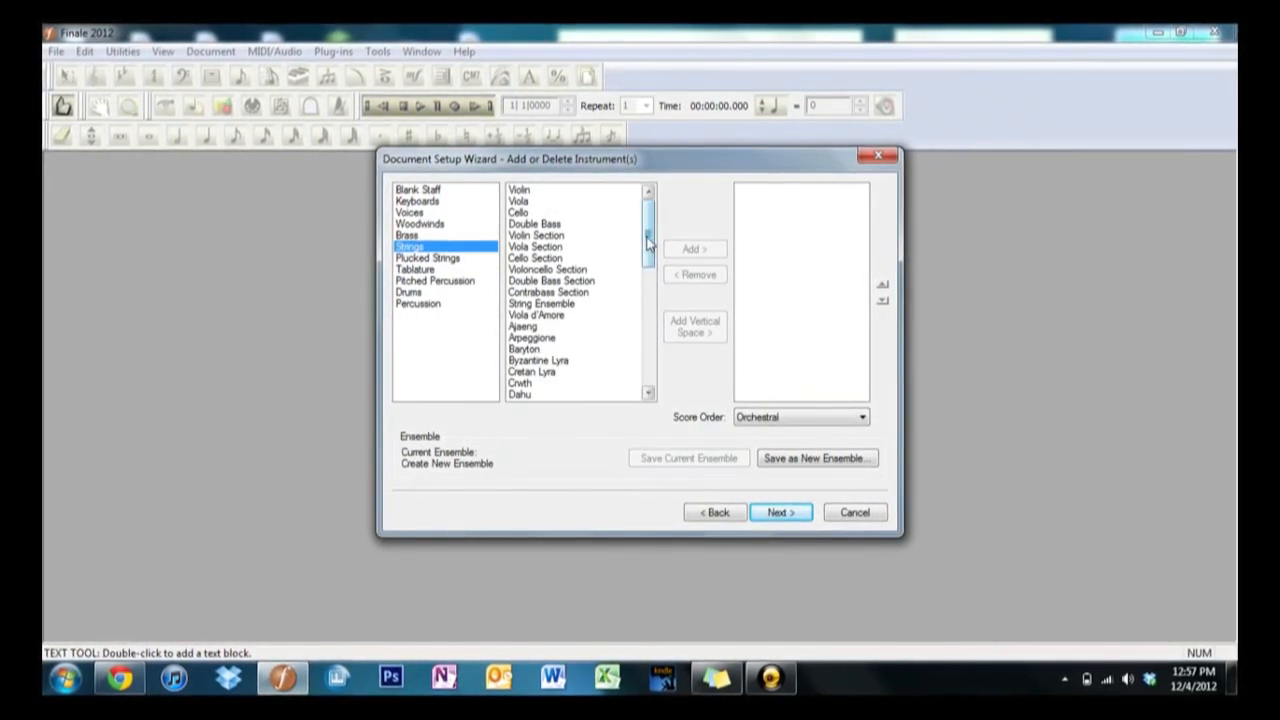
pyautogui.scroll(-3)
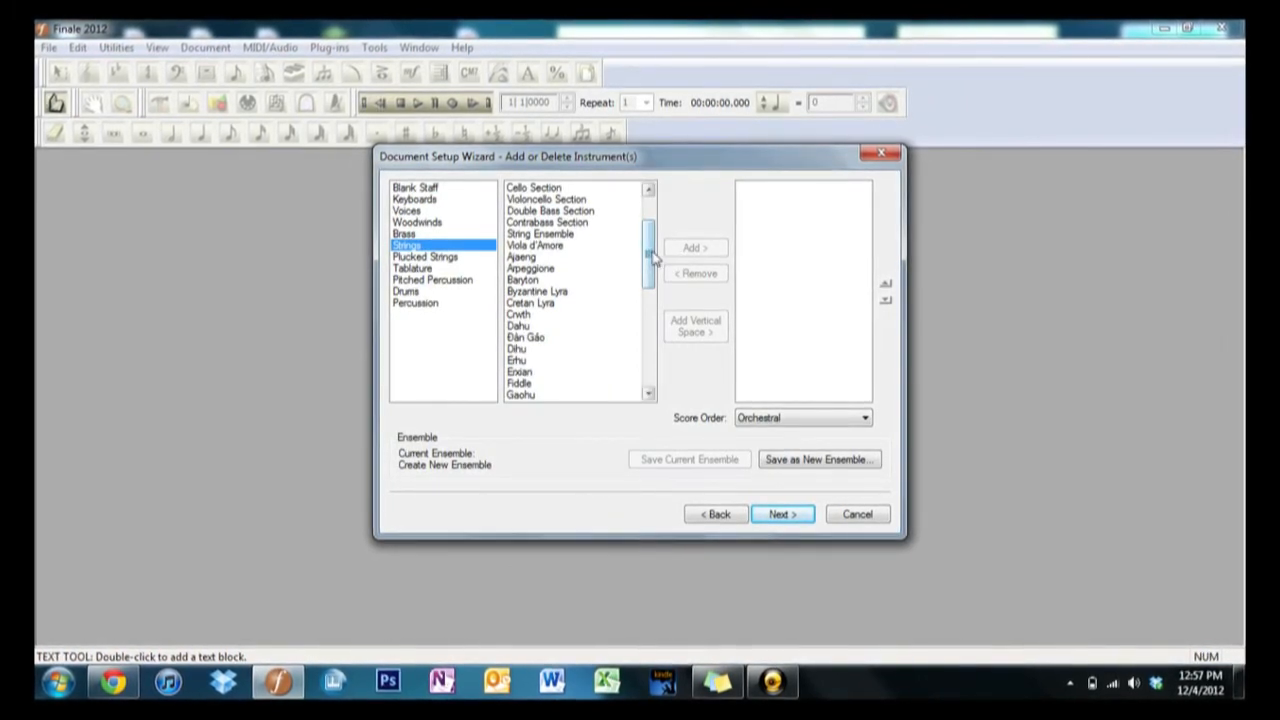
pyautogui.scroll(-3)
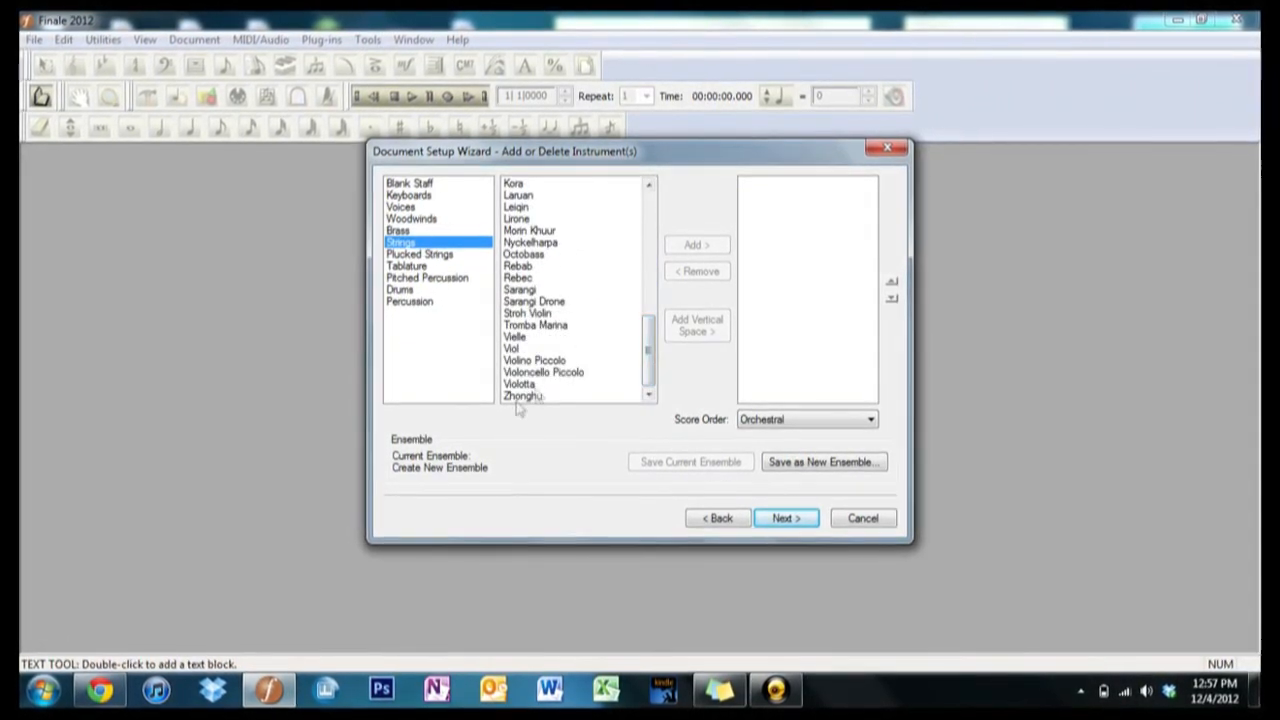
pyautogui.click(420, 252)
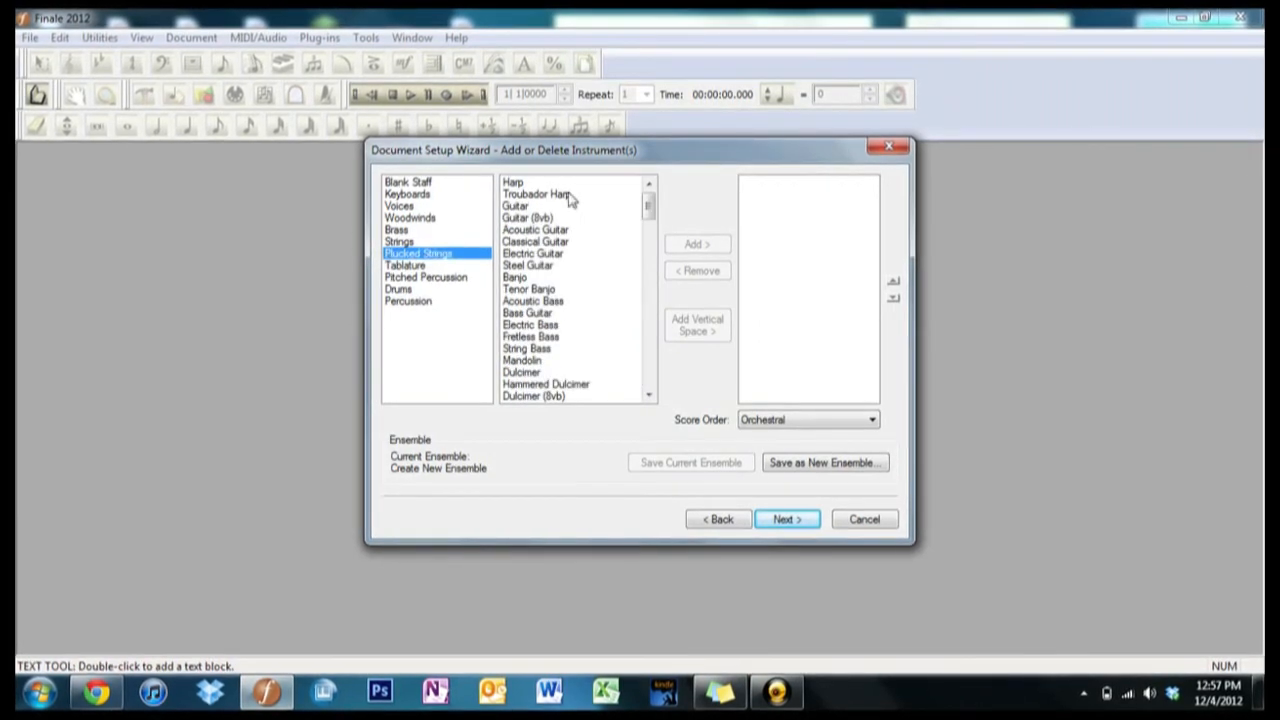
pyautogui.scroll(-3)
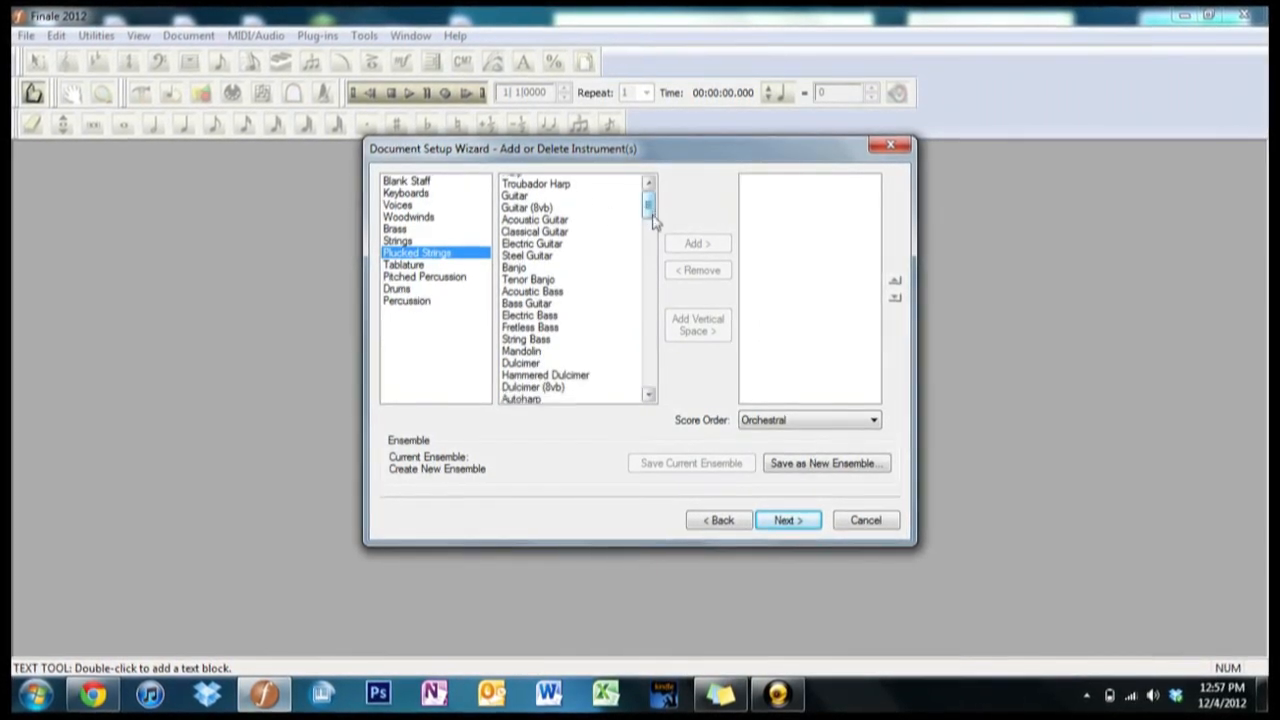
pyautogui.scroll(-3)
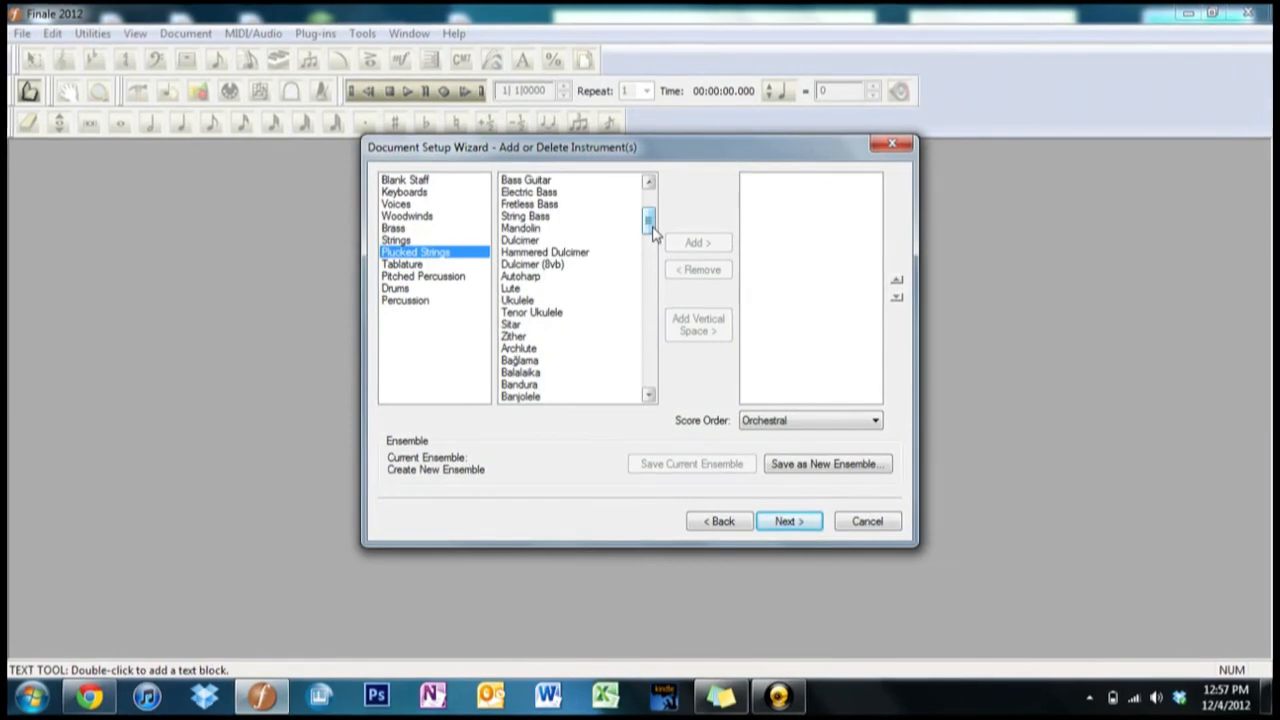
pyautogui.click(402, 264)
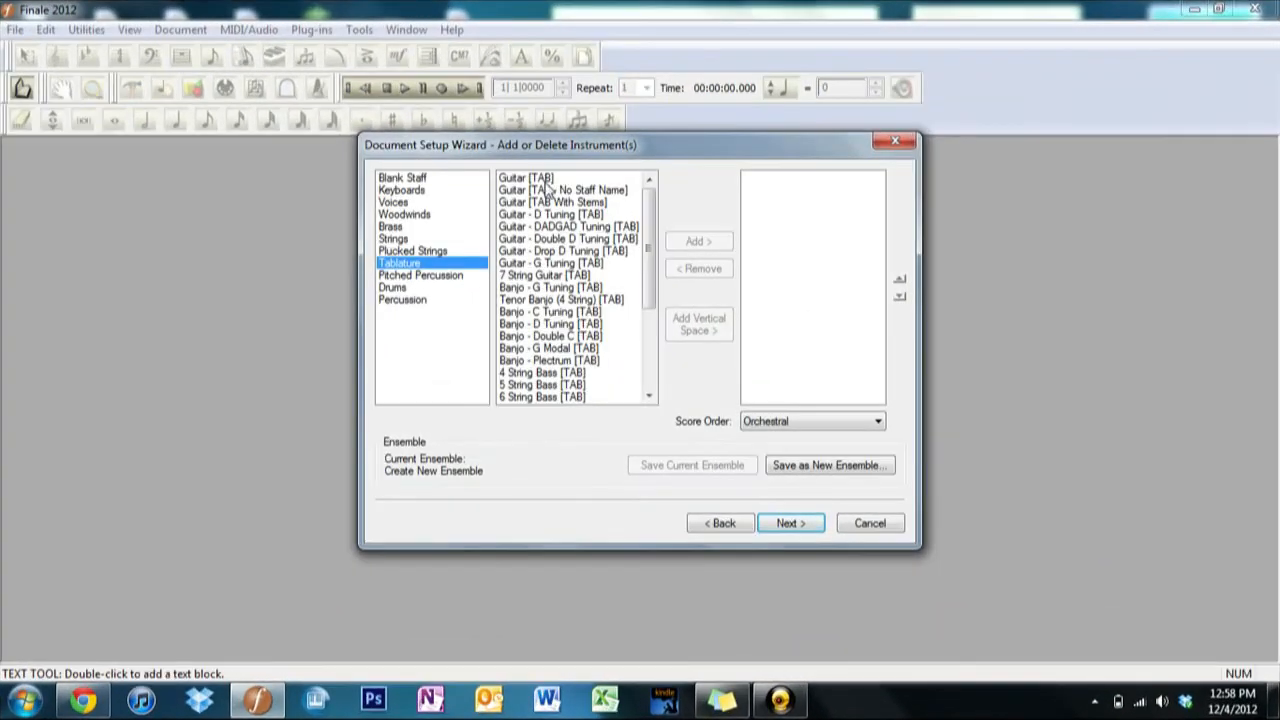
# - Add Guitar and Guitar [TAB] staves to the score's instrument list
pyautogui.click(412, 250)
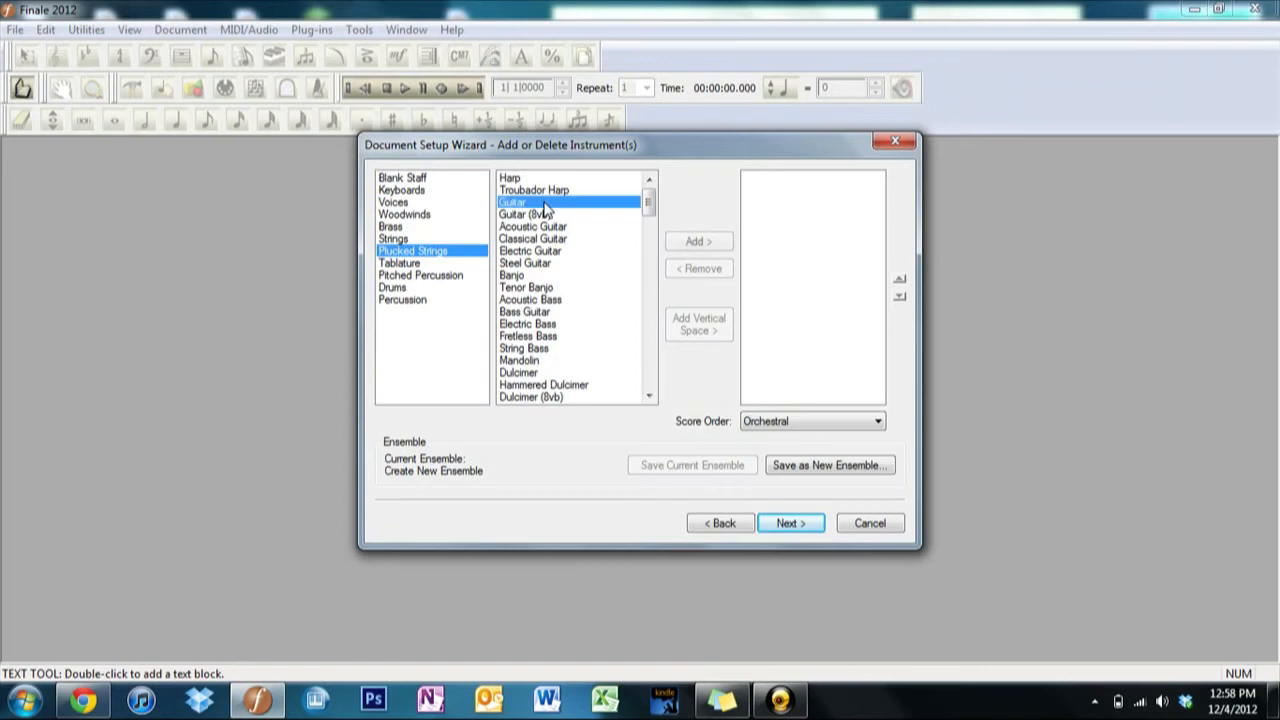
pyautogui.click(698, 240)
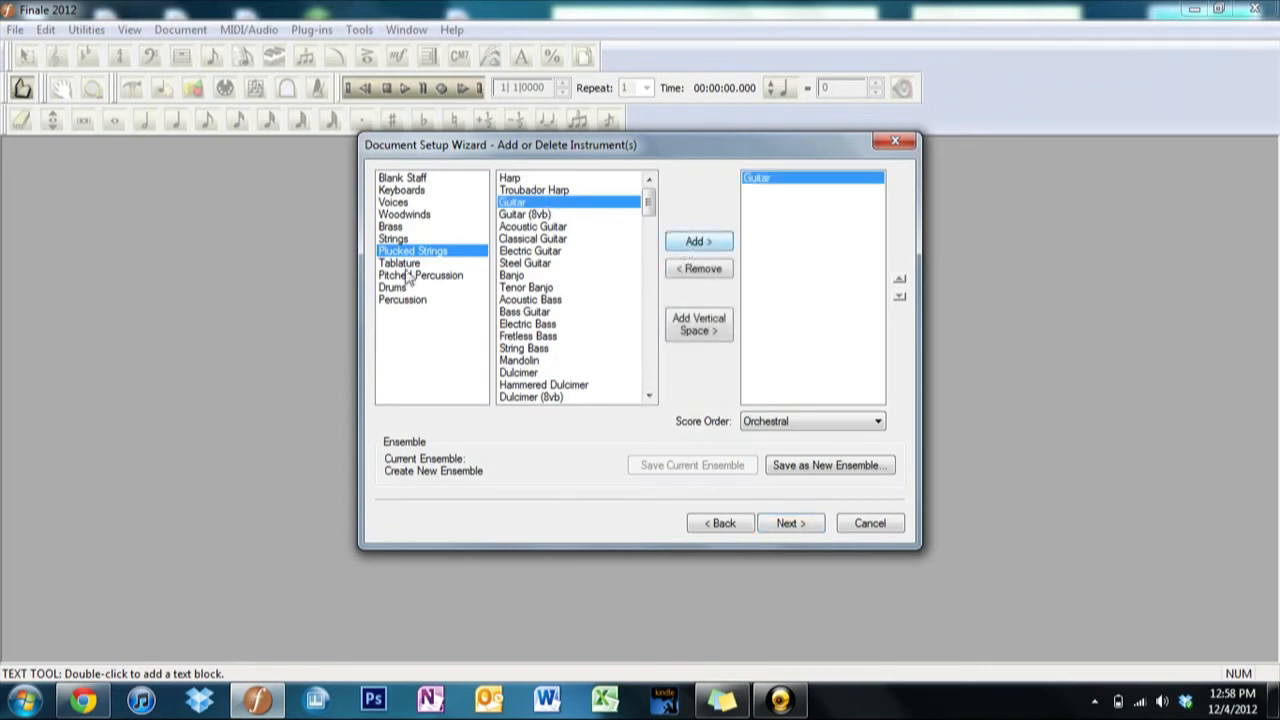
pyautogui.click(400, 264)
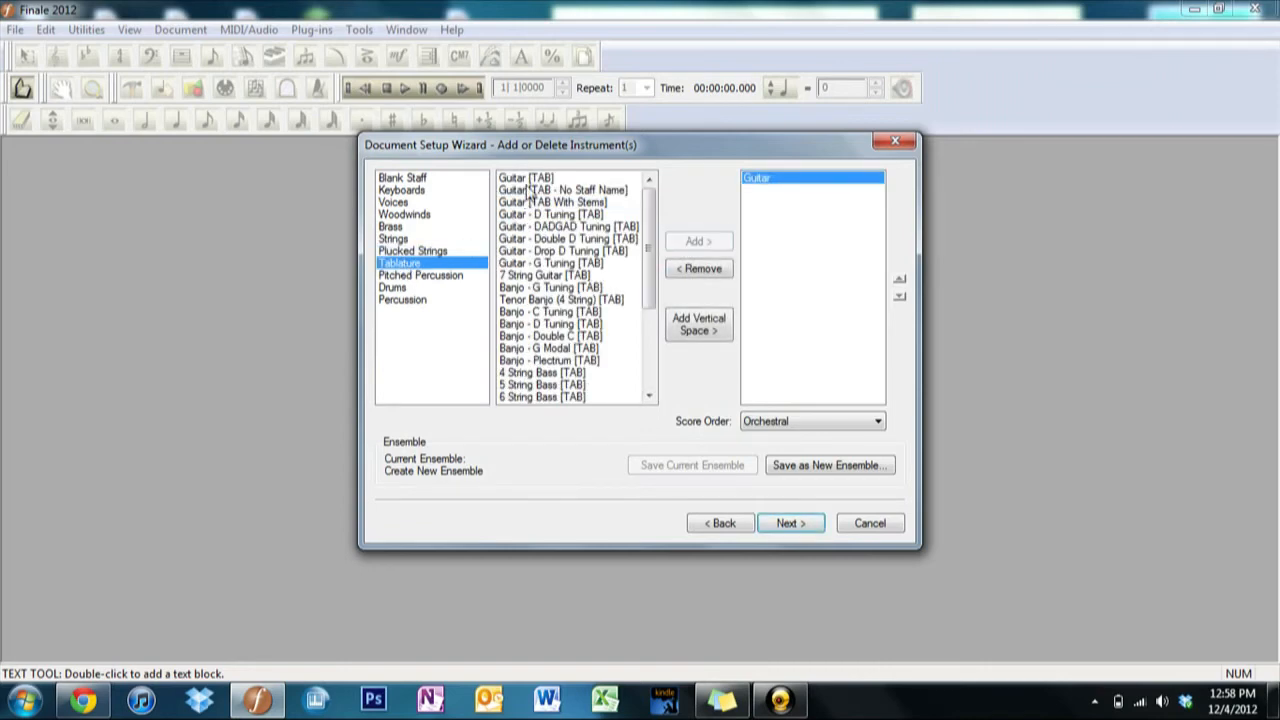
pyautogui.click(698, 240)
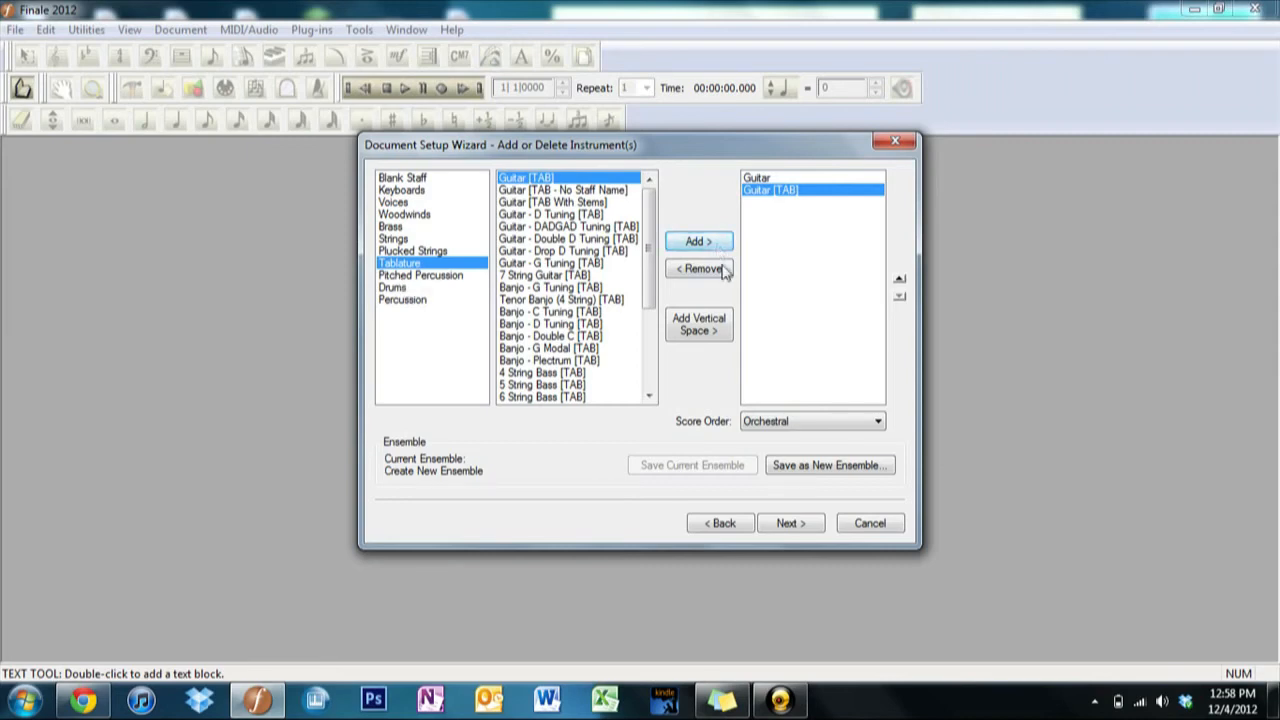
# - Remove the guitar staves and browse the Pitched Percussion, Drums and Percussion families
pyautogui.click(698, 268)
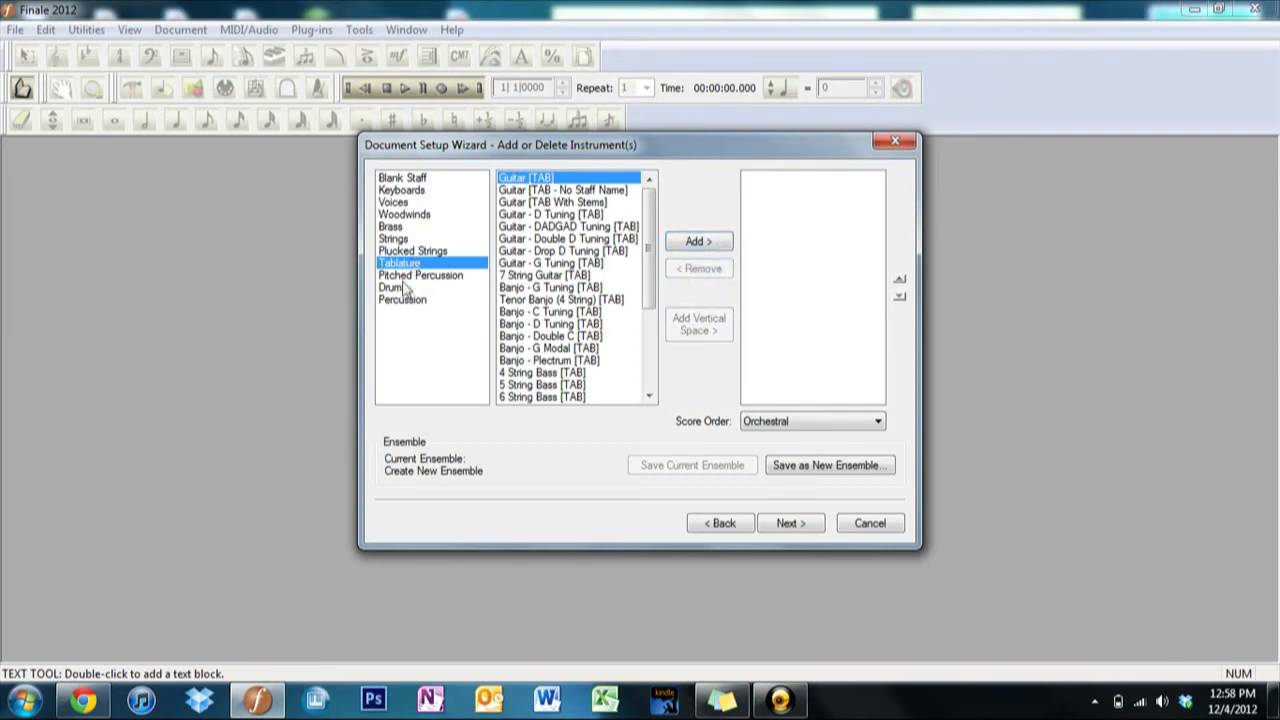
pyautogui.click(420, 276)
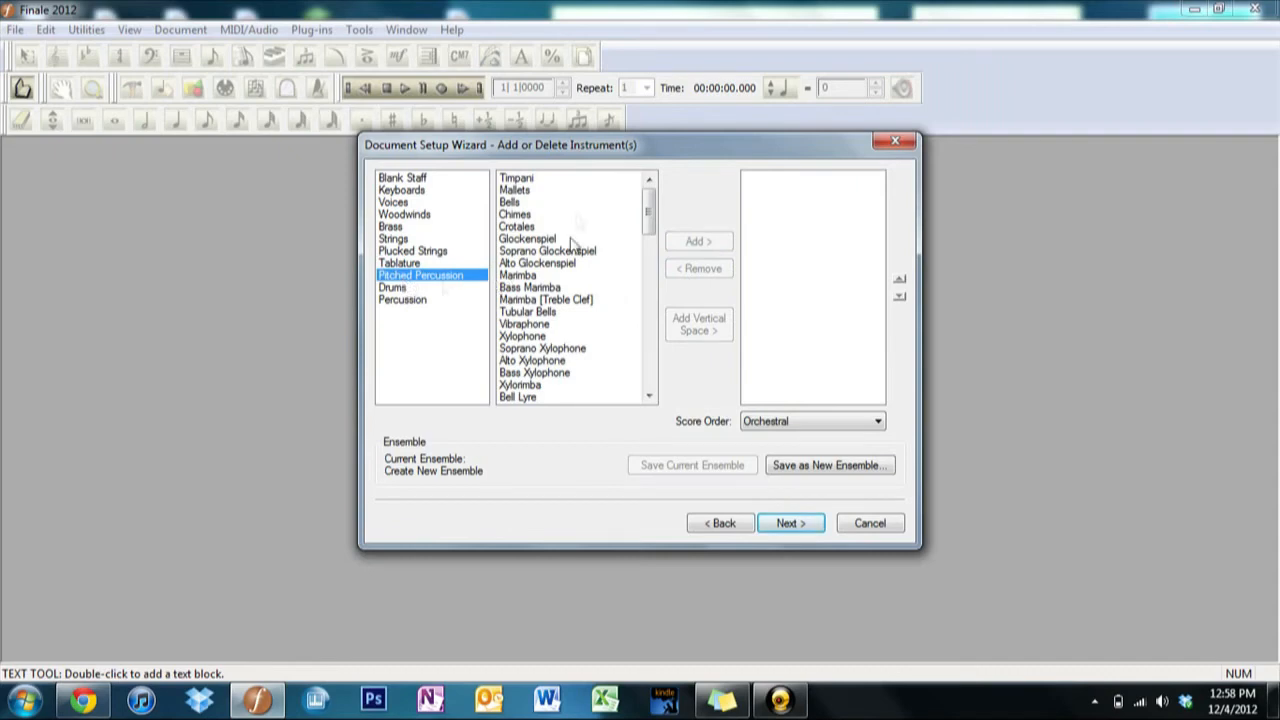
pyautogui.moveTo(558, 206)
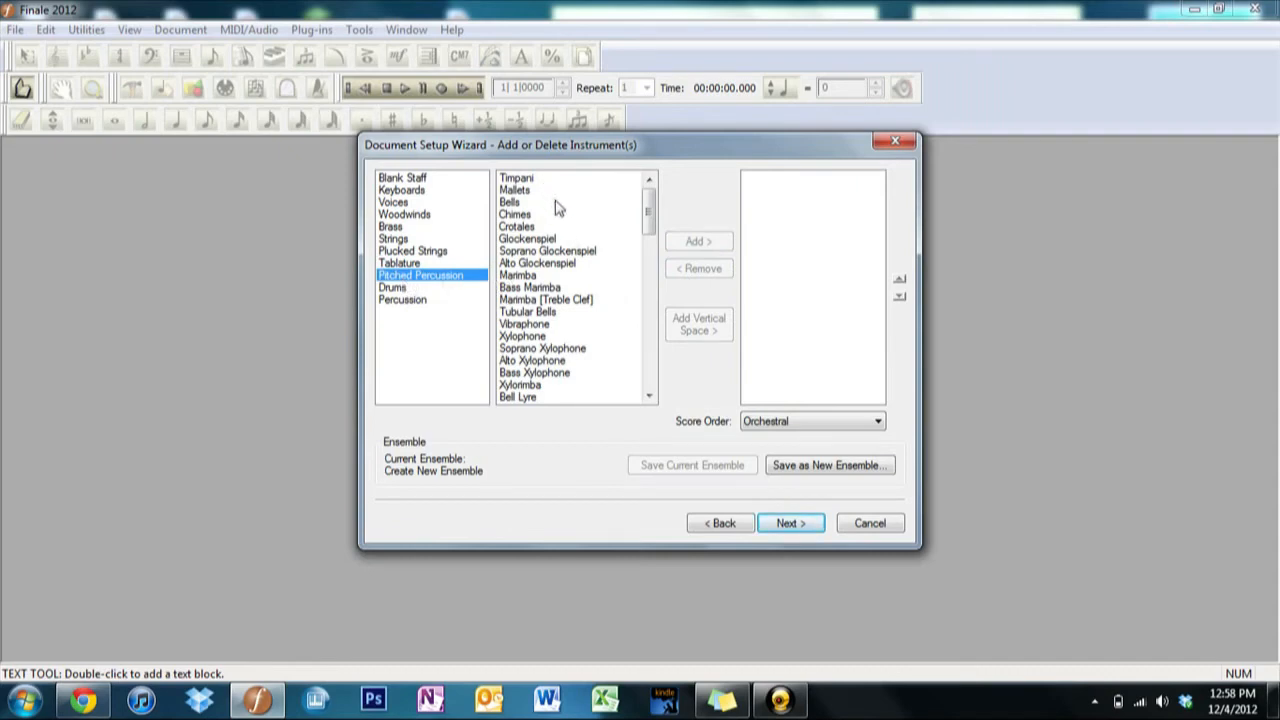
pyautogui.moveTo(584, 240)
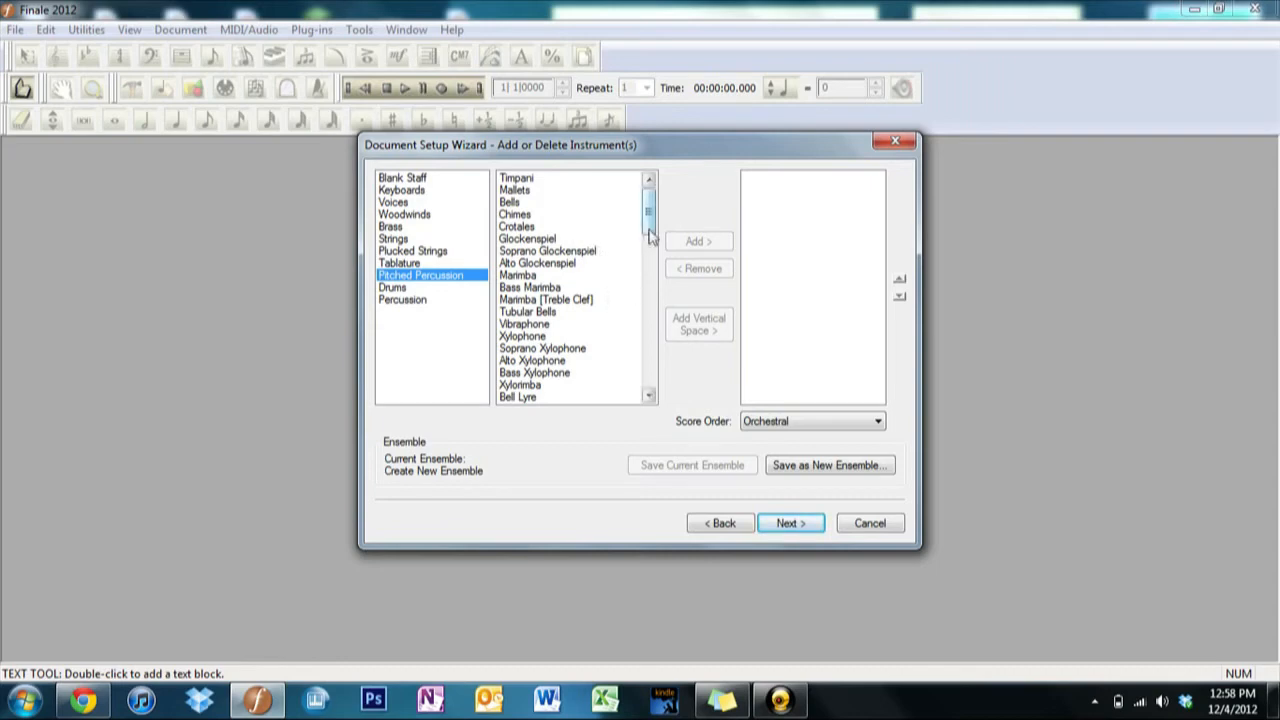
pyautogui.moveTo(648, 216); pyautogui.dragTo(648, 290)
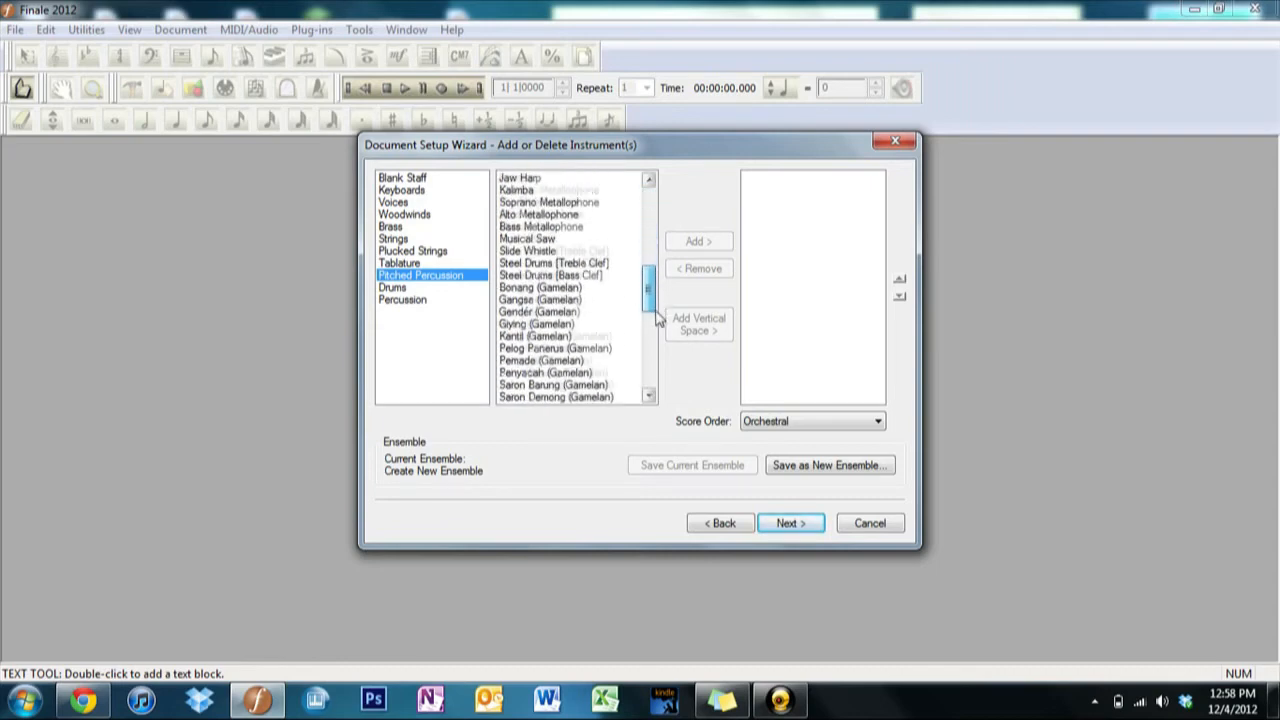
pyautogui.scroll(-3)
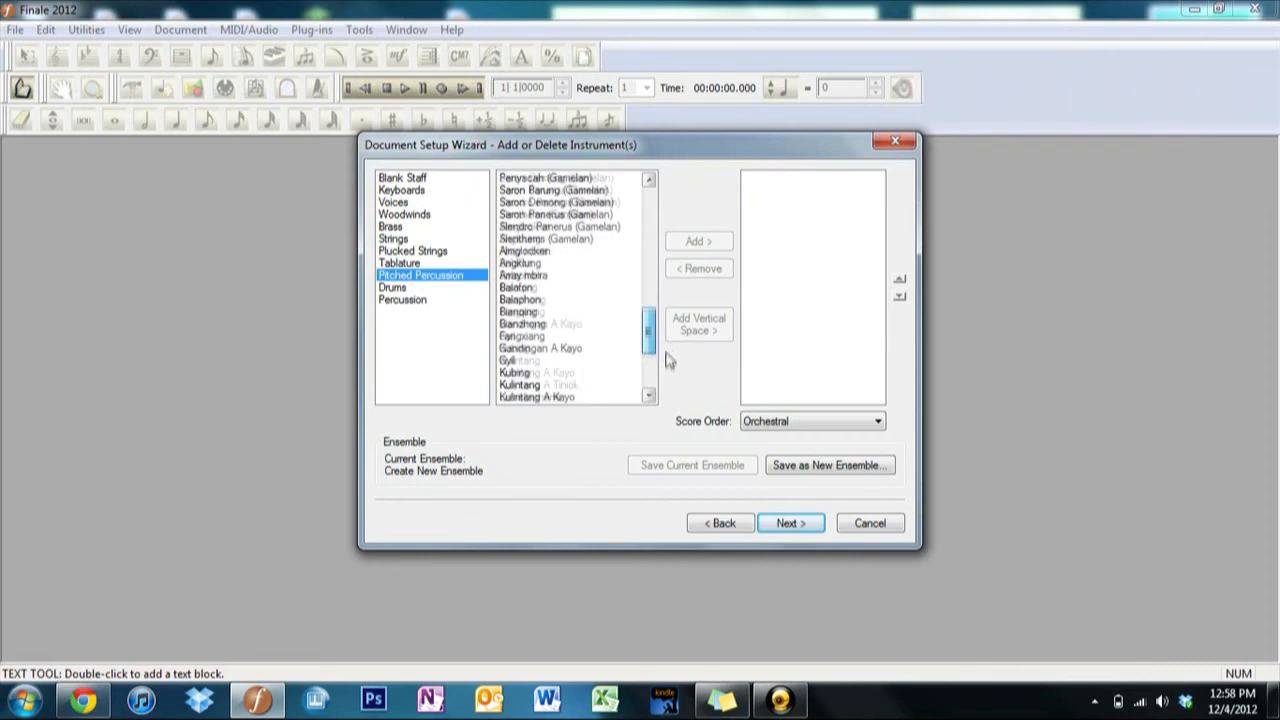
pyautogui.scroll(-3)
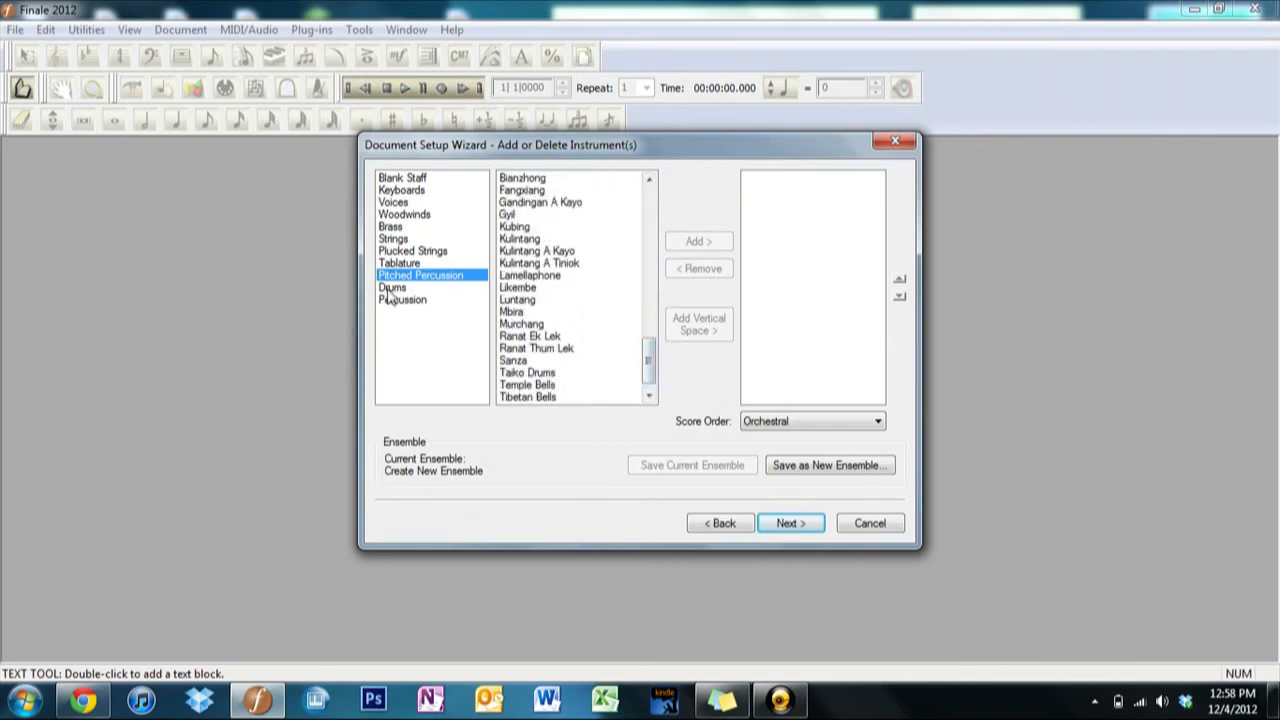
pyautogui.click(392, 288)
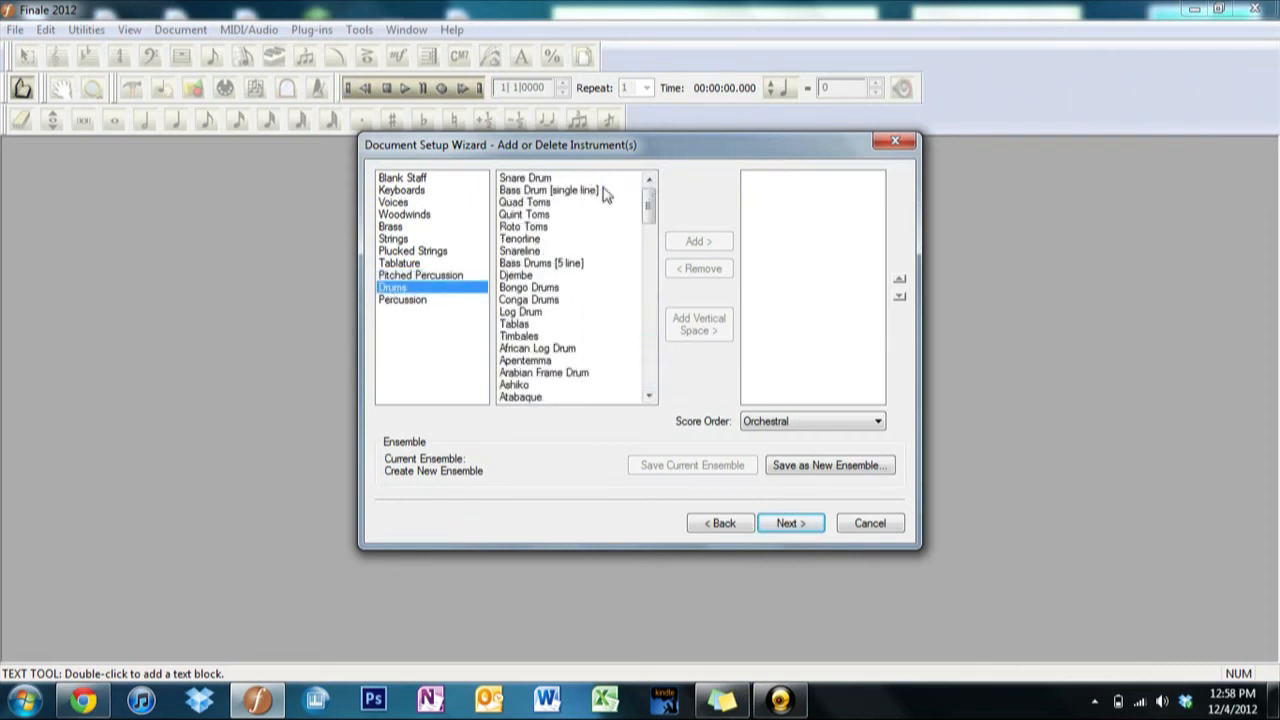
pyautogui.moveTo(608, 244)
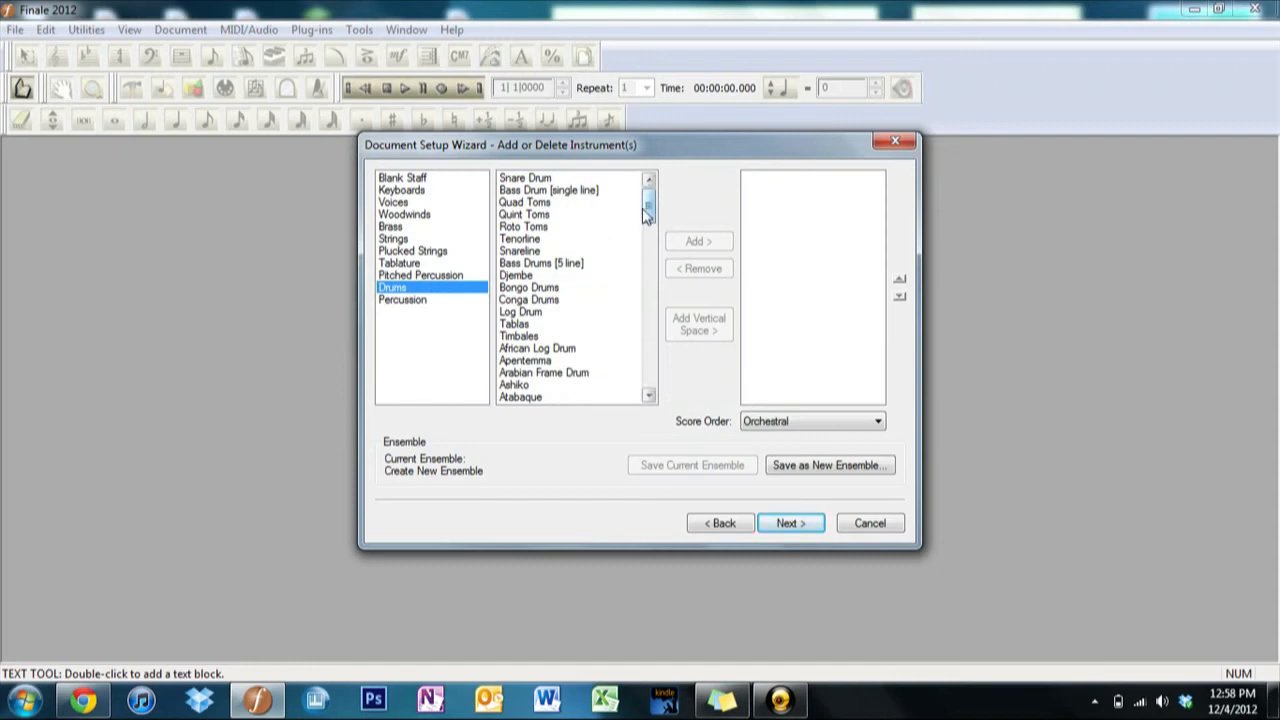
pyautogui.scroll(-3)
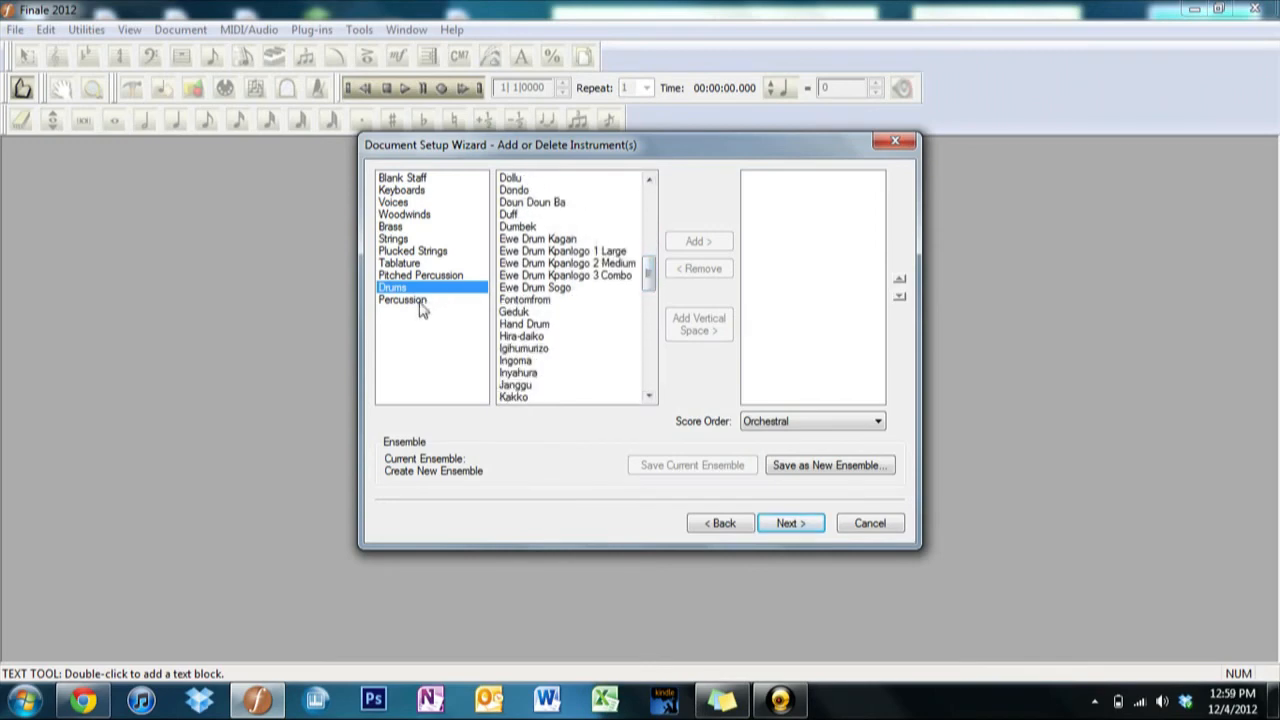
pyautogui.click(402, 300)
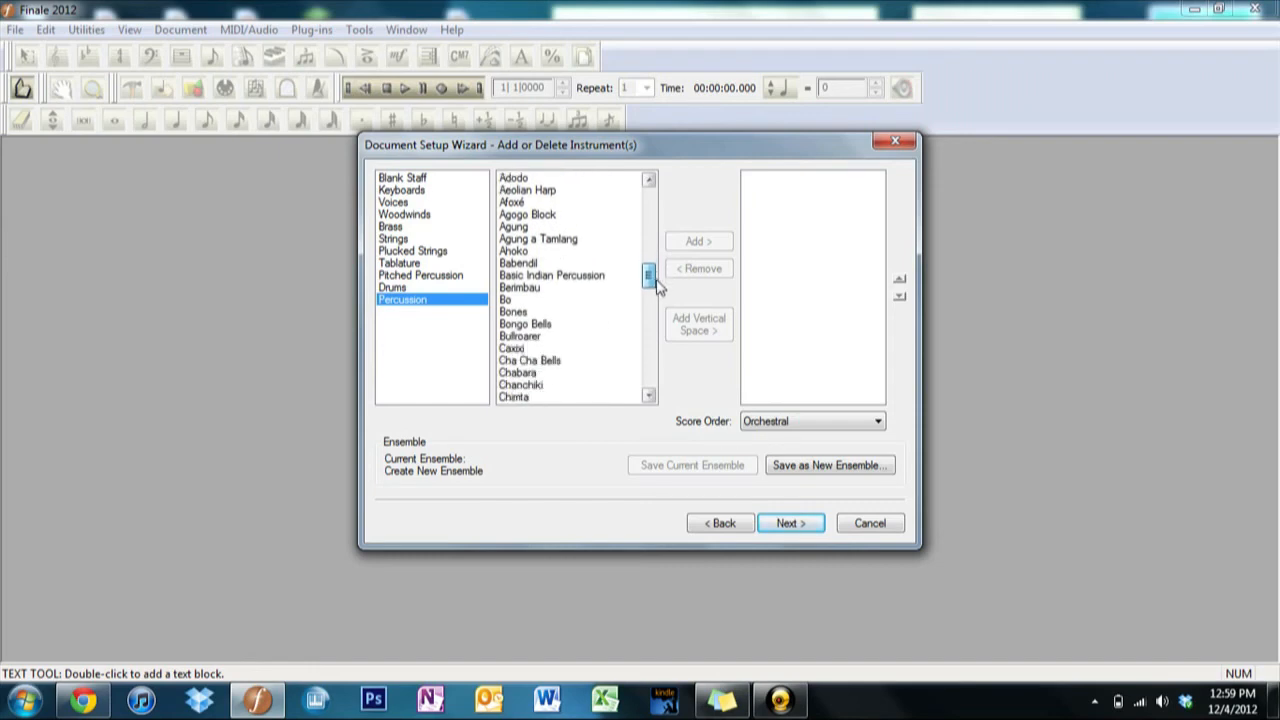
pyautogui.moveTo(648, 280); pyautogui.dragTo(648, 332)
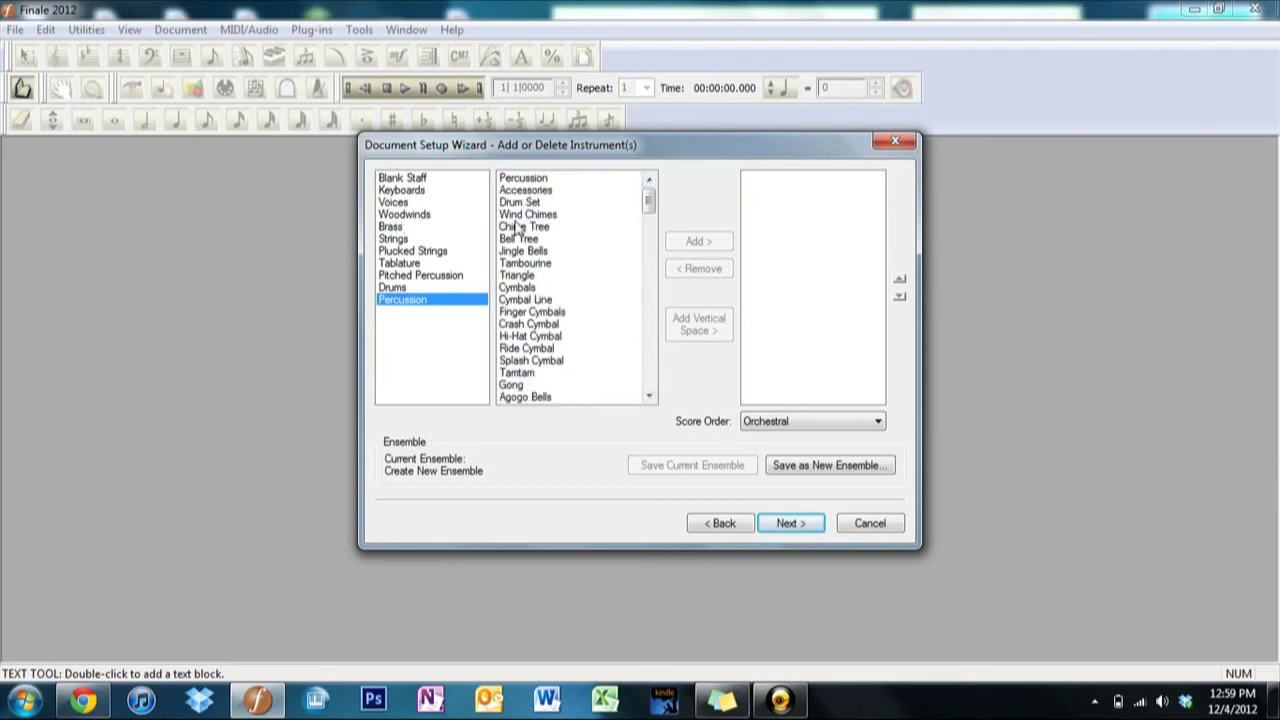
pyautogui.moveTo(416, 244)
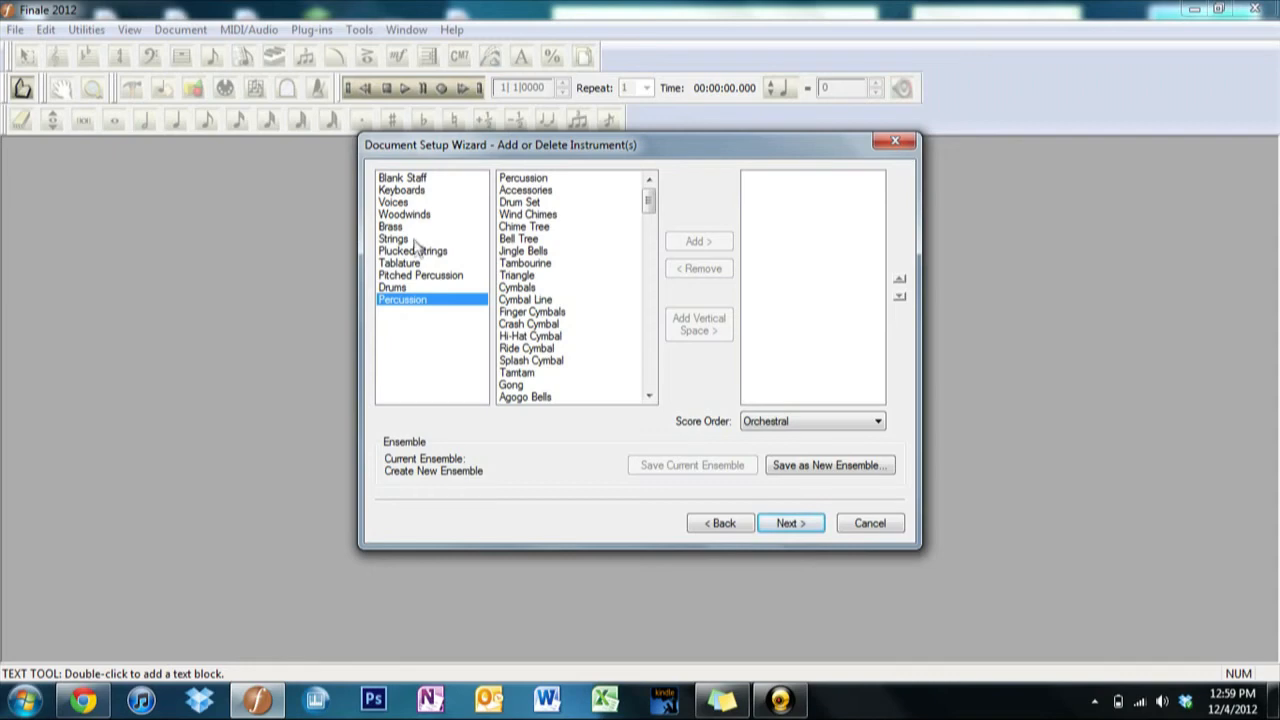
# - Add Trumpet in Bb and Clarinet in A to the score's instruments
pyautogui.click(392, 238)
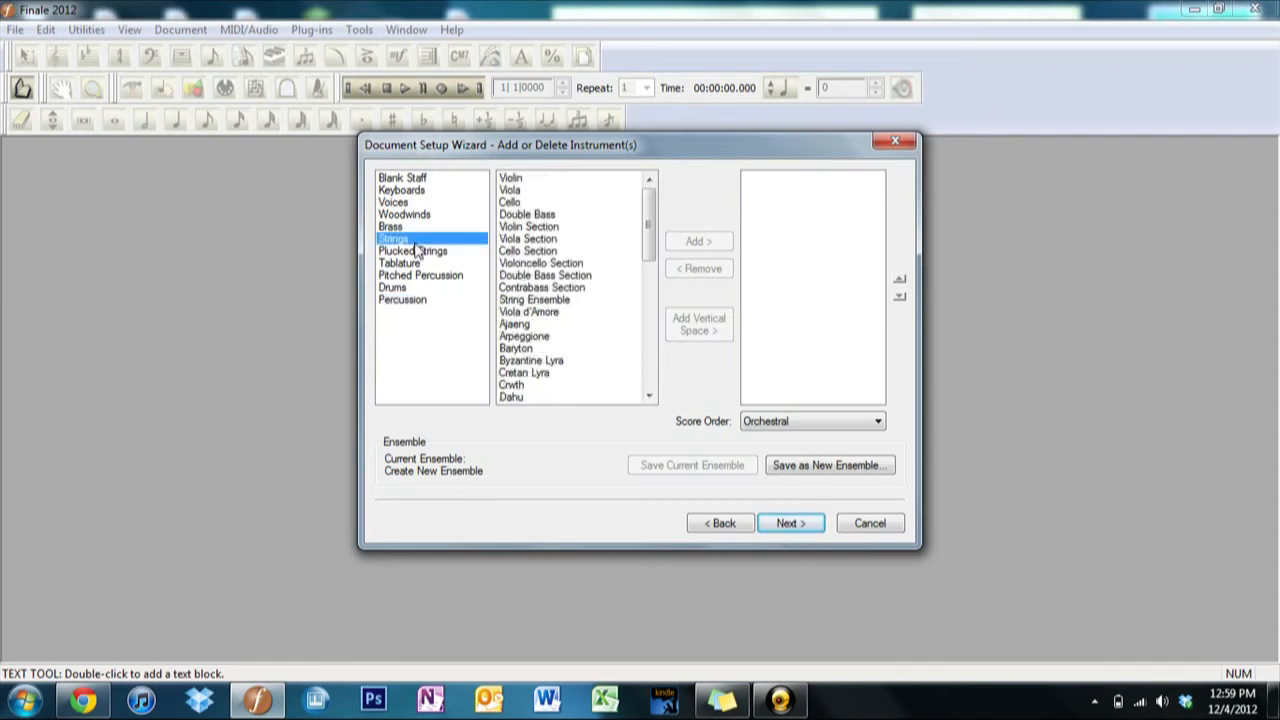
pyautogui.moveTo(412, 226)
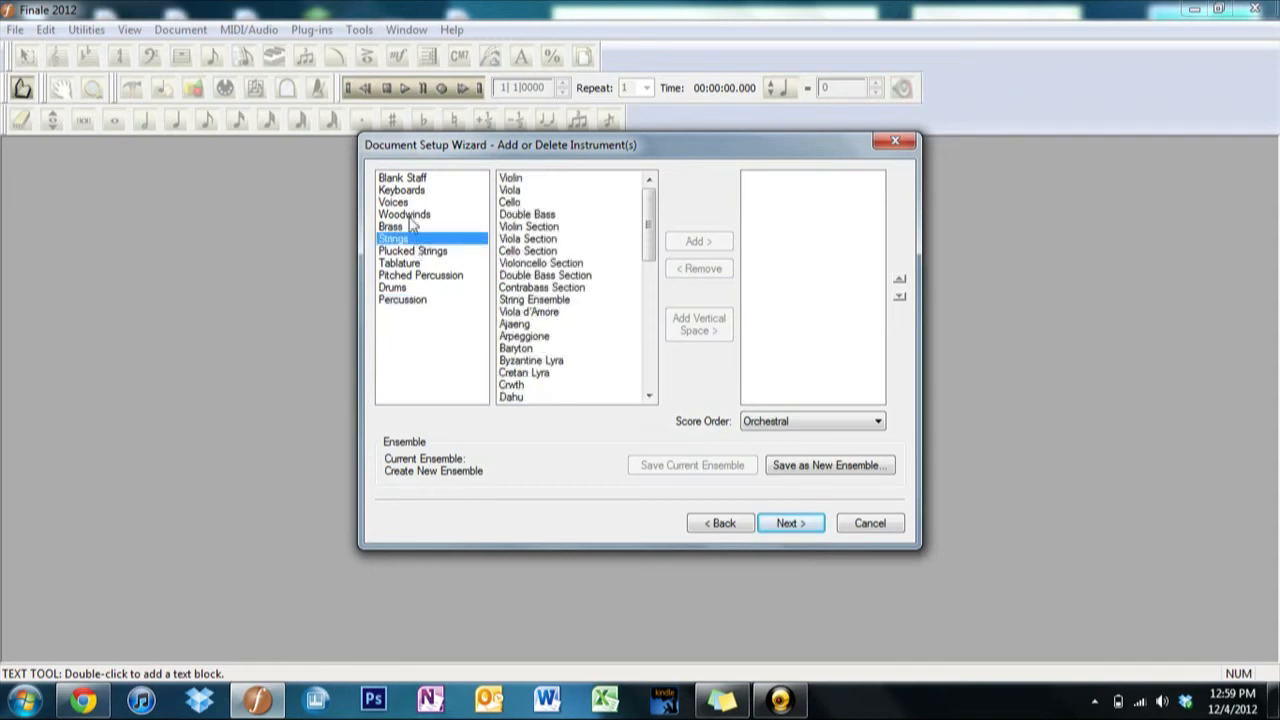
pyautogui.click(392, 226)
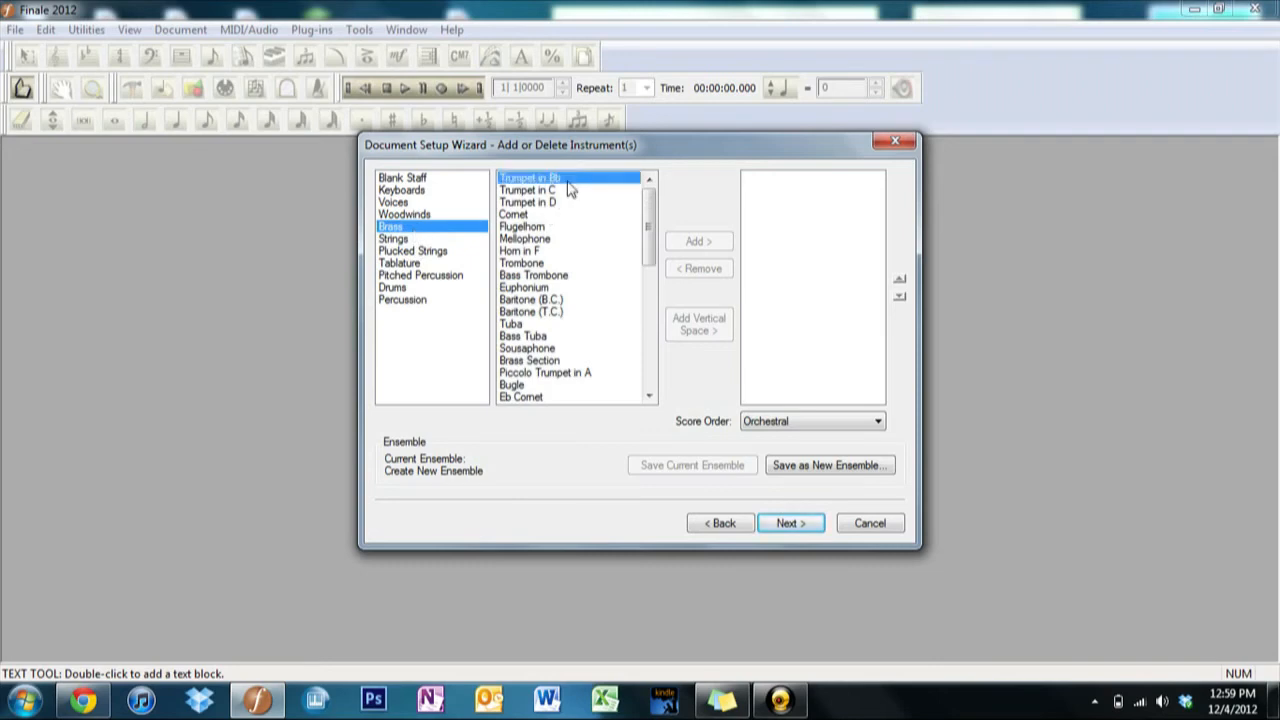
pyautogui.click(404, 214)
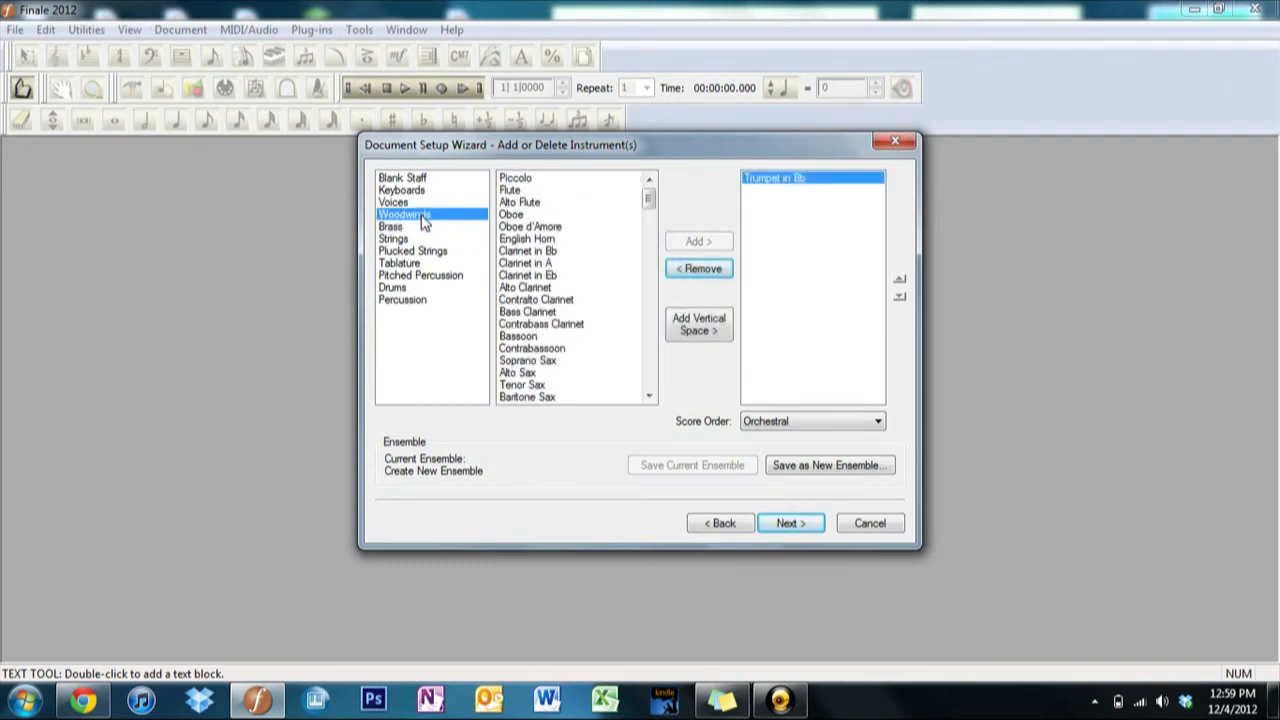
pyautogui.click(392, 238)
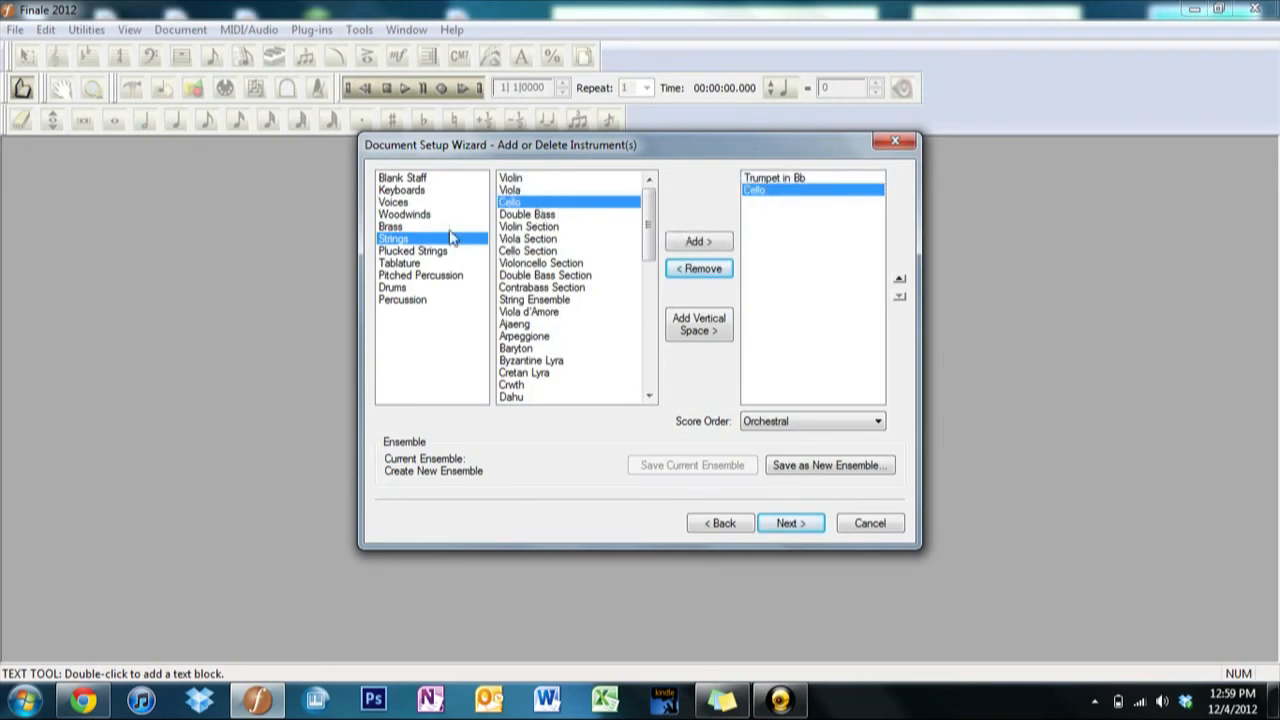
pyautogui.click(404, 214)
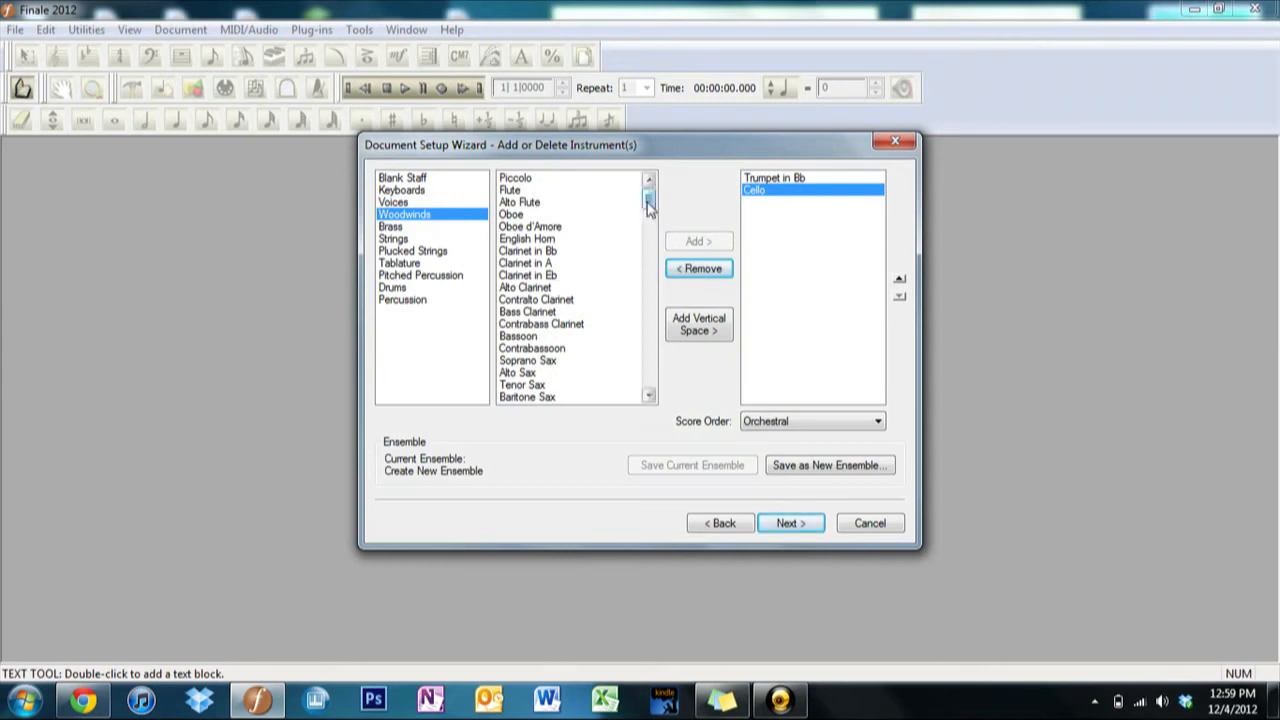
pyautogui.click(648, 204)
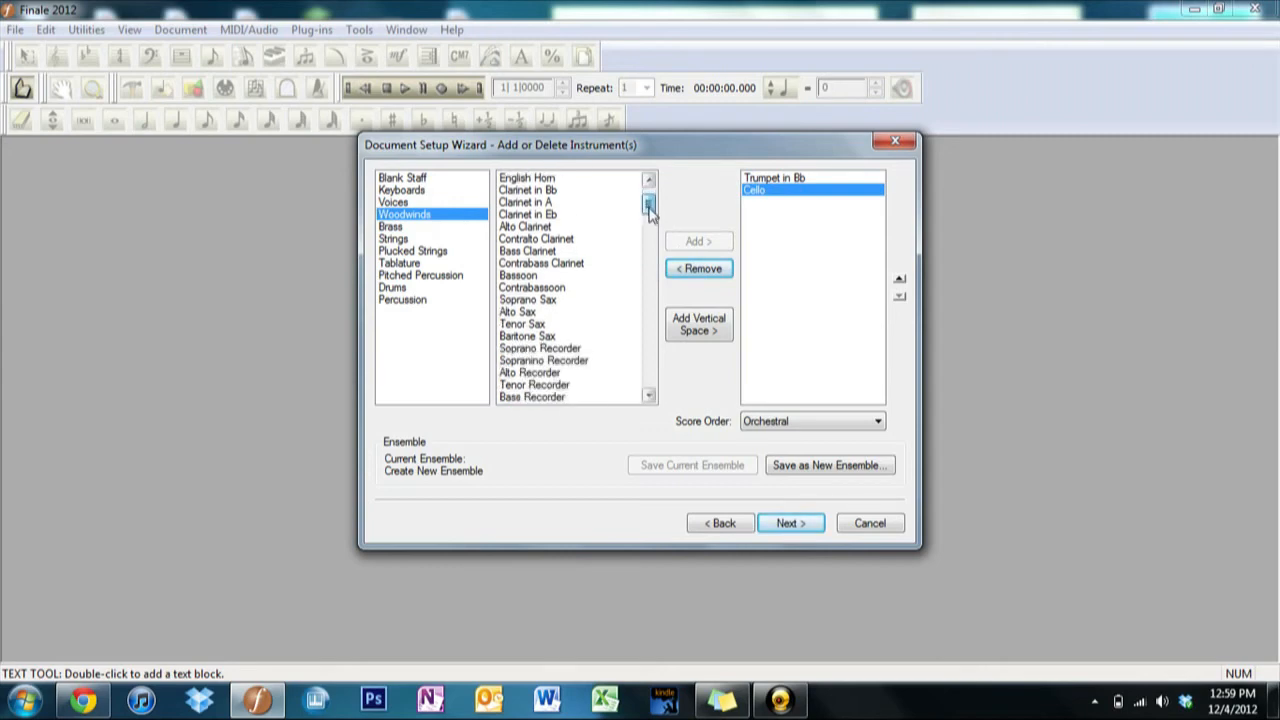
pyautogui.click(648, 204)
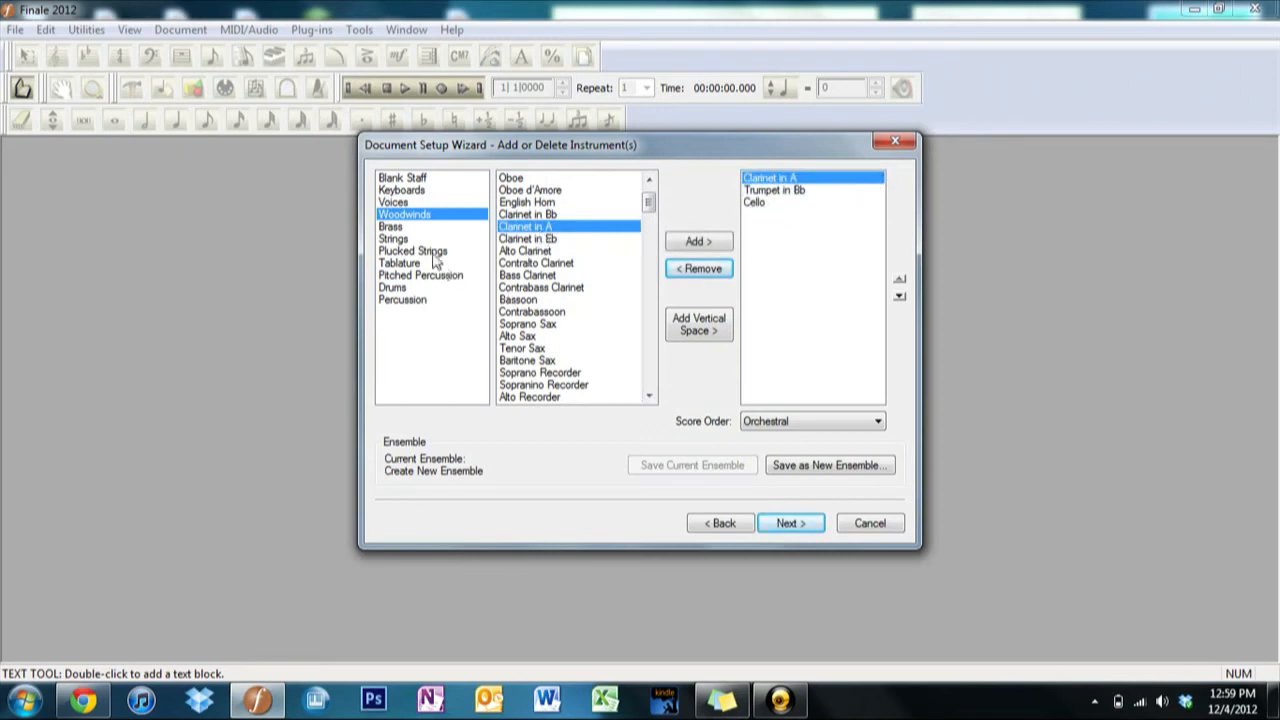
# - Add Electric Bass from the Plucked Strings family to the score
pyautogui.click(392, 238)
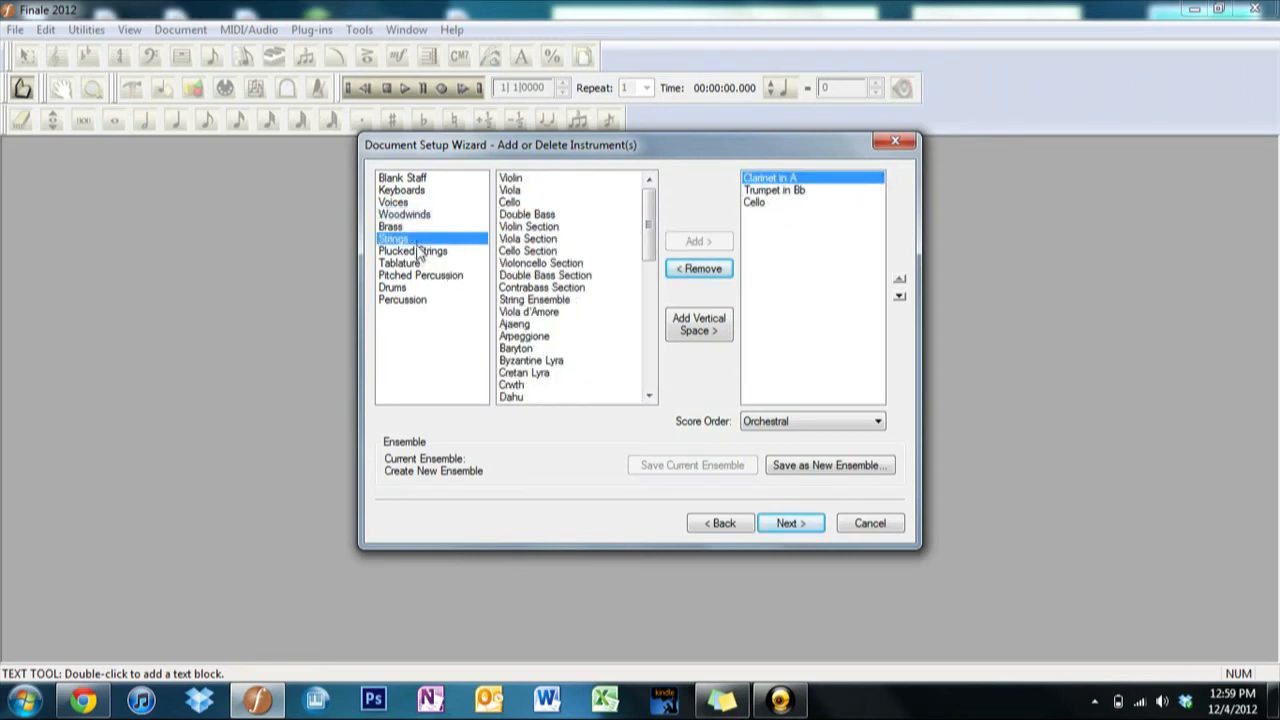
pyautogui.click(412, 250)
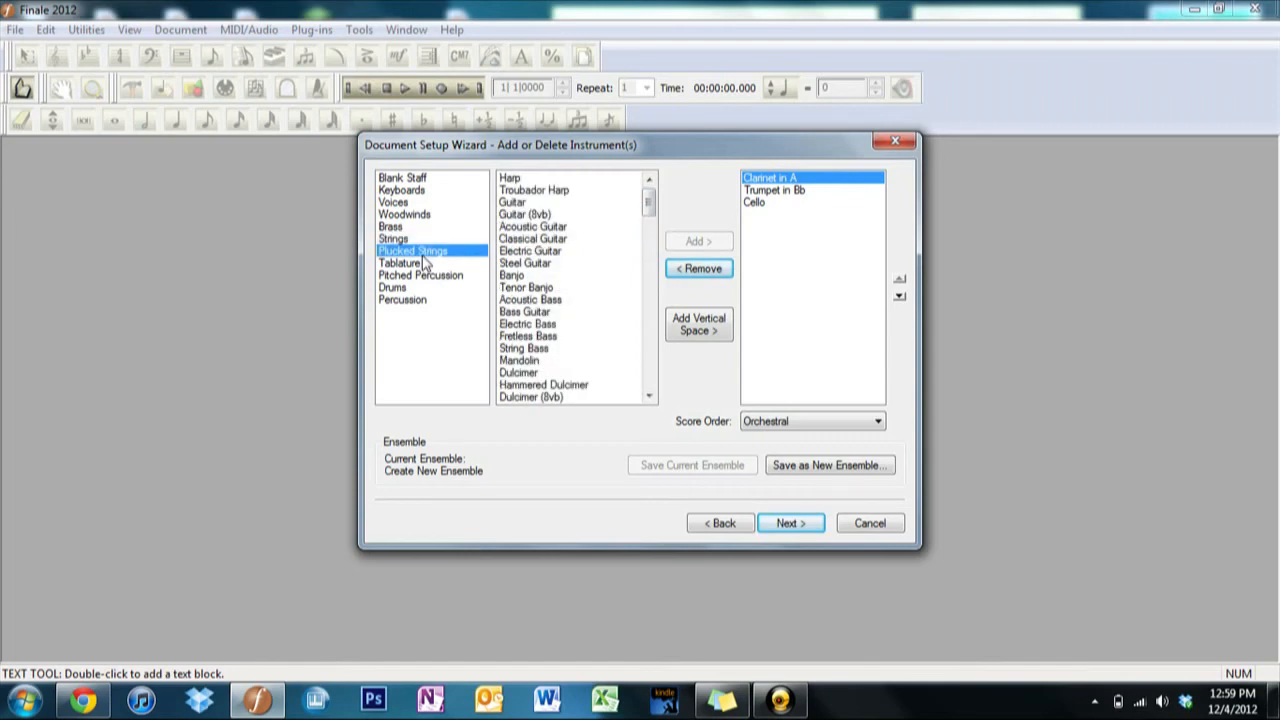
pyautogui.moveTo(532, 206)
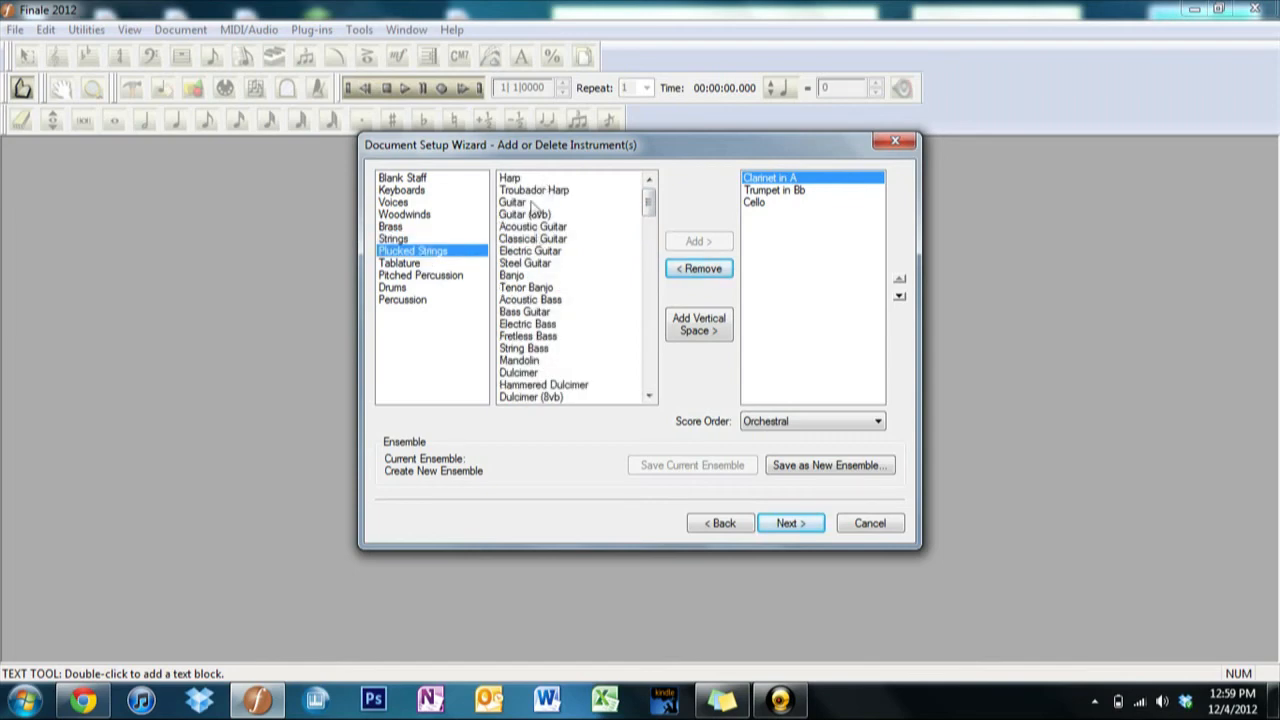
pyautogui.moveTo(564, 290)
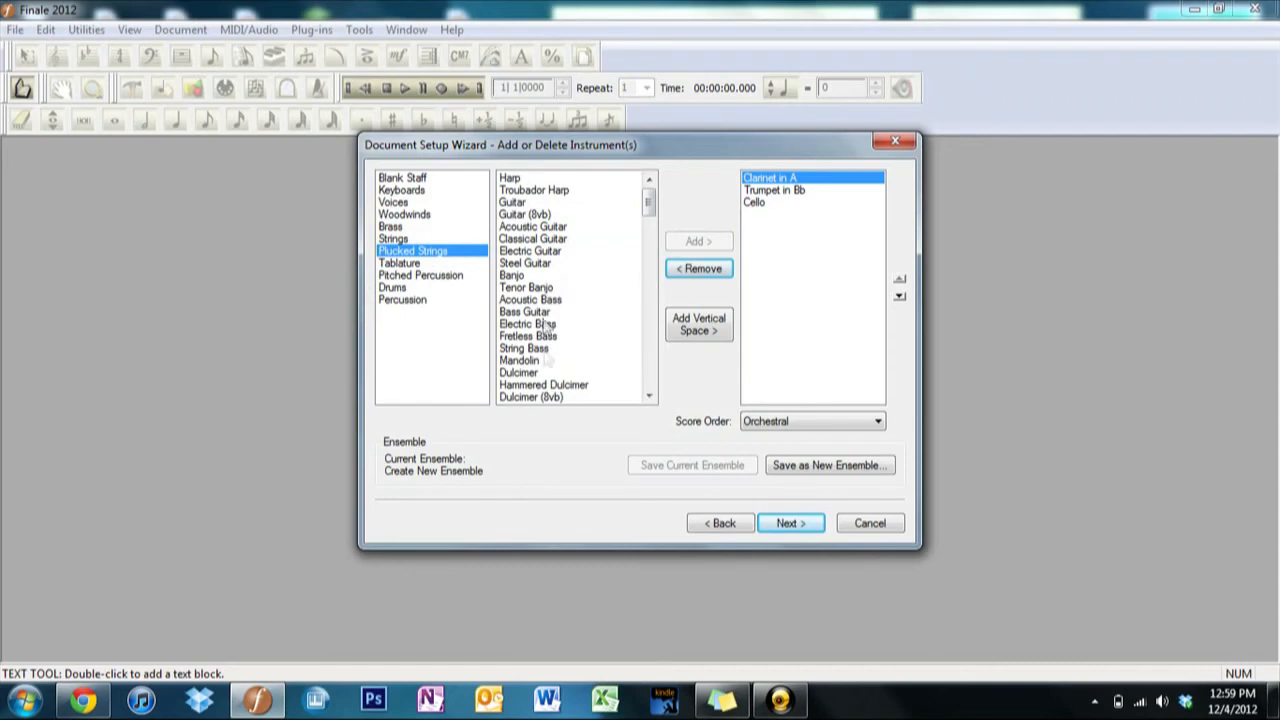
pyautogui.click(528, 324)
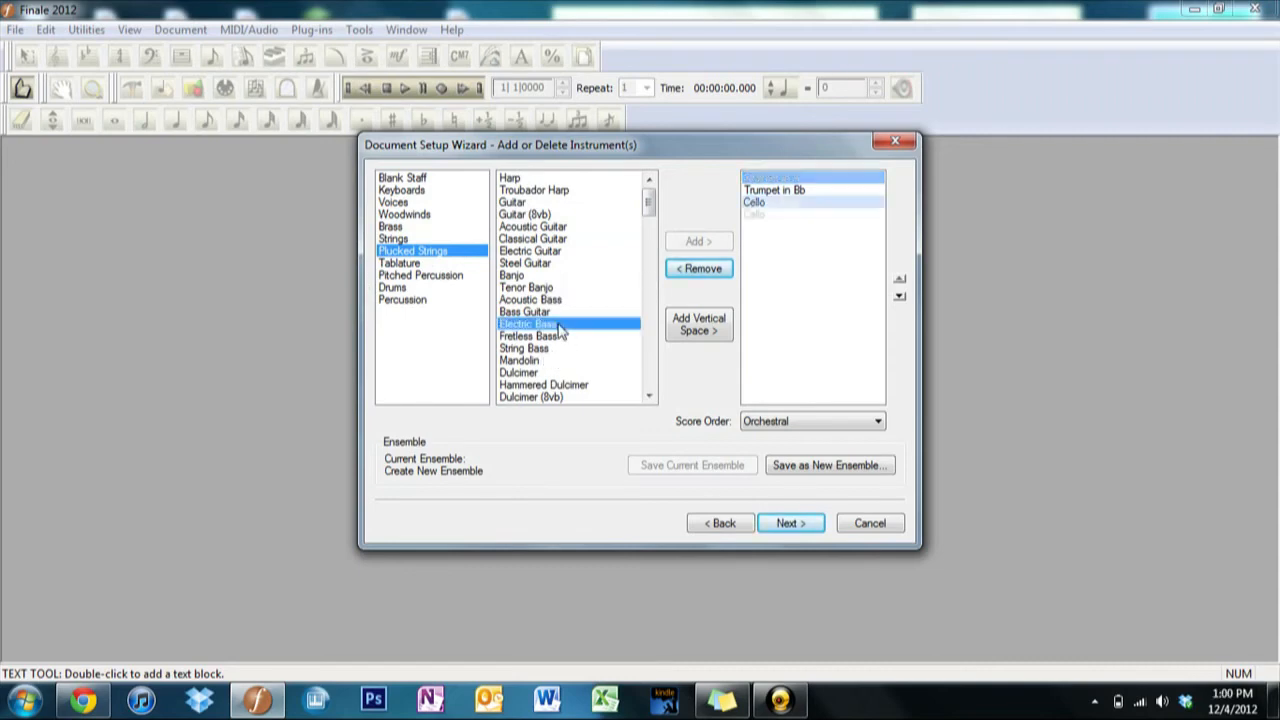
pyautogui.click(400, 264)
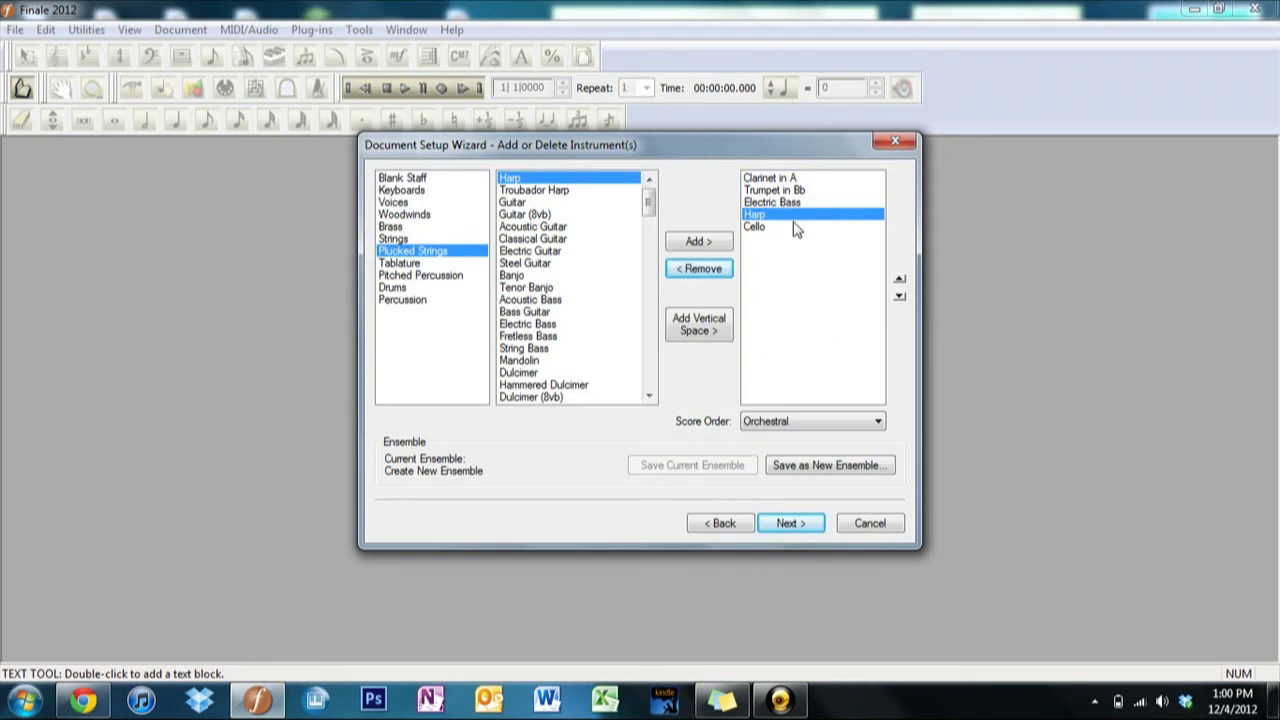
pyautogui.moveTo(782, 332)
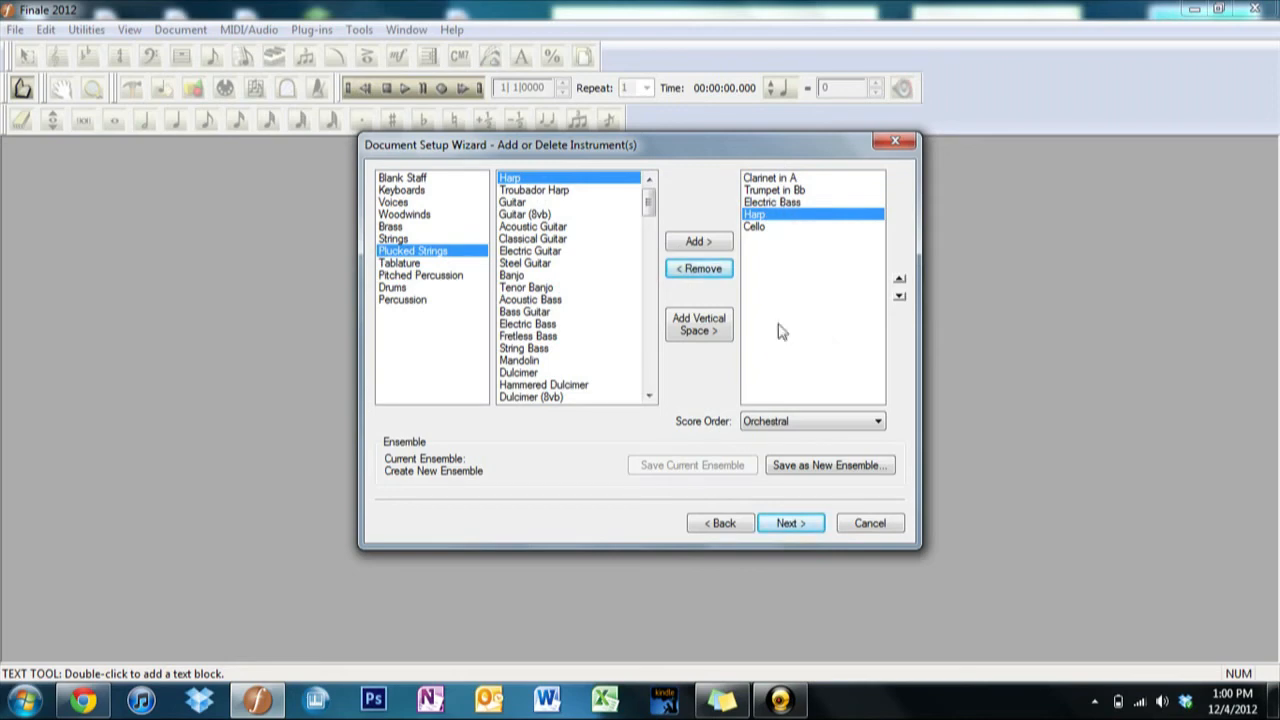
pyautogui.moveTo(812, 420)
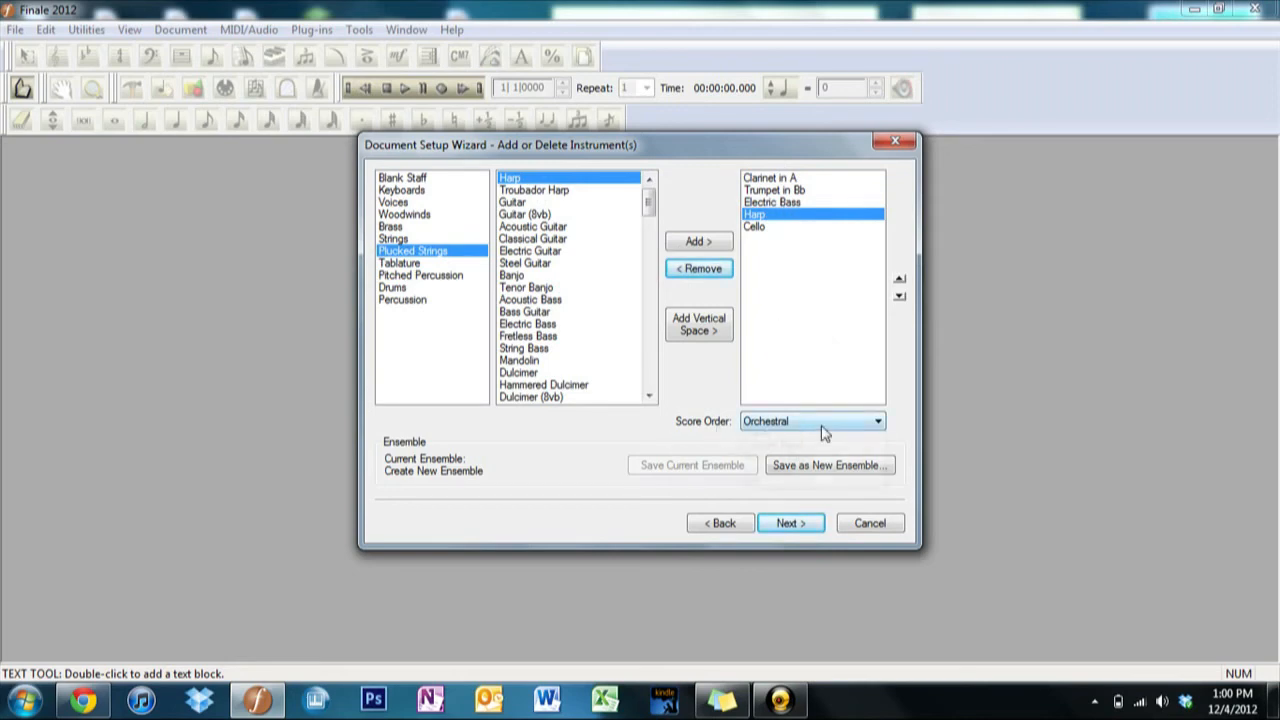
# - Switch the score order to Custom and move the harp down to last place
pyautogui.click(876, 420)
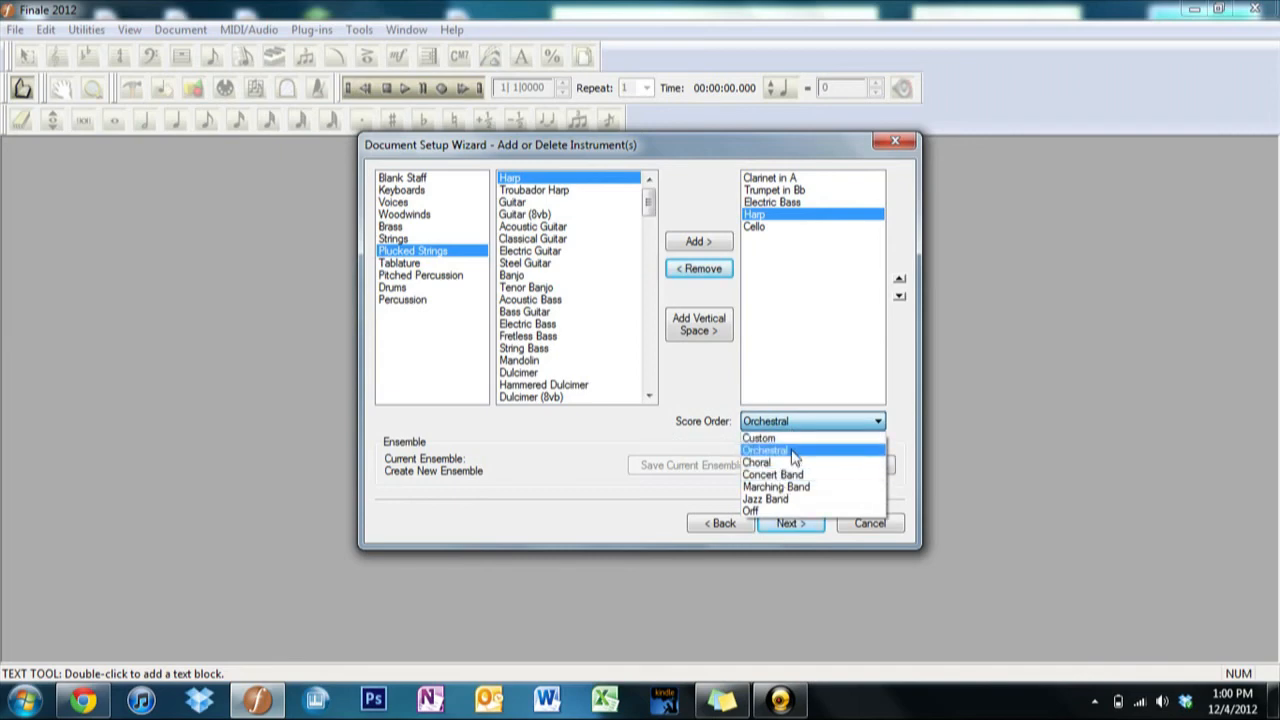
pyautogui.moveTo(852, 474)
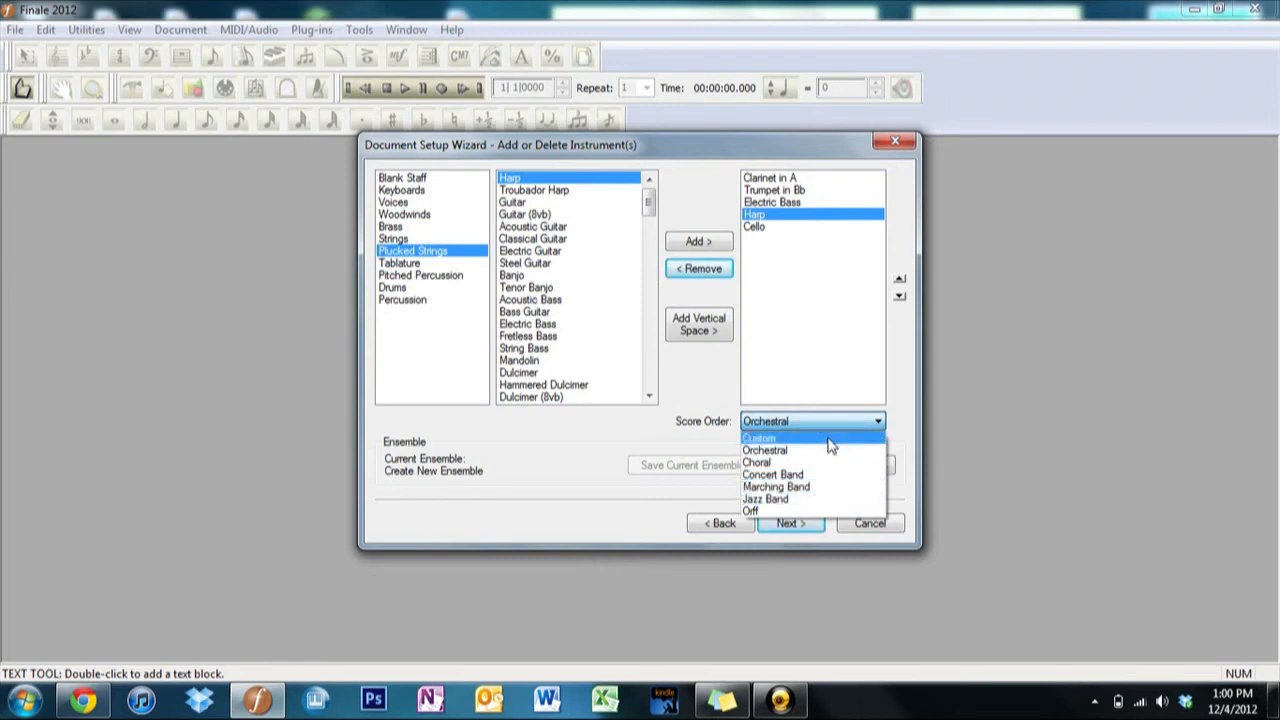
pyautogui.click(760, 438)
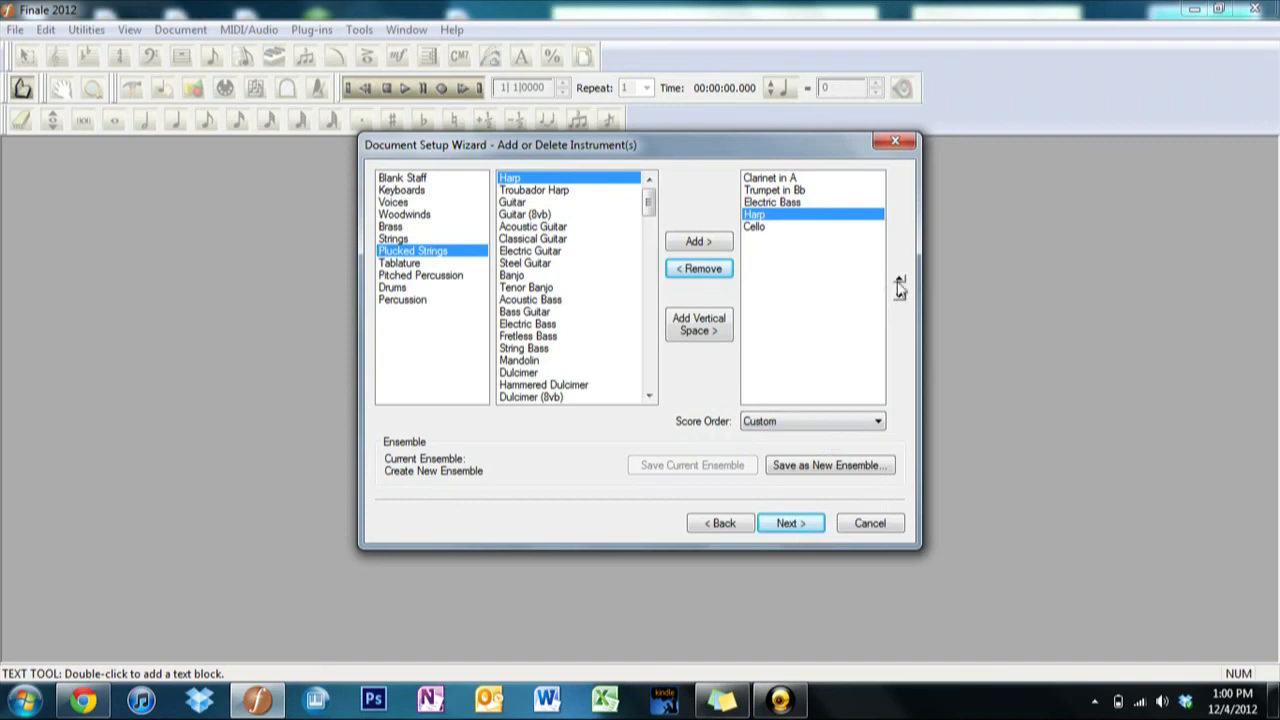
pyautogui.moveTo(836, 240)
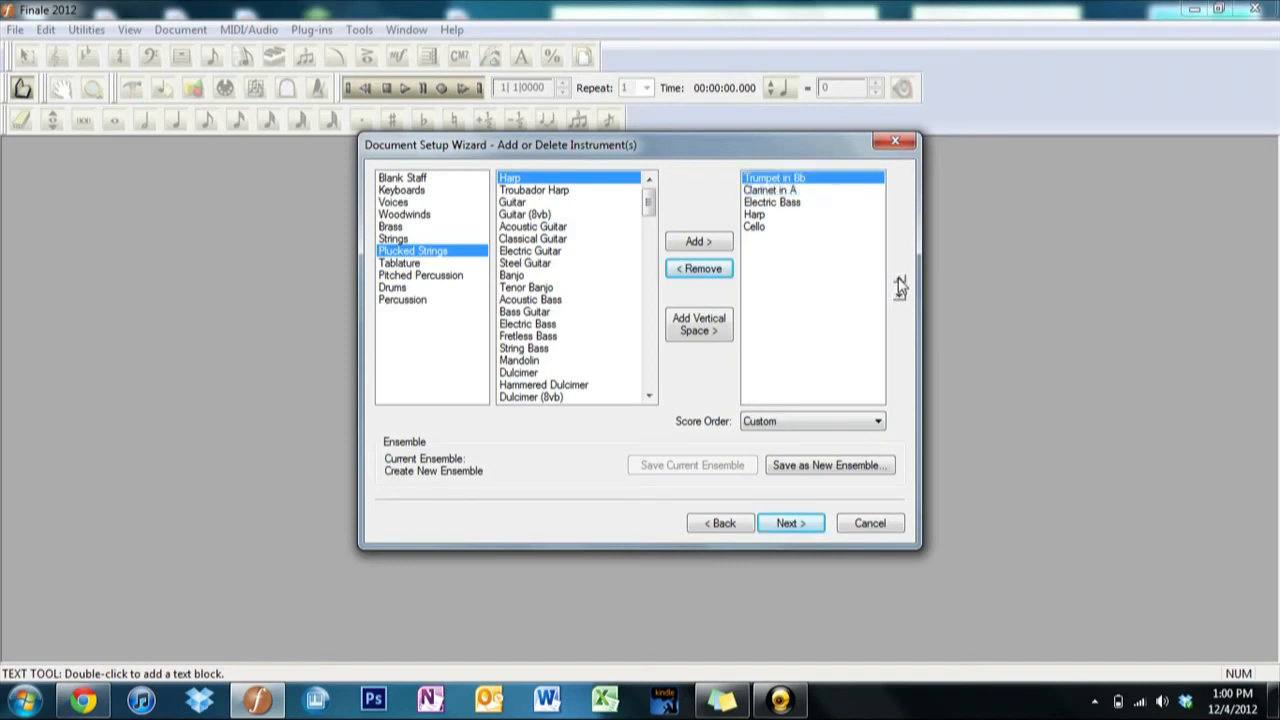
pyautogui.click(772, 202)
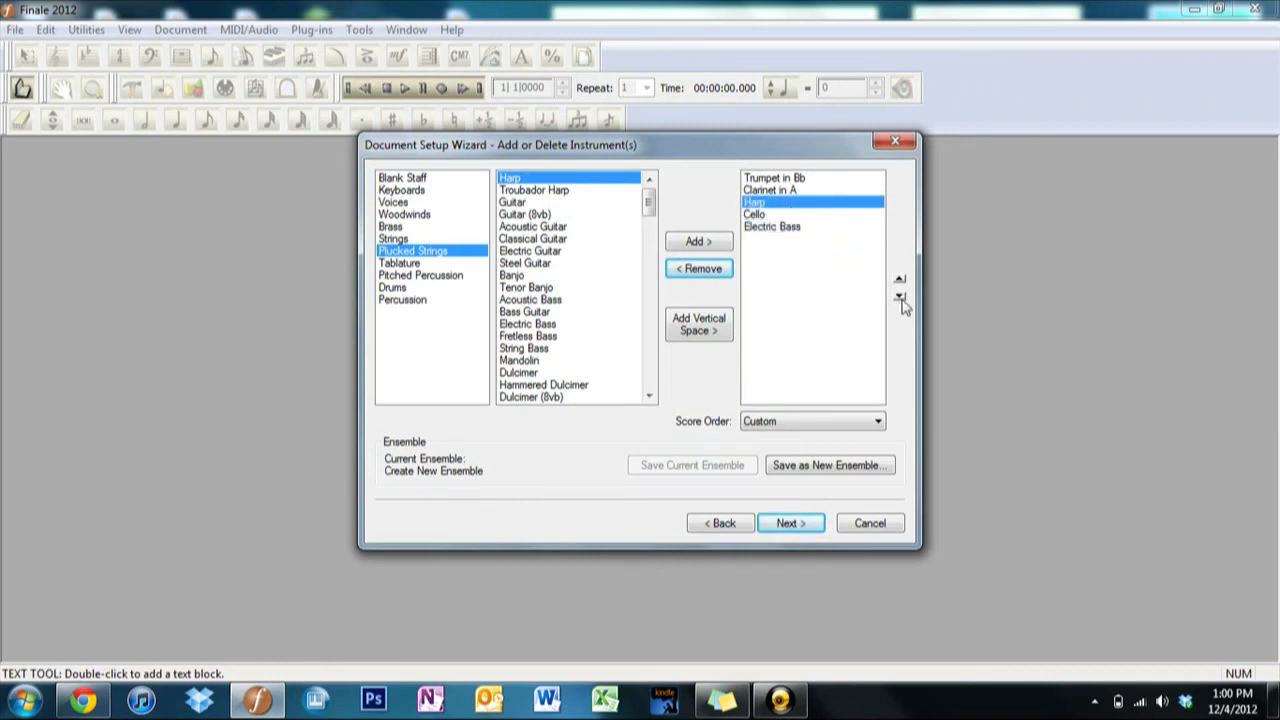
pyautogui.click(898, 300)
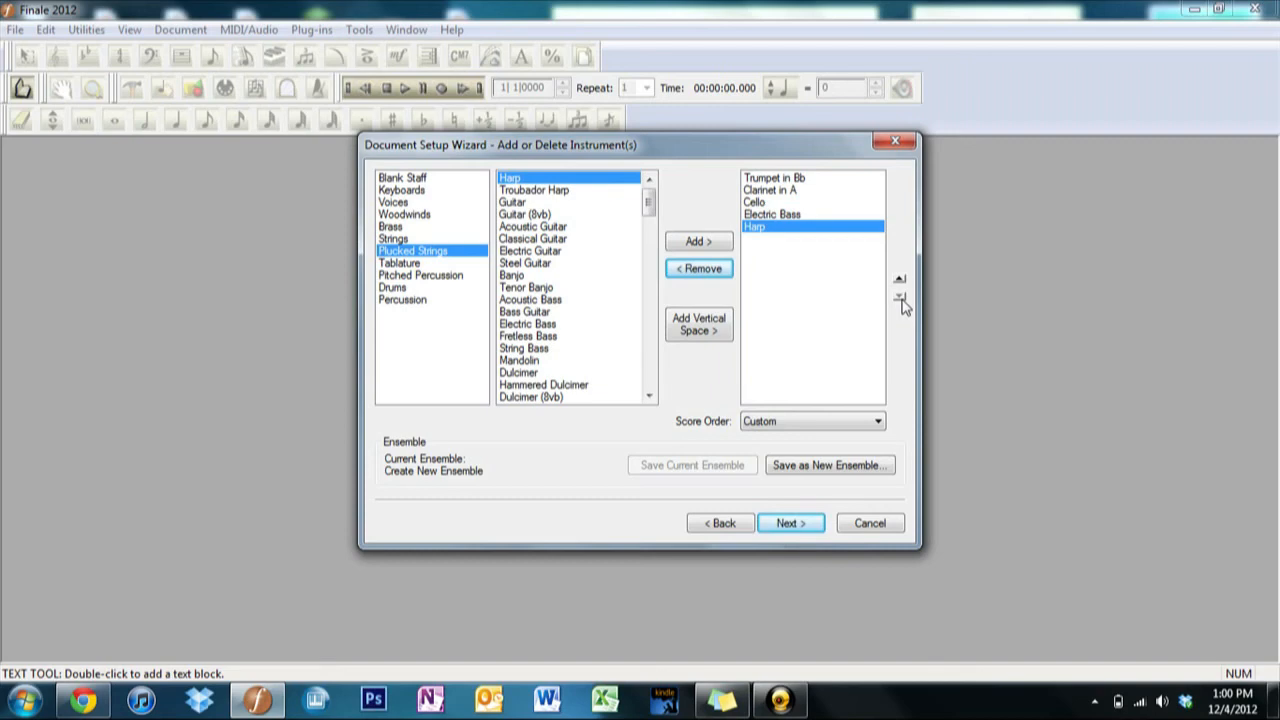
pyautogui.moveTo(908, 214)
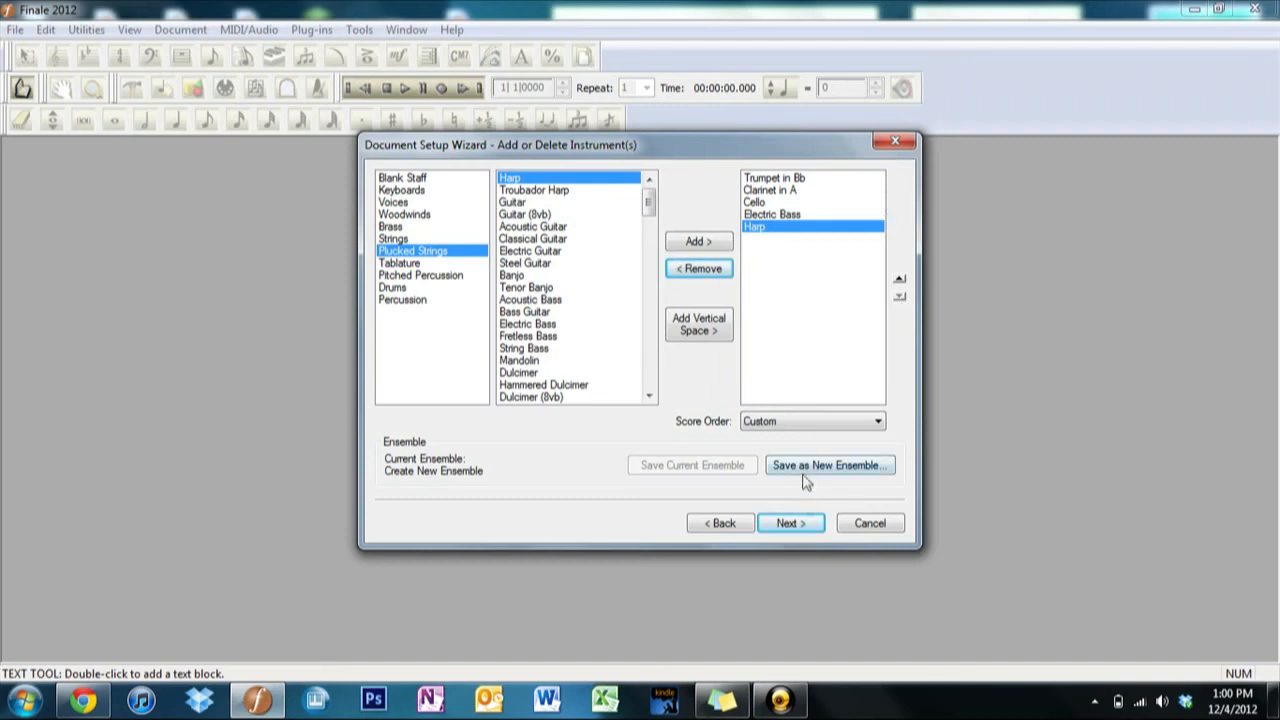
pyautogui.moveTo(892, 482)
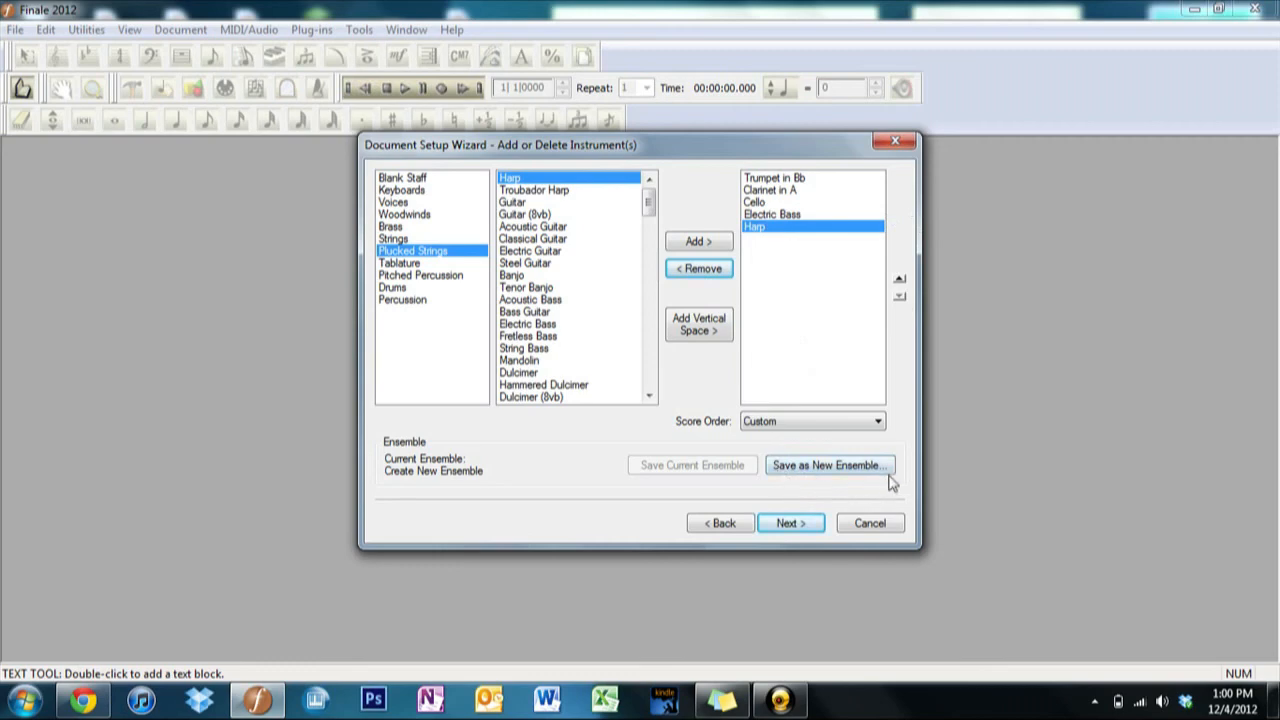
# - Start saving the instrument set as a new ensemble, then cancel without naming it
pyautogui.click(828, 464)
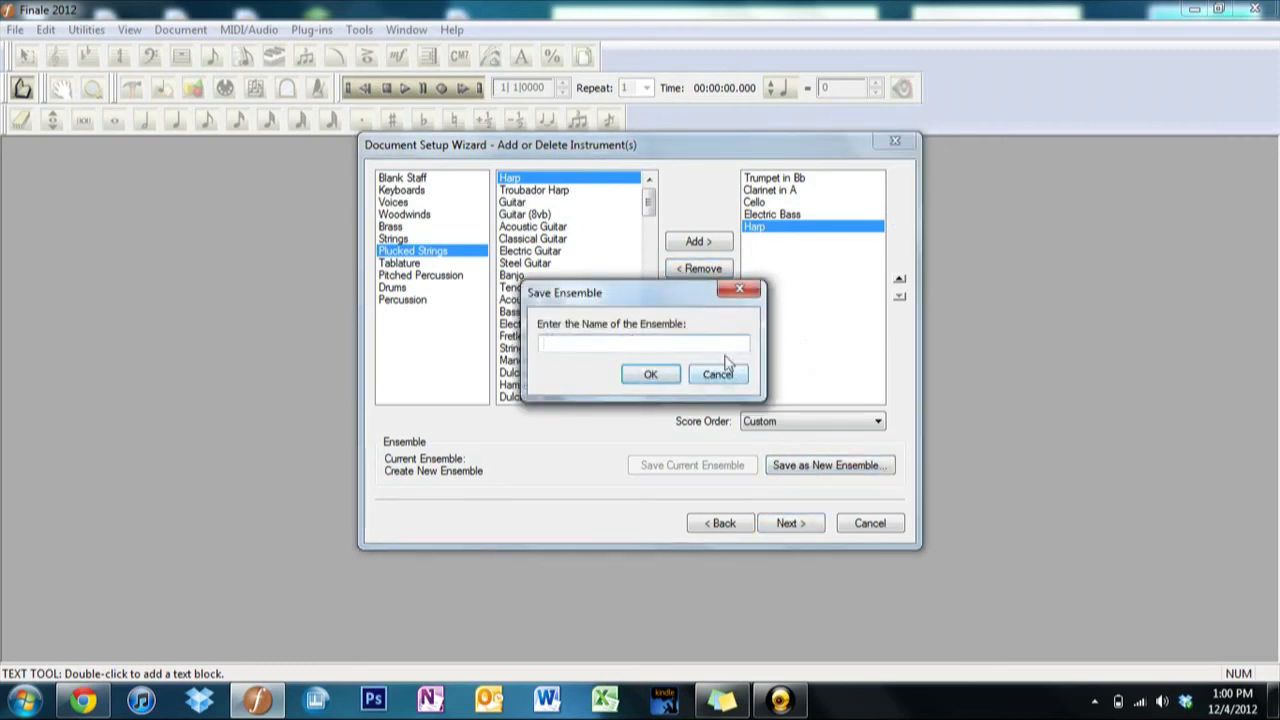
pyautogui.click(716, 374)
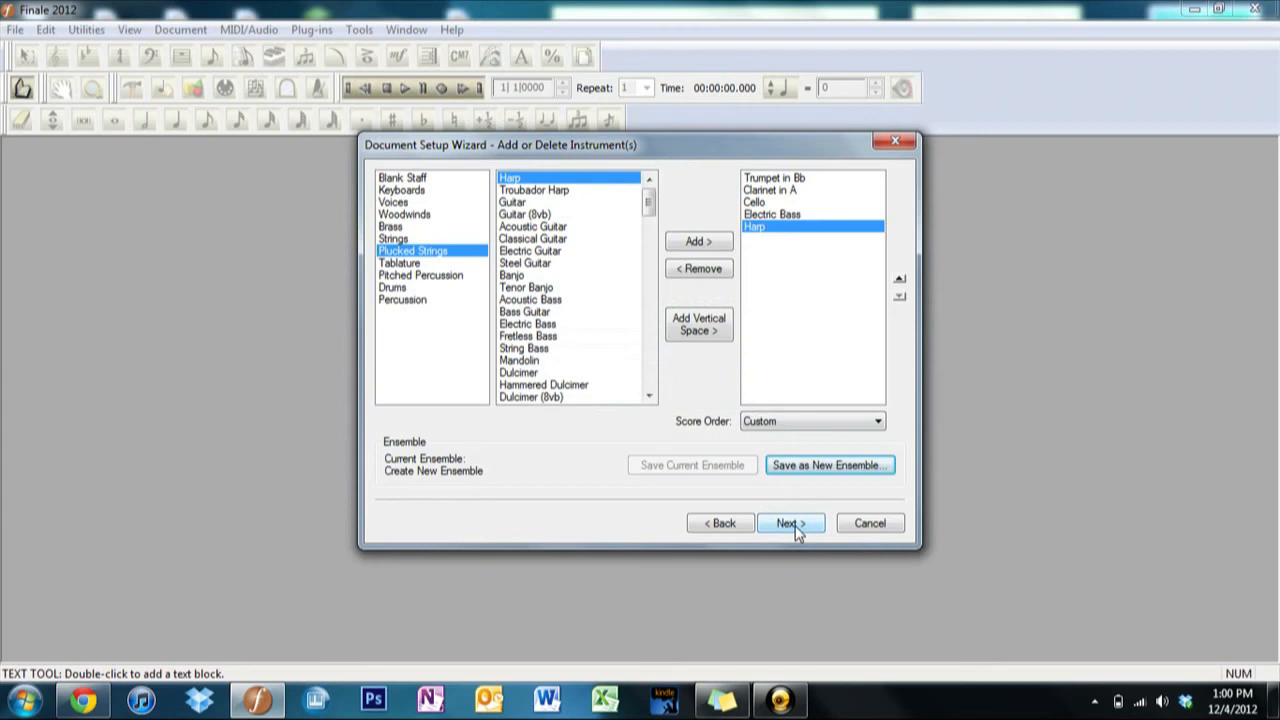
# - On the Score Information page, enter the title 'Tutorial 1'
pyautogui.click(788, 524)
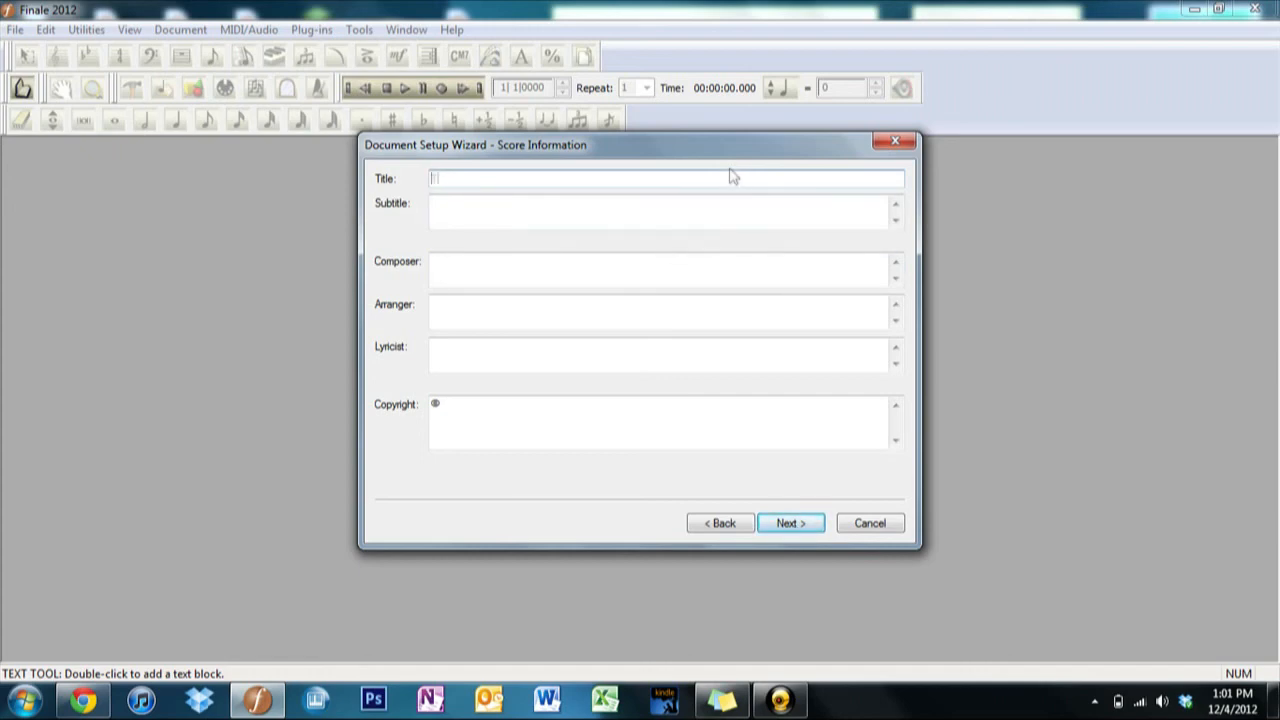
pyautogui.write('Tutorial 1')
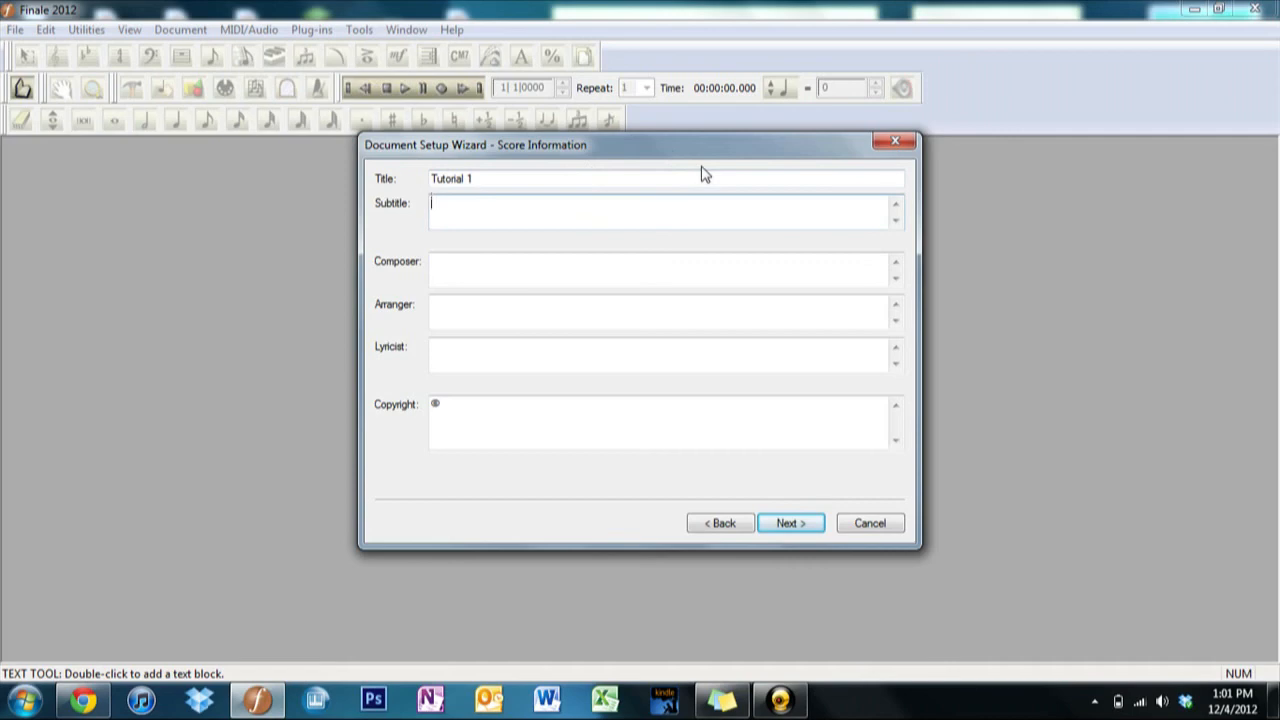
# - Enter a subtitle describing a song for an unusual arrangement, correcting typos along the way
pyautogui.write('A m')
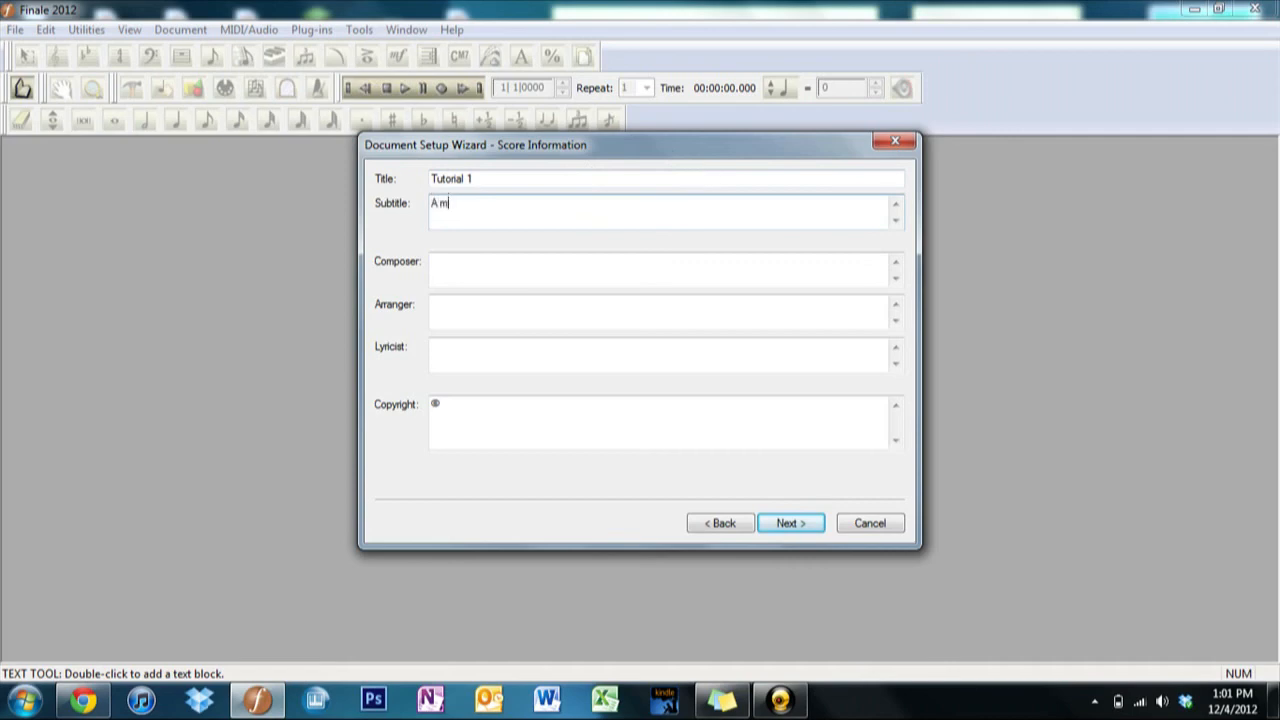
pyautogui.write('edly')
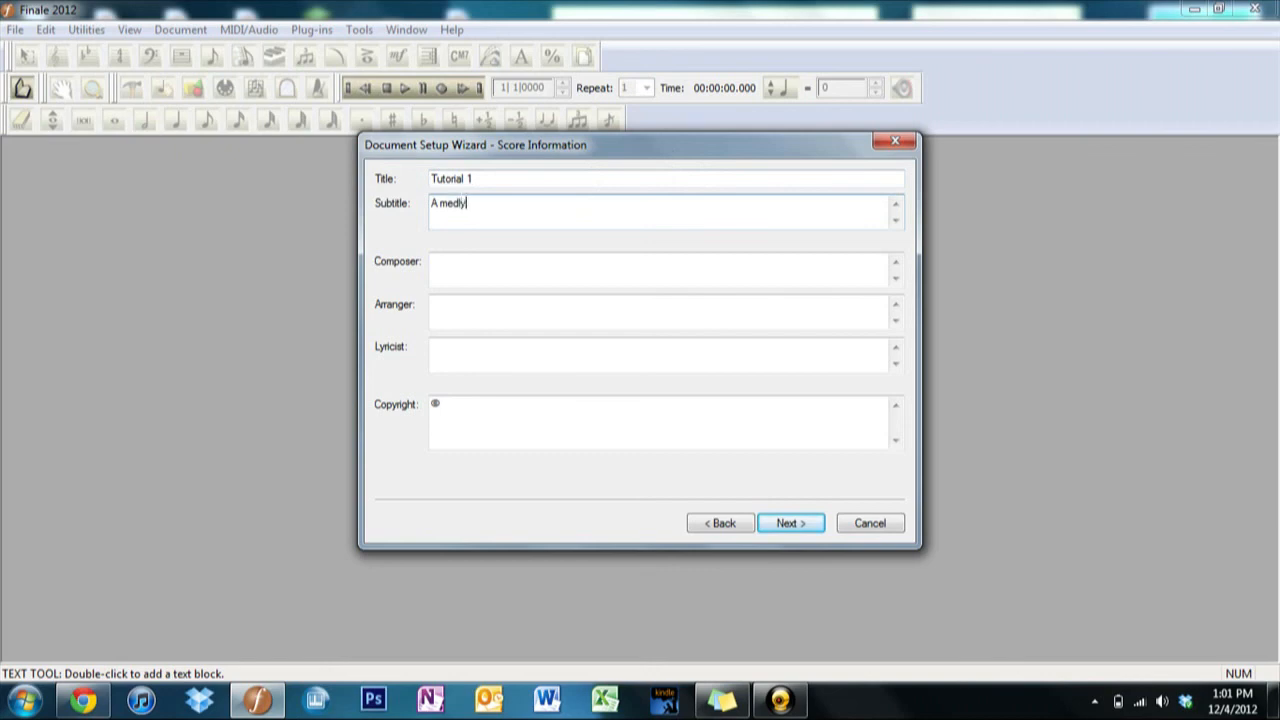
pyautogui.press('backspace')
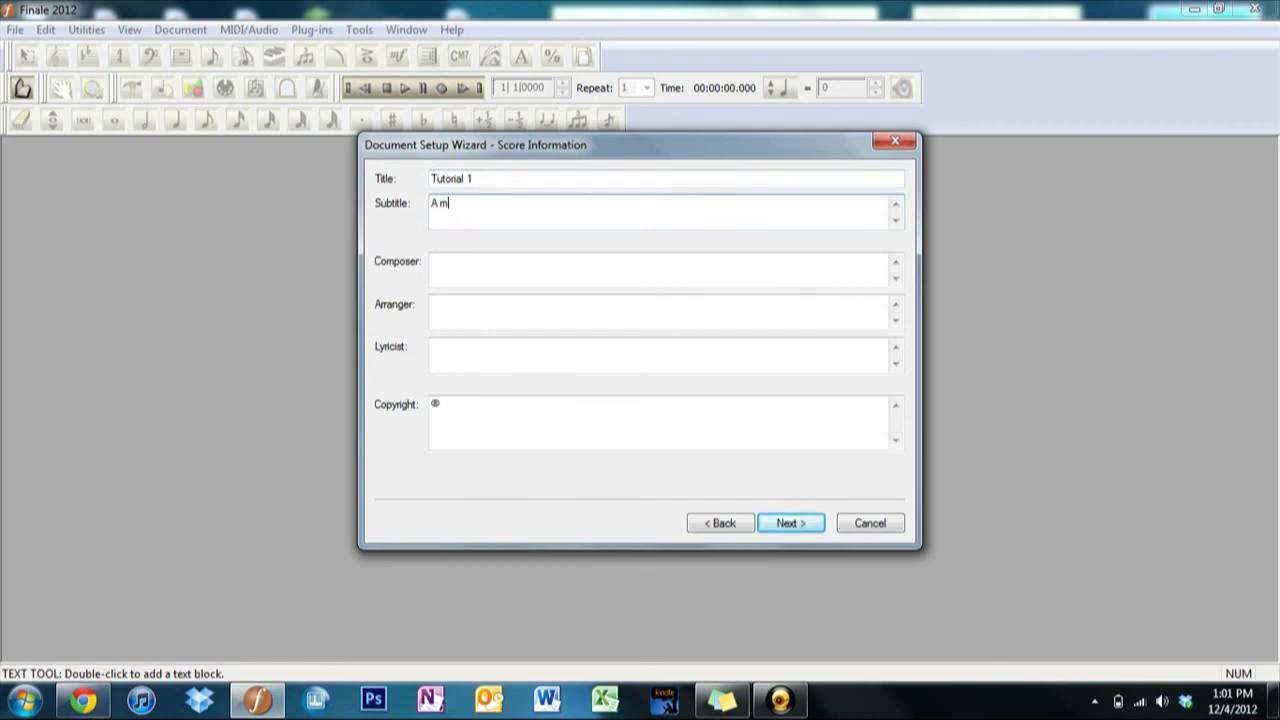
pyautogui.press('Backspace')
pyautogui.write('song for an')
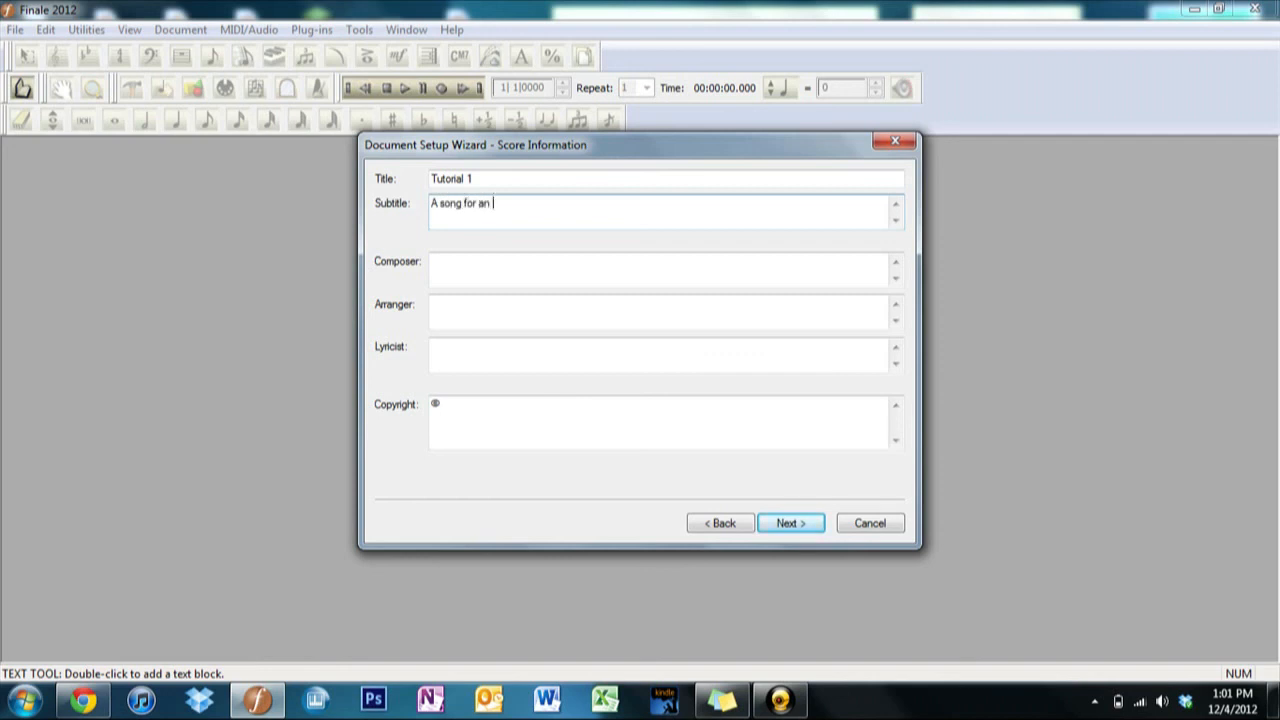
pyautogui.write('unusal gr')
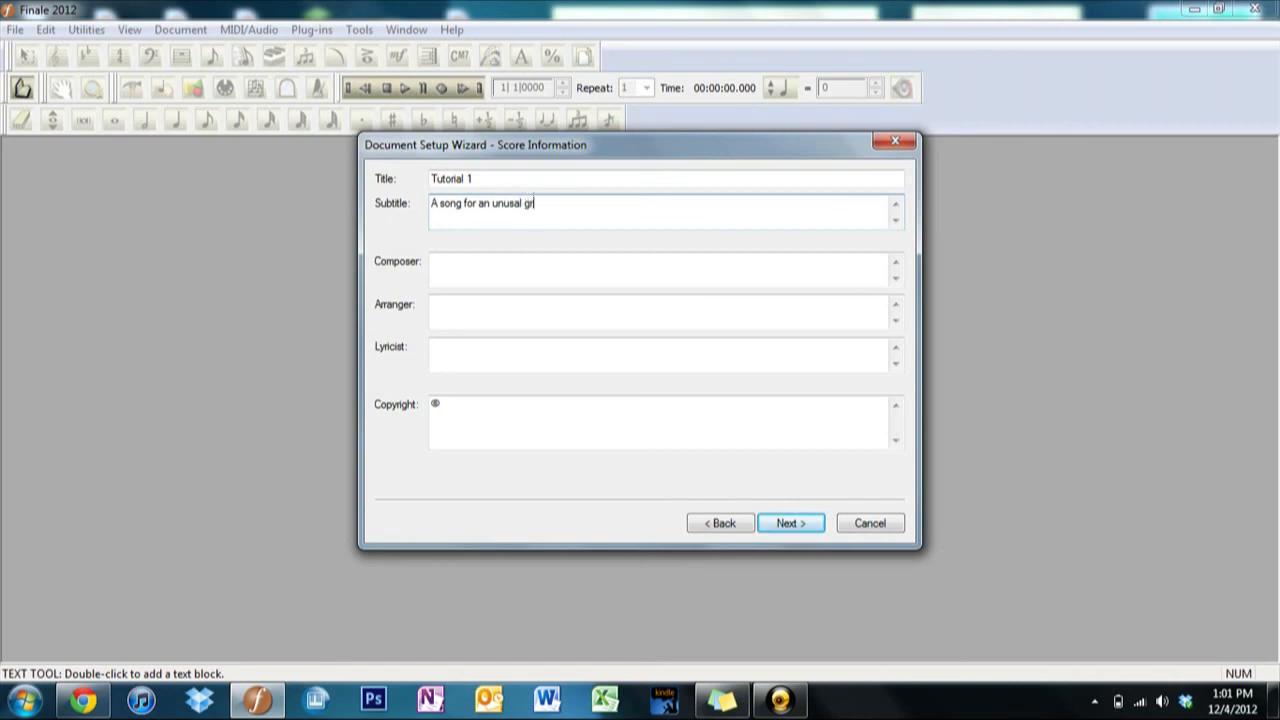
pyautogui.press('BackSpace')
pyautogui.write('a')
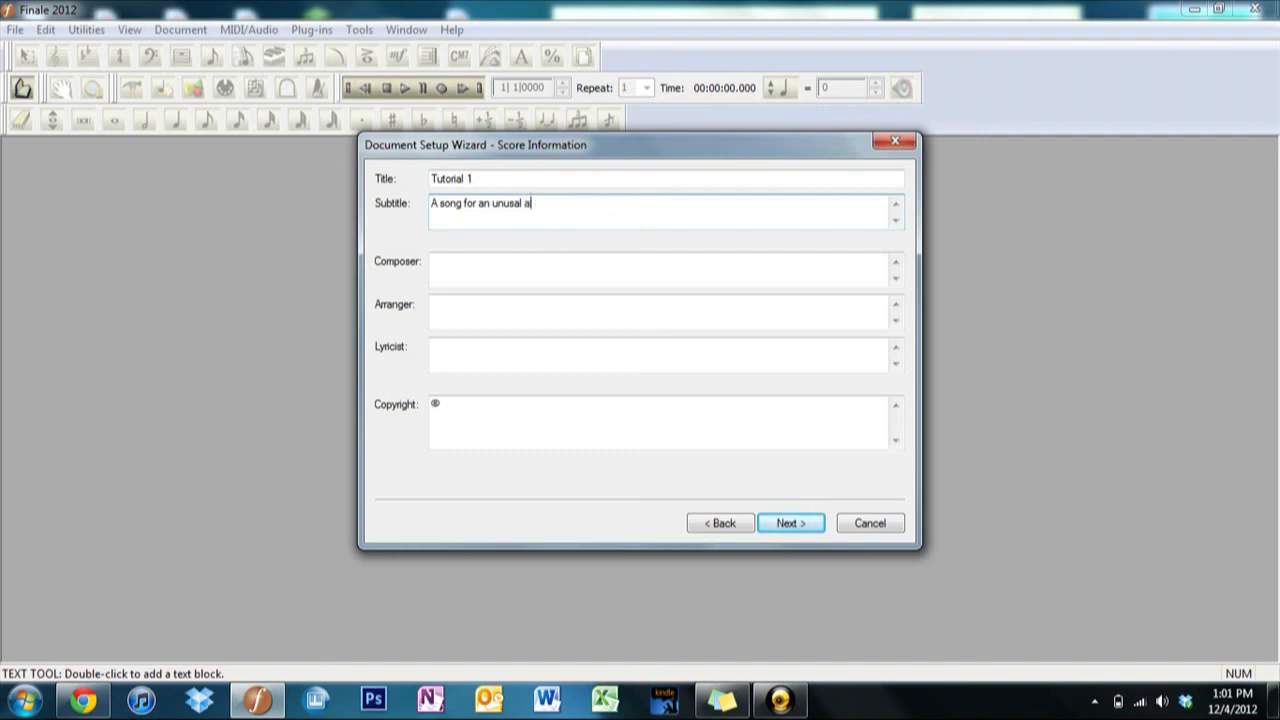
pyautogui.write('rrang')
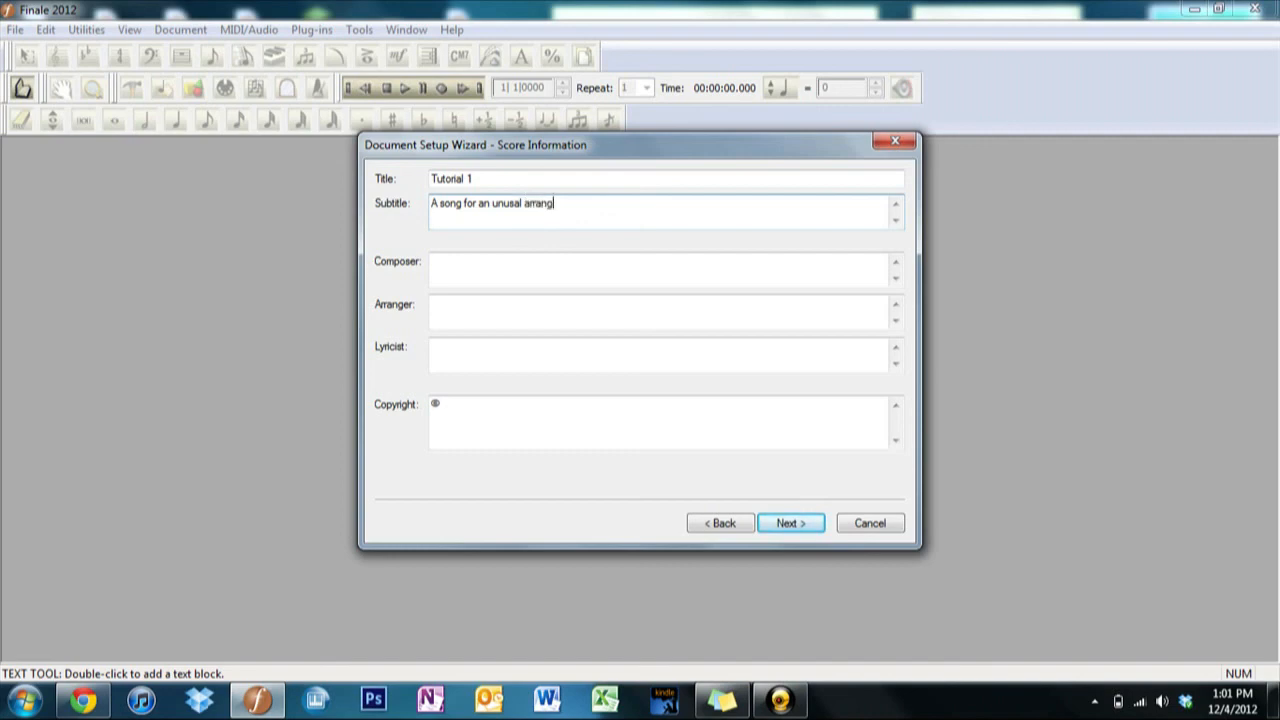
pyautogui.write('ement')
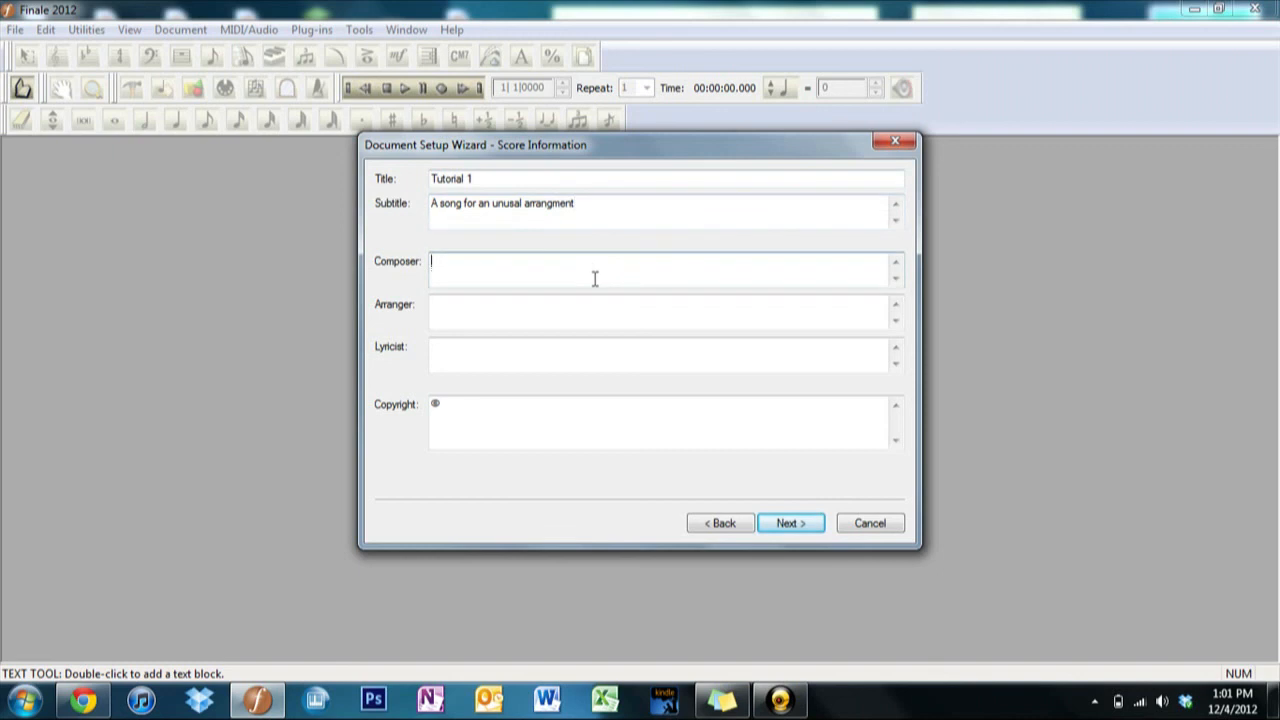
pyautogui.moveTo(368, 268)
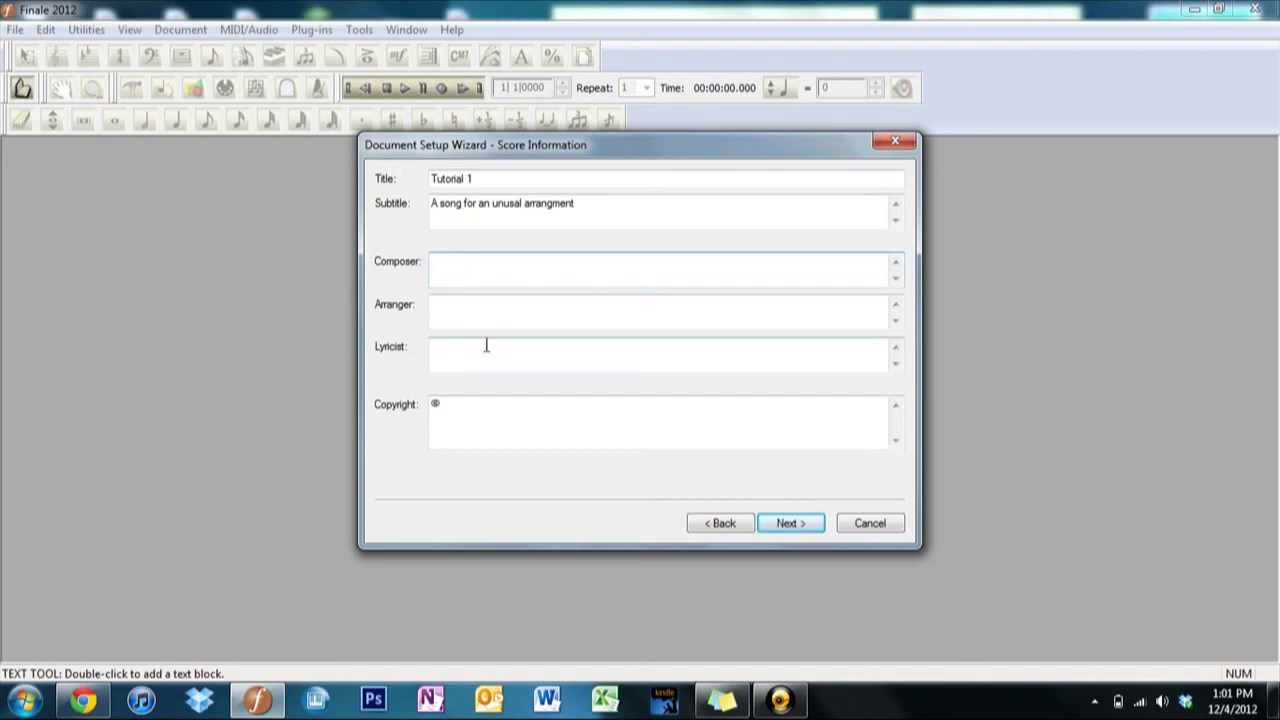
pyautogui.moveTo(616, 224)
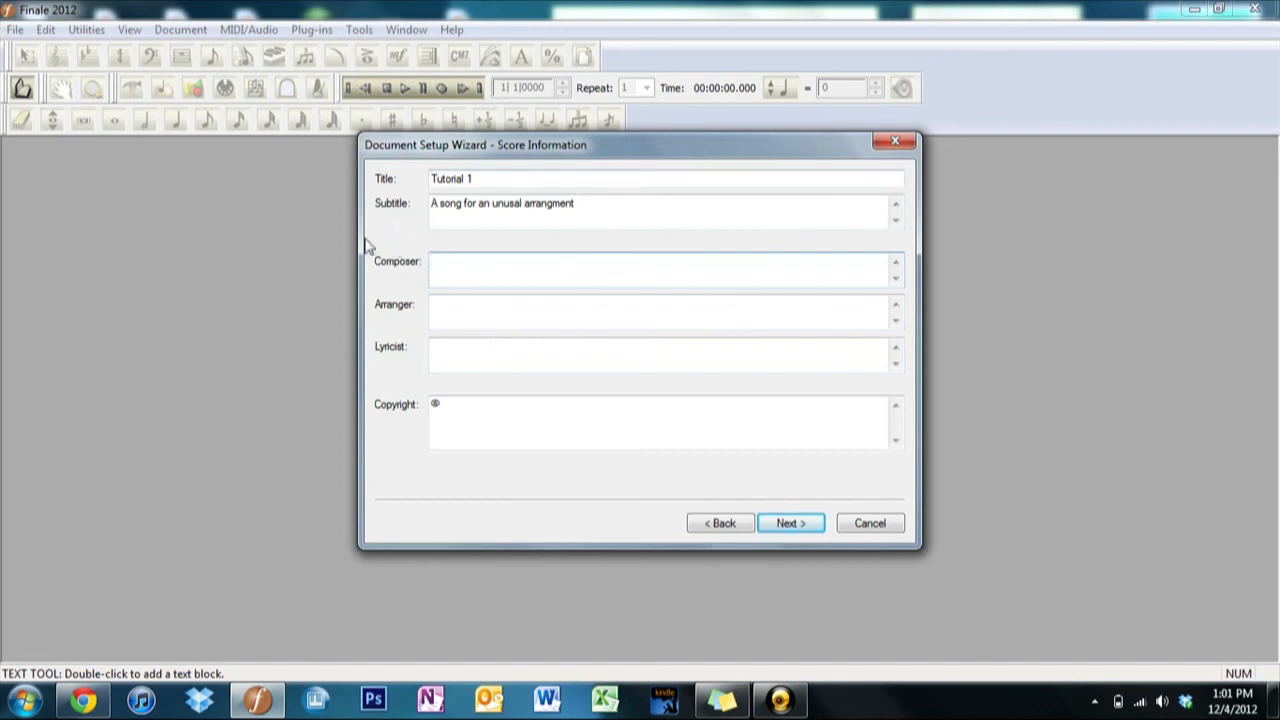
pyautogui.write('Ada')
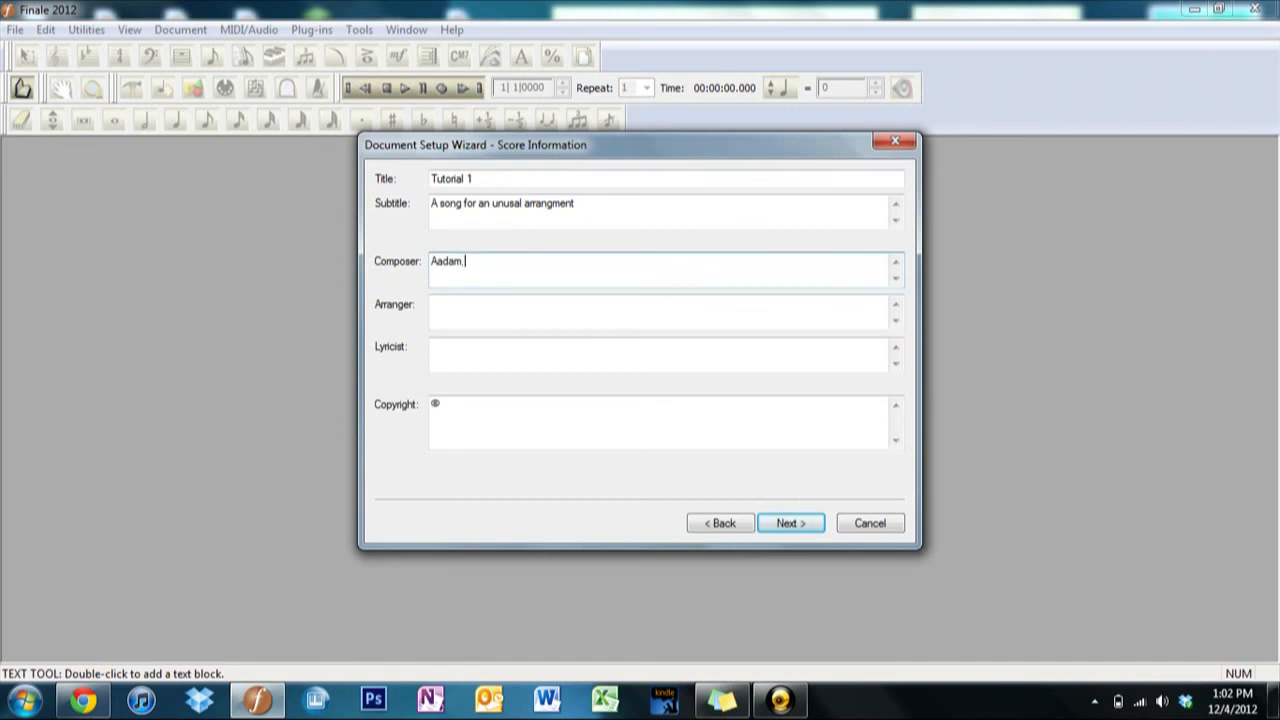
pyautogui.write('Adam')
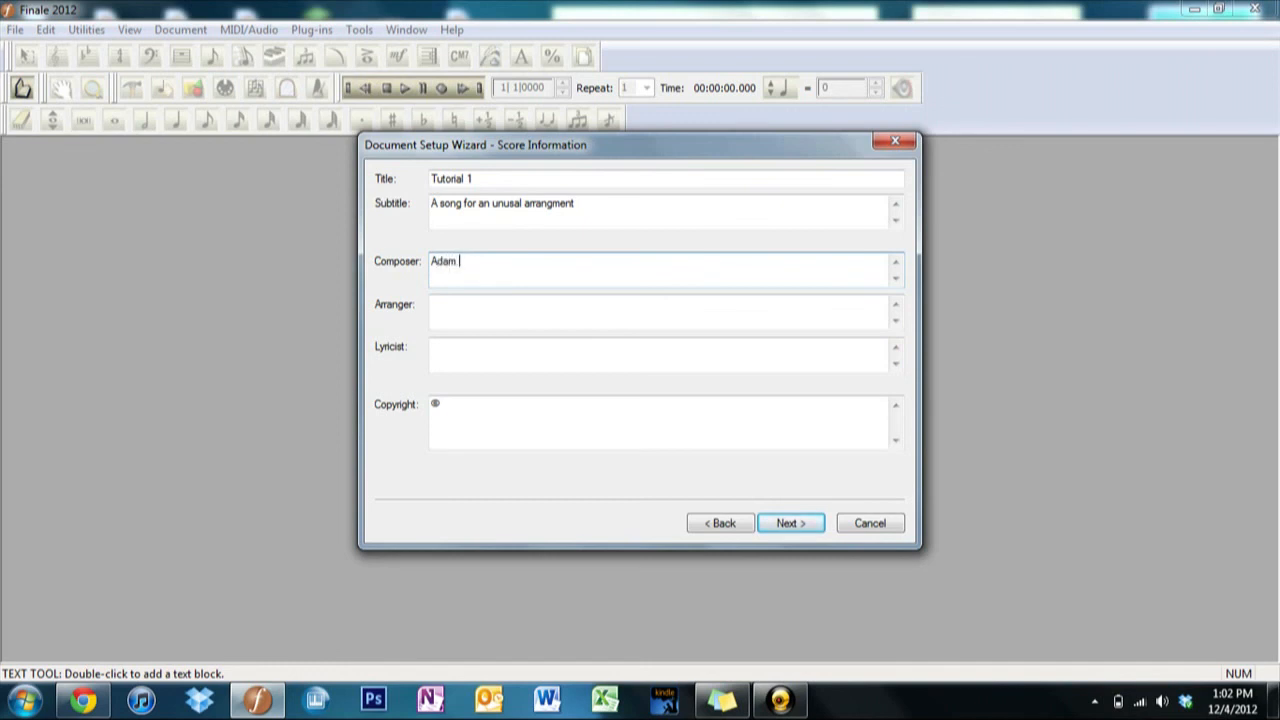
pyautogui.write('Sullivan')
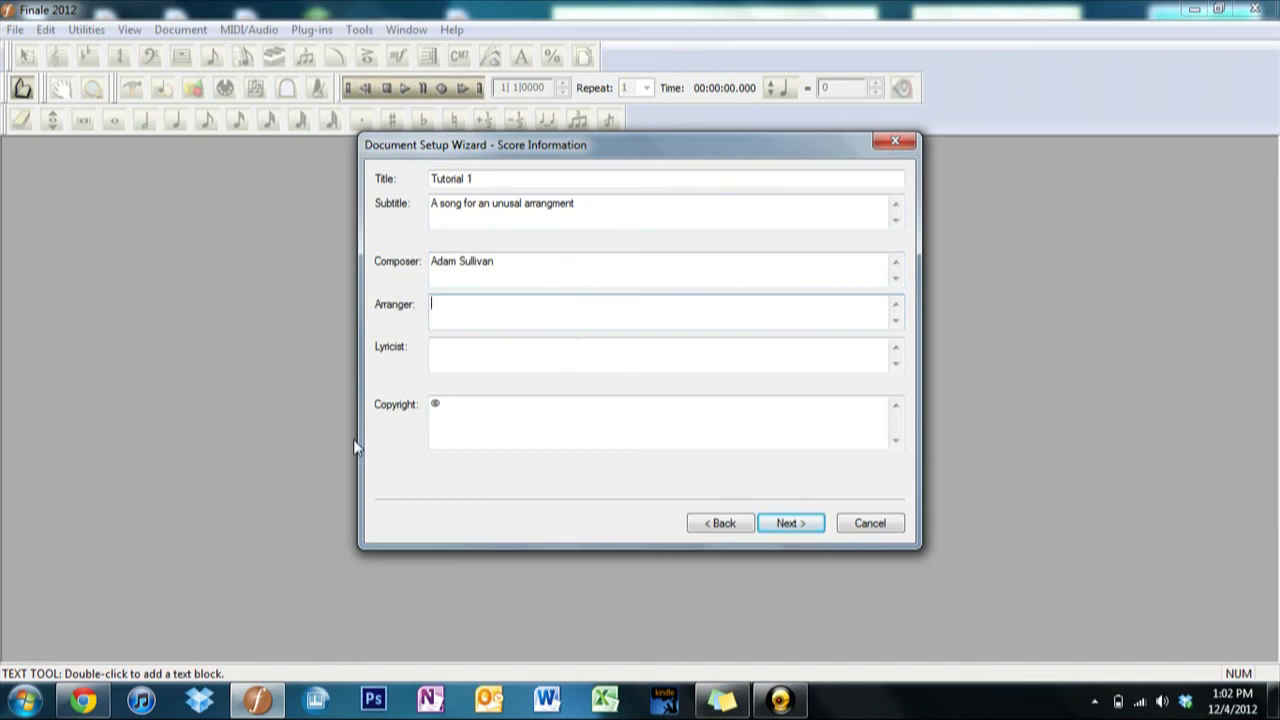
pyautogui.moveTo(424, 376)
pyautogui.write(' A')
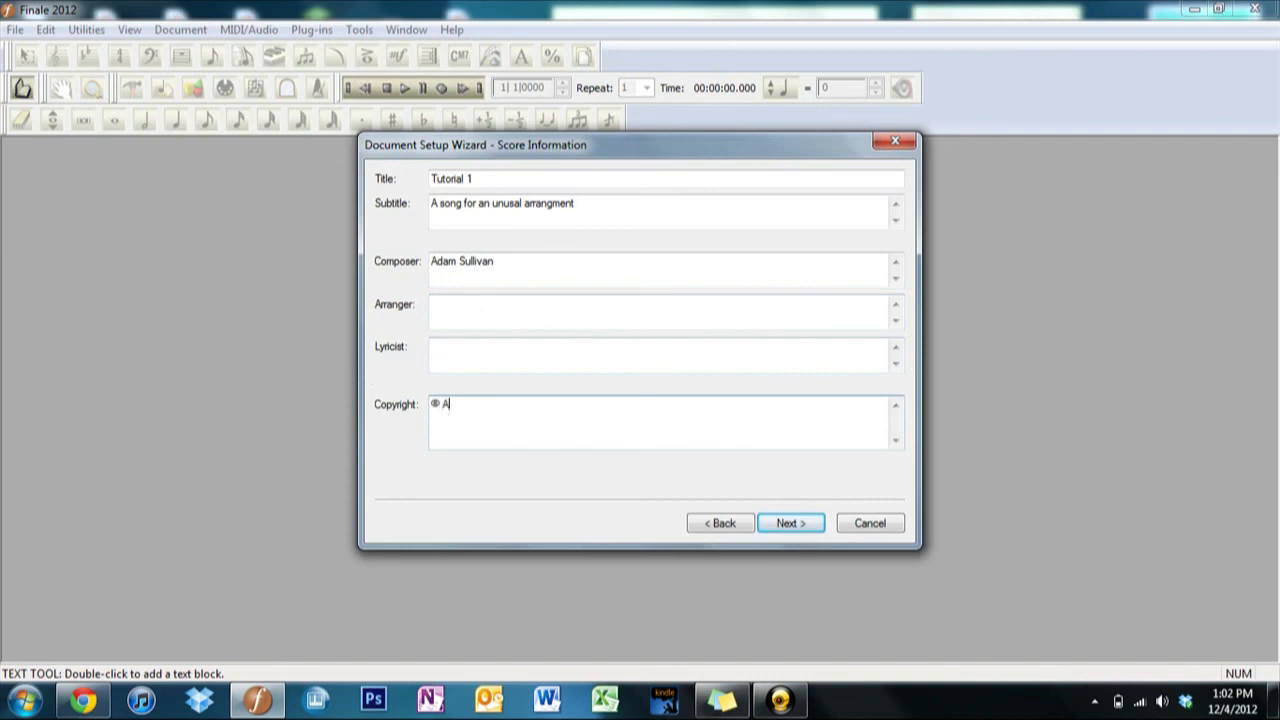
# - Enter 'Adam Sullivan.' after the copyright symbol in the Copyright field
pyautogui.write('dam Sull')
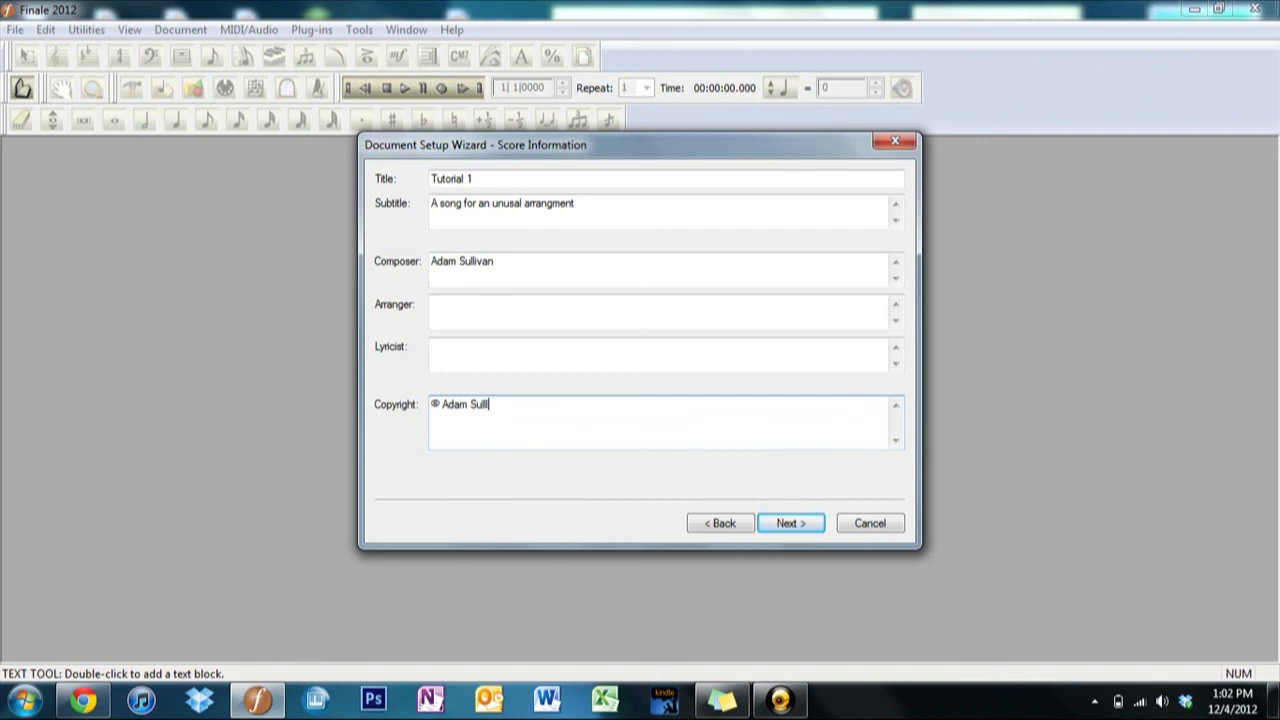
pyautogui.write('ivan.')
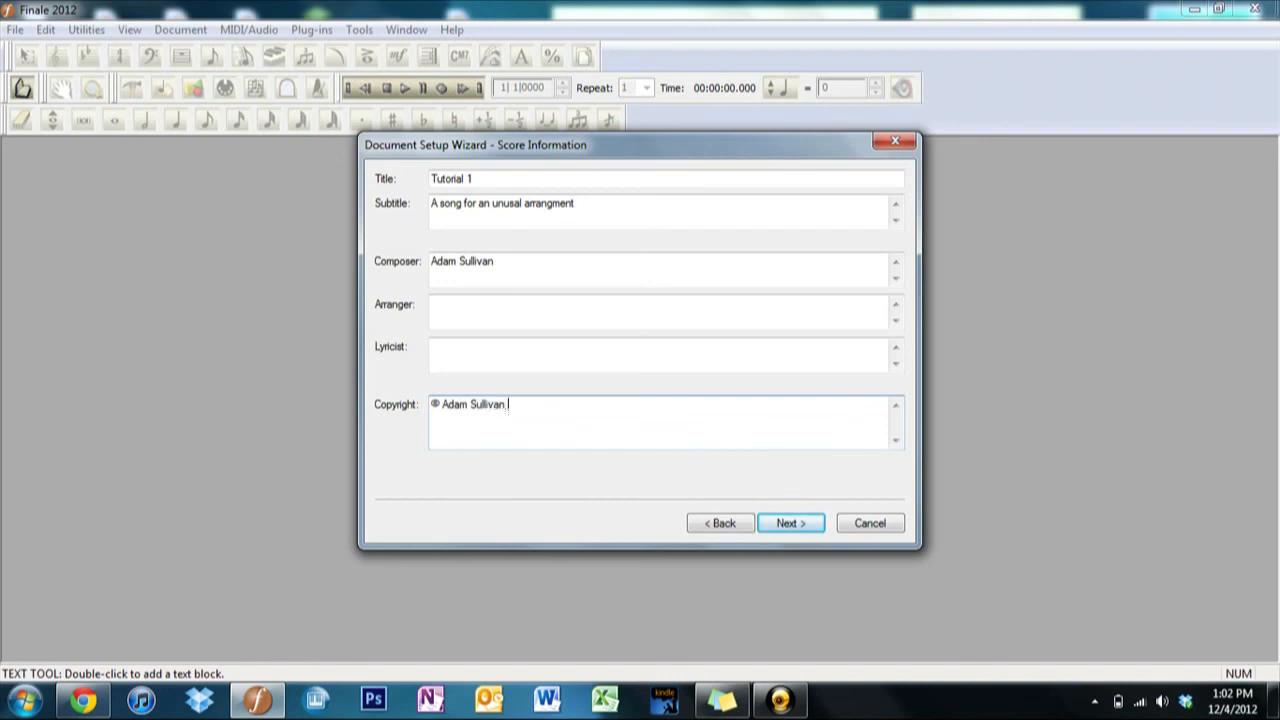